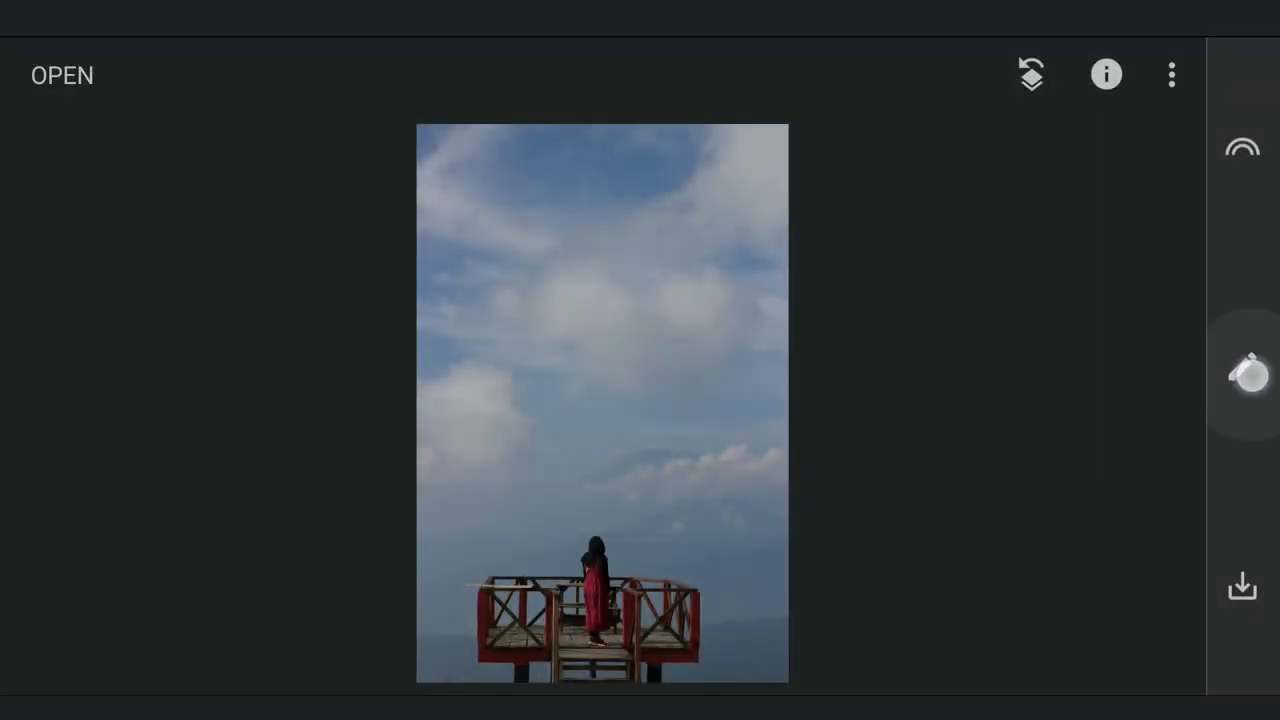
Apply Tune Image to the lookout photo with Shadows +72 and Brightness -19
{"action": "left_click", "coordinate": [1242, 367]}
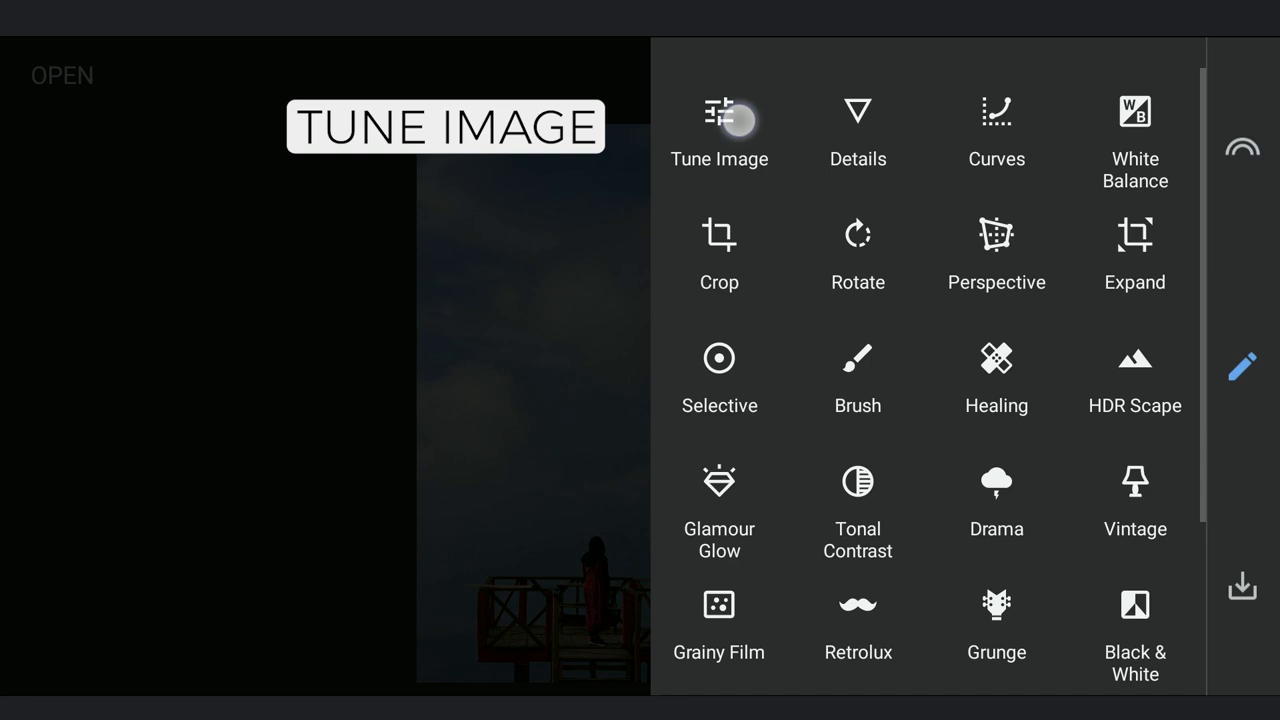
{"action": "left_click", "coordinate": [719, 120]}
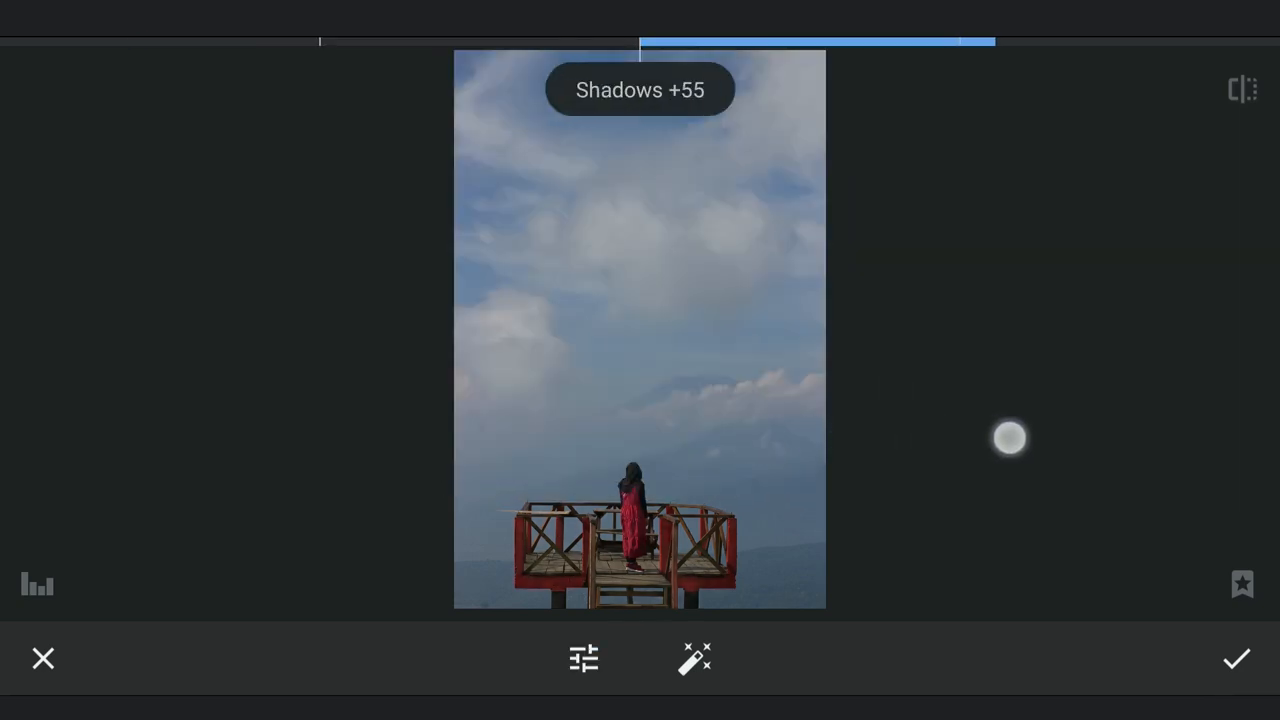
{"action": "left_click_drag", "start_coordinate": [1008, 438], "coordinate": [1090, 438]}
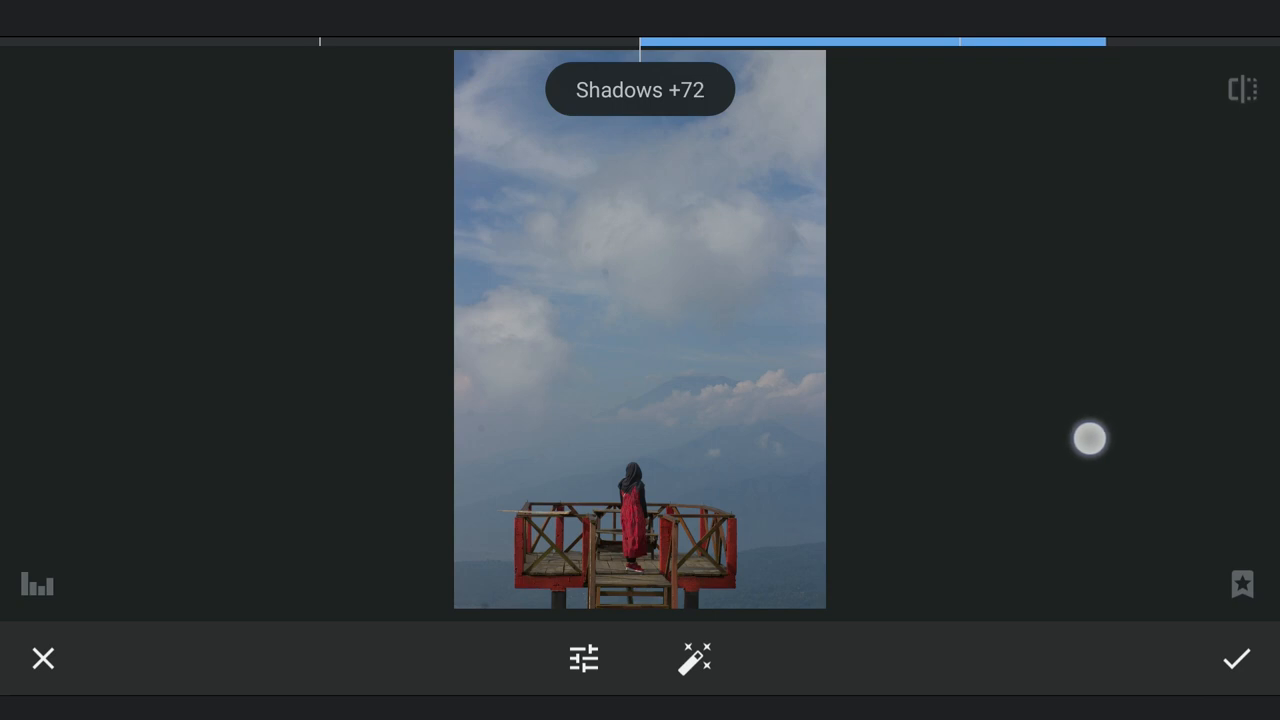
{"action": "left_click", "coordinate": [583, 658]}
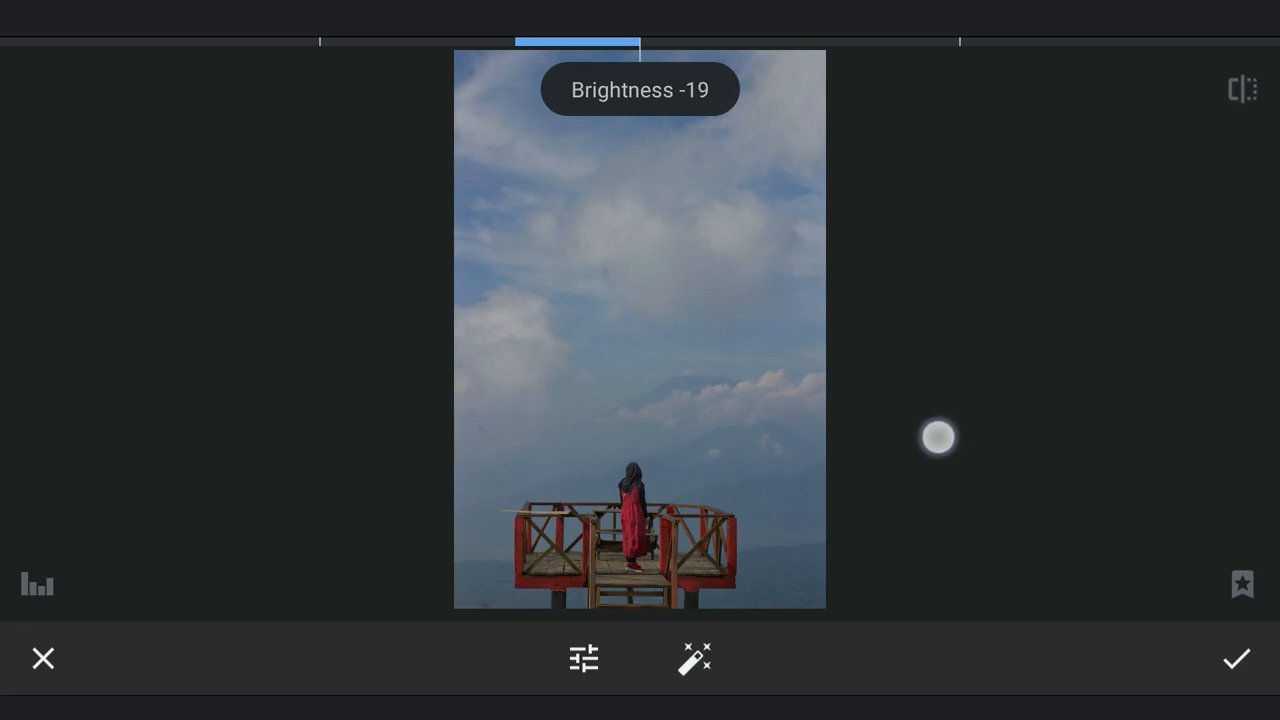
{"action": "left_click", "coordinate": [1236, 658]}
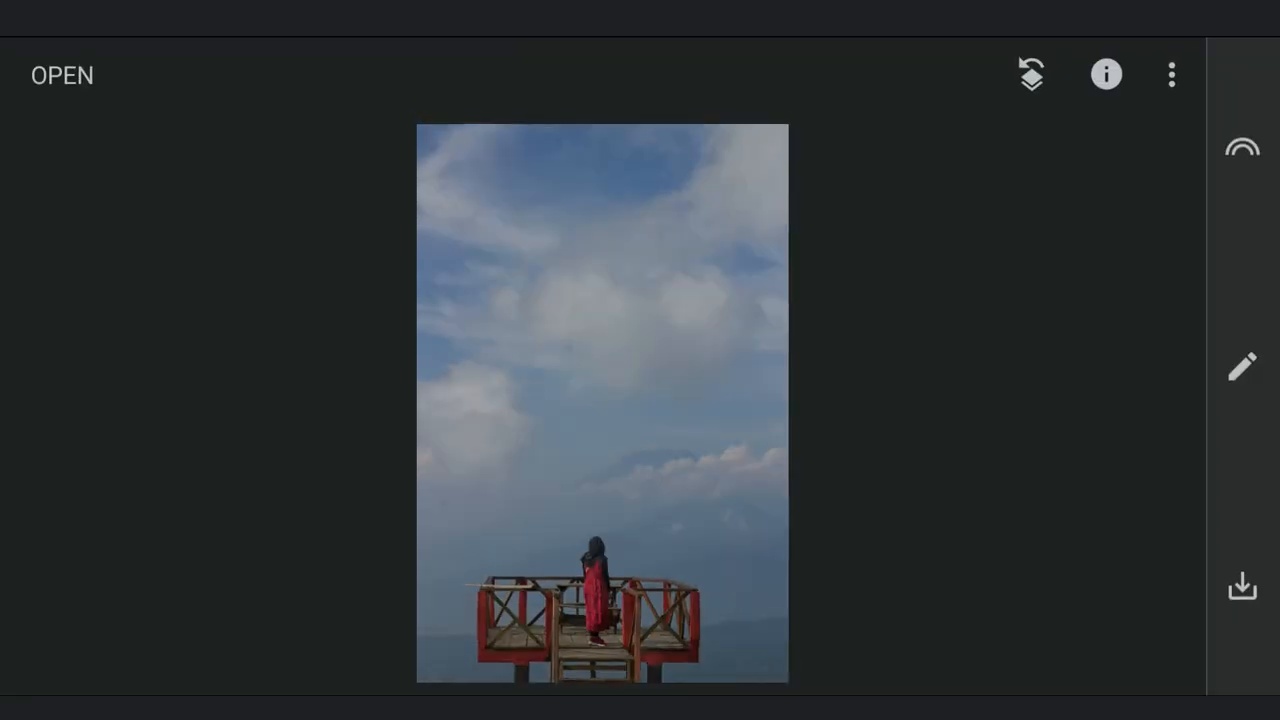
Add the pink sunset mountain photo as a Double Exposure at about half opacity
{"action": "left_click", "coordinate": [1241, 367]}
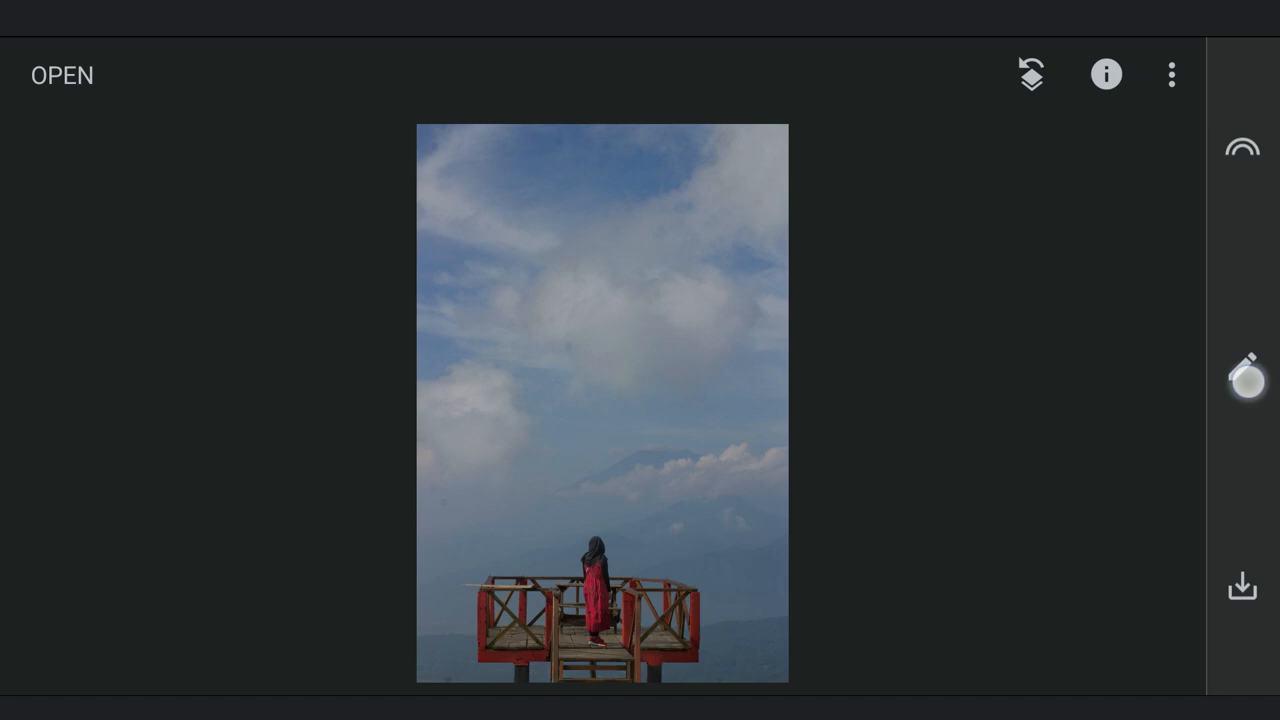
{"action": "left_click", "coordinate": [1242, 368]}
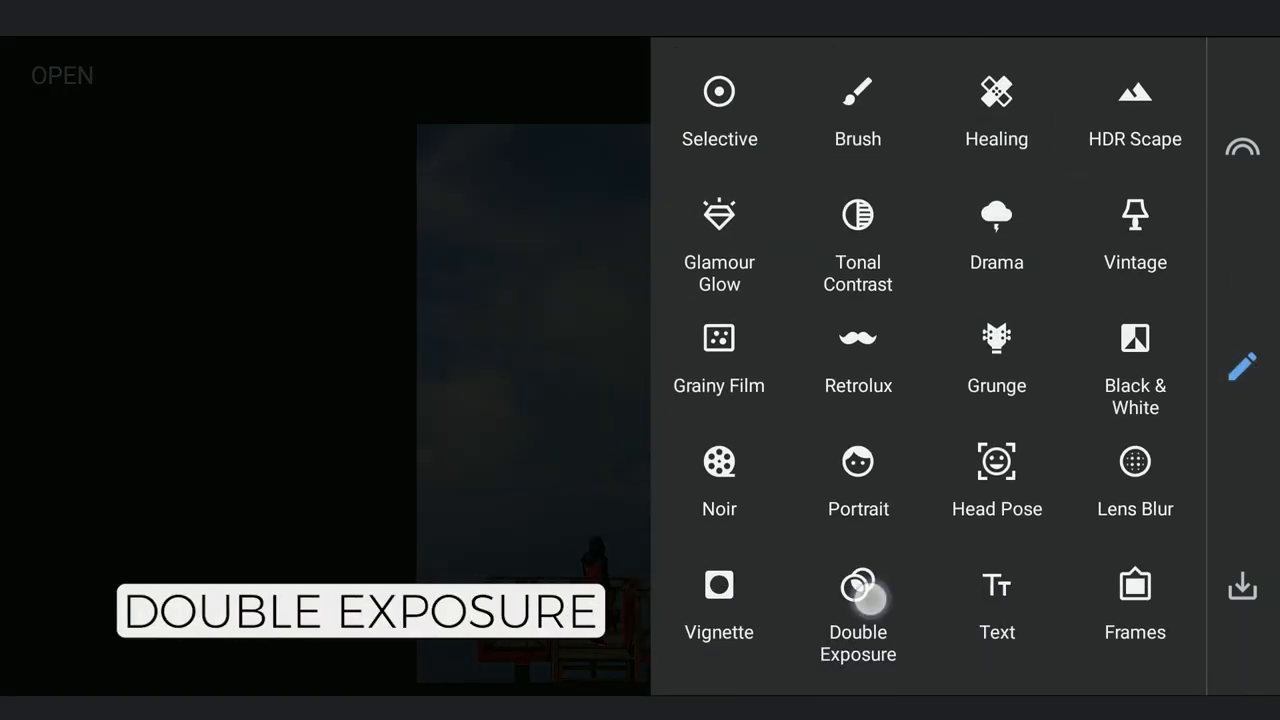
{"action": "left_click", "coordinate": [857, 585]}
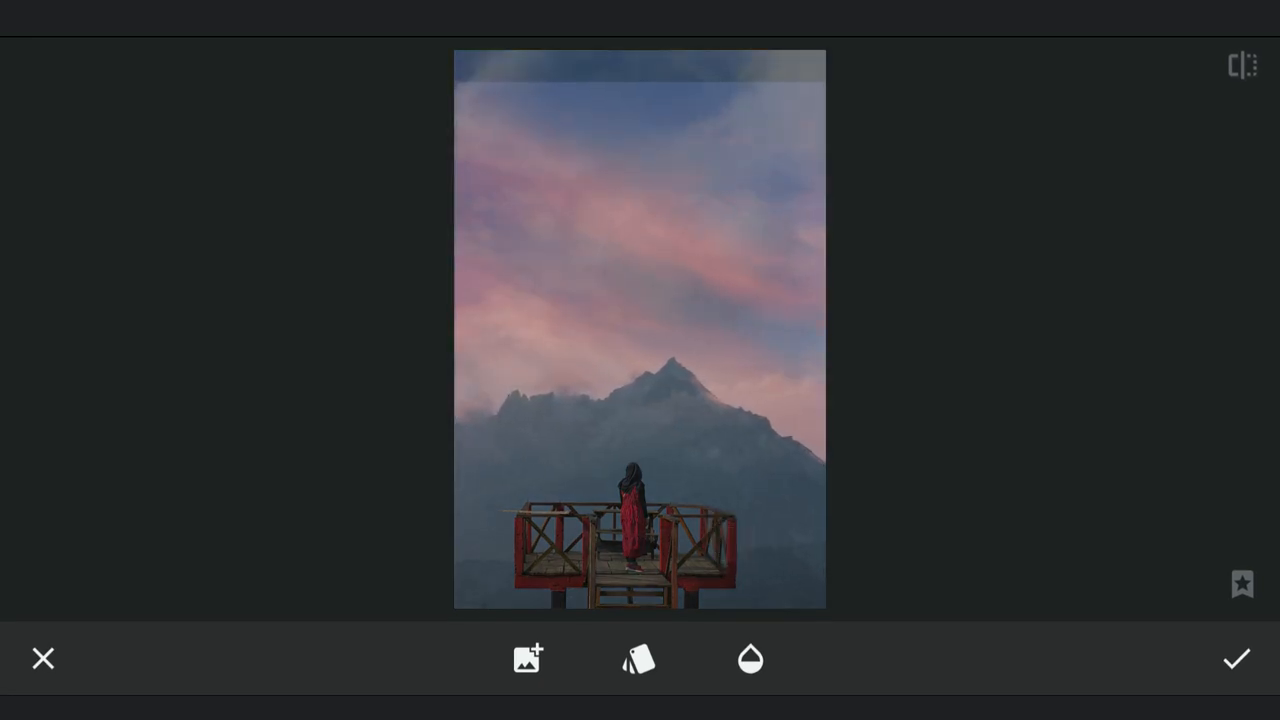
{"action": "left_click", "coordinate": [750, 659]}
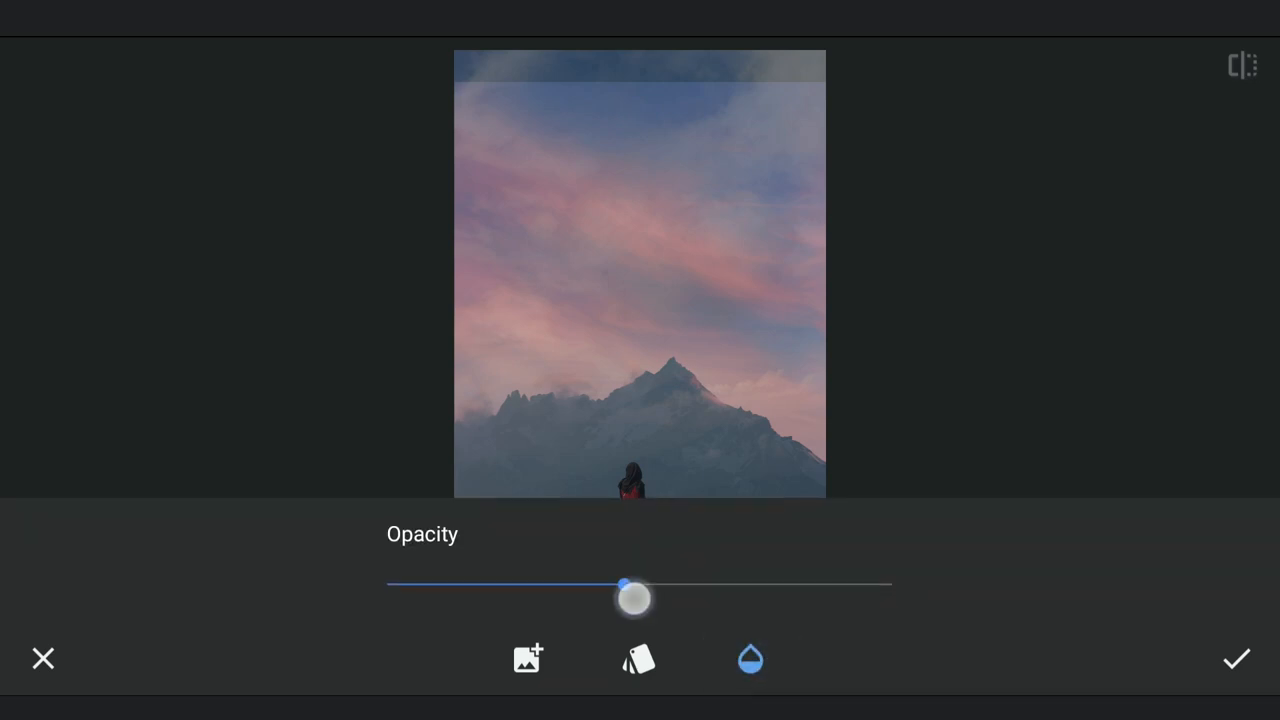
{"action": "left_click", "coordinate": [1236, 658]}
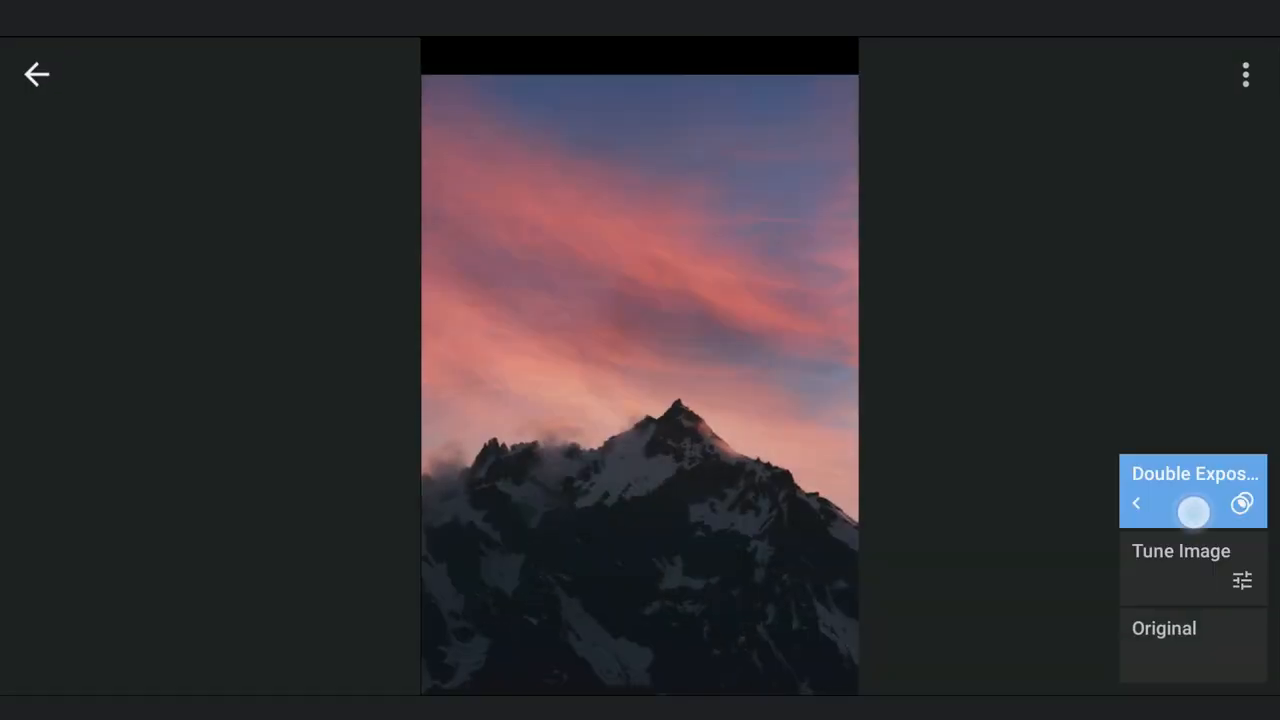
Brush the Double Exposure mask at strength 0 over the lookout and woman, then apply
{"action": "left_click", "coordinate": [1193, 490]}
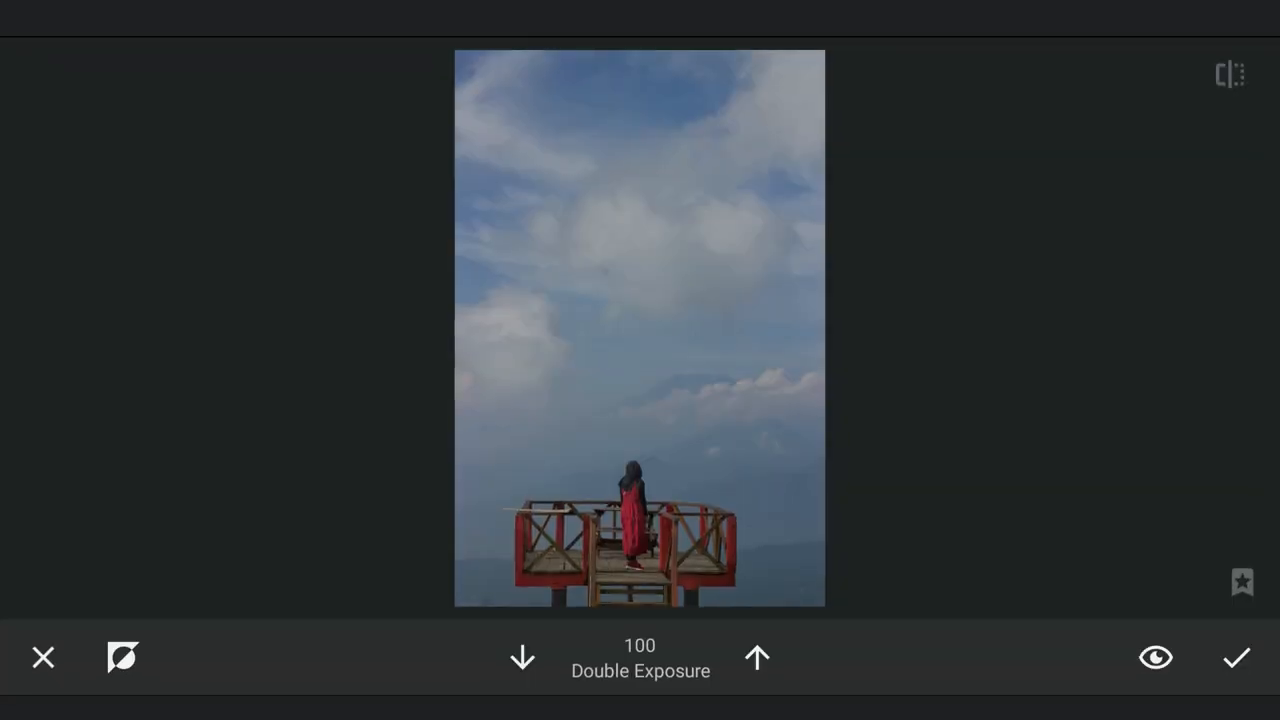
{"action": "left_click", "coordinate": [521, 657]}
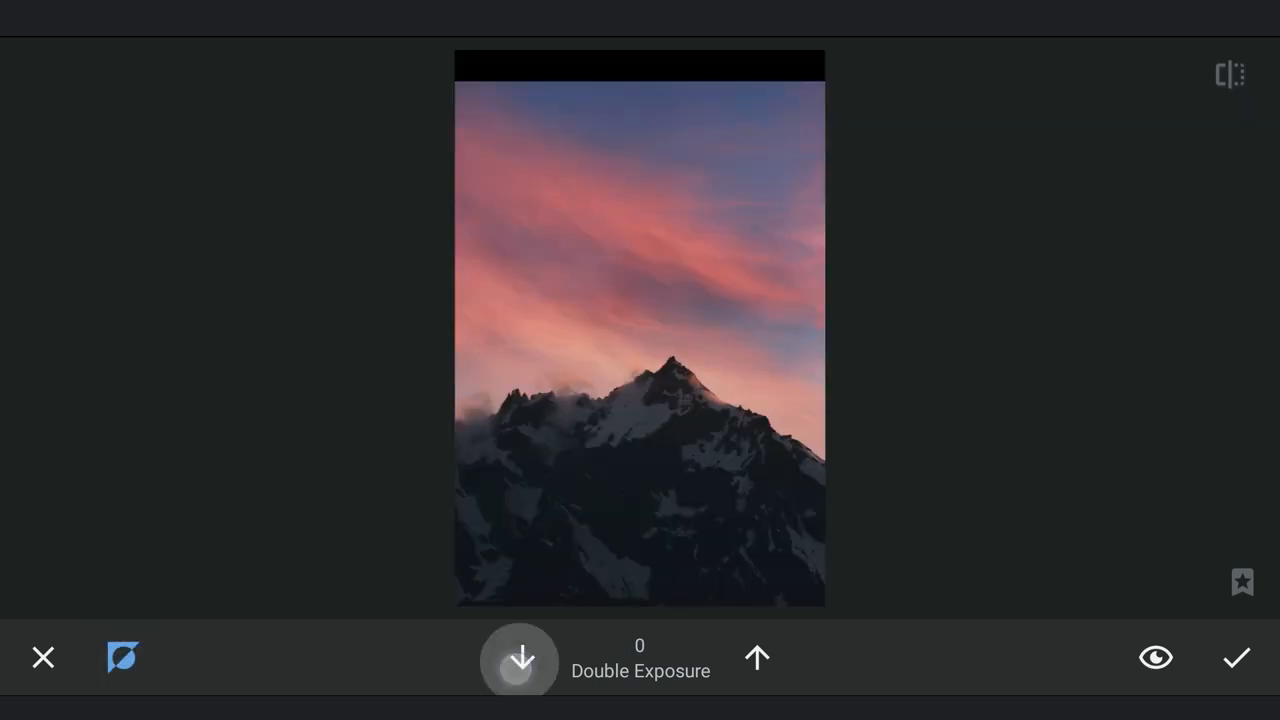
{"action": "left_click", "coordinate": [520, 657]}
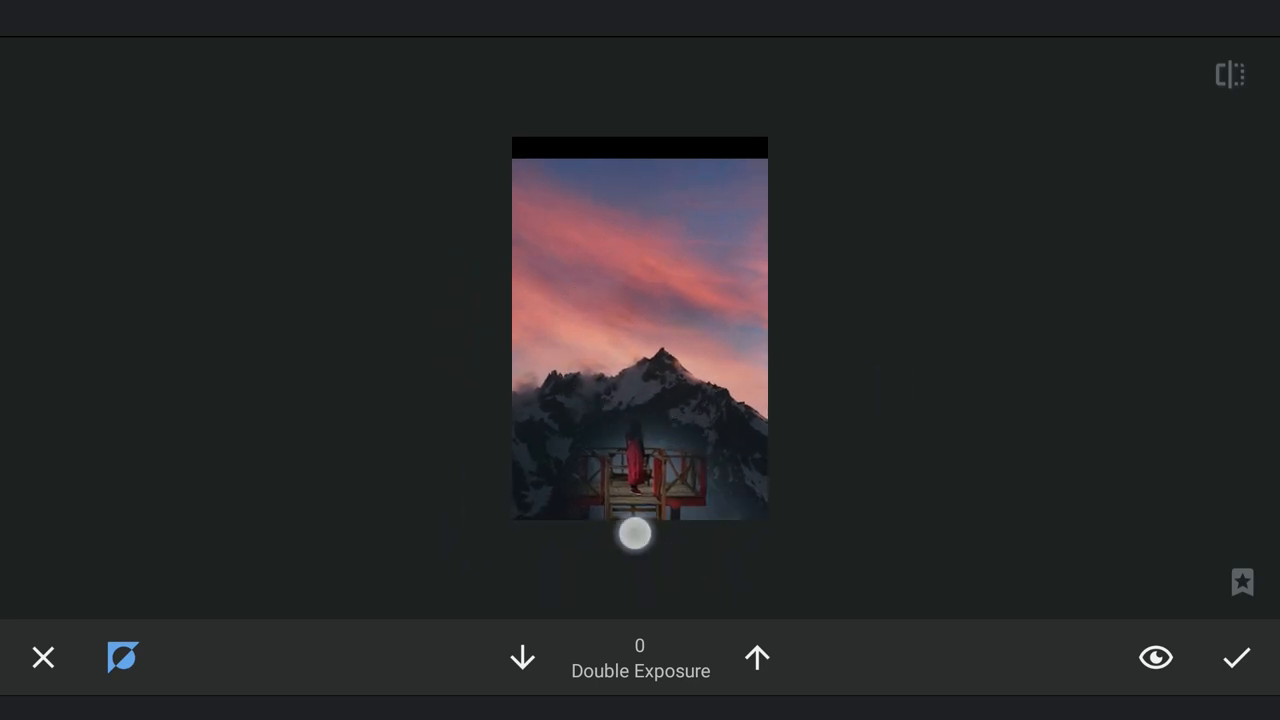
{"action": "left_click_drag", "start_coordinate": [640, 532], "coordinate": [767, 563]}
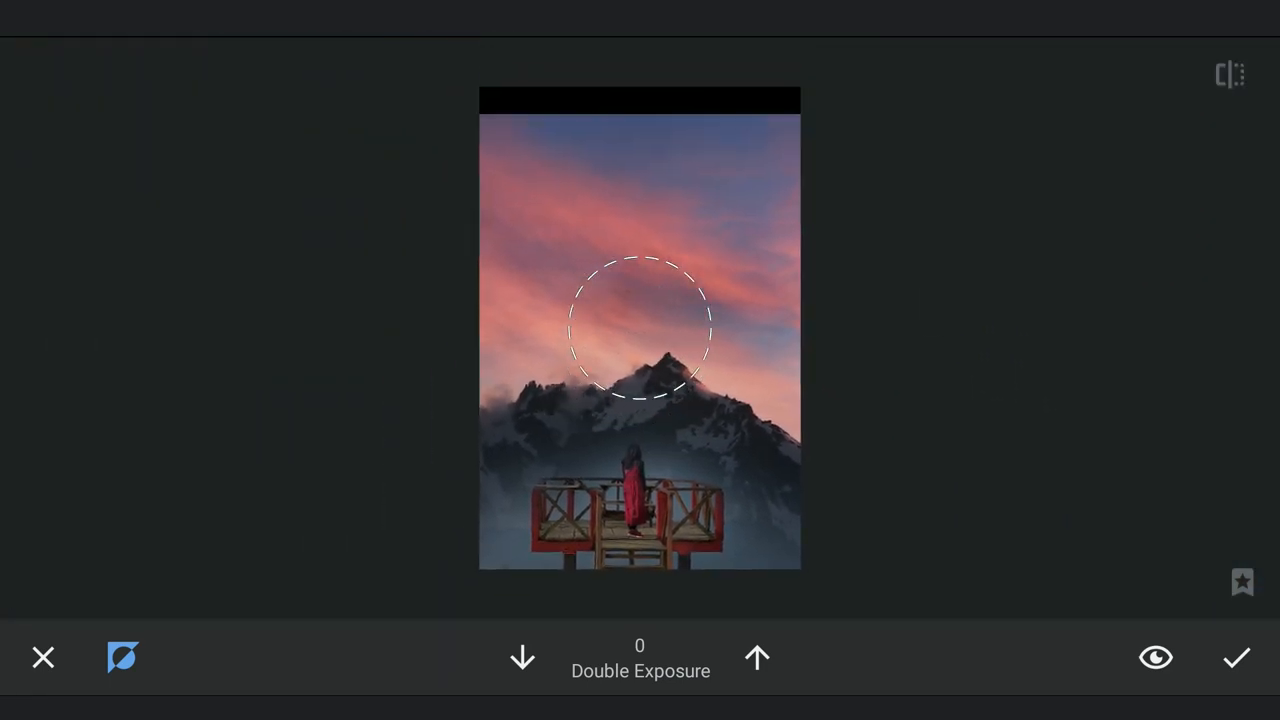
{"action": "left_click", "coordinate": [1236, 657]}
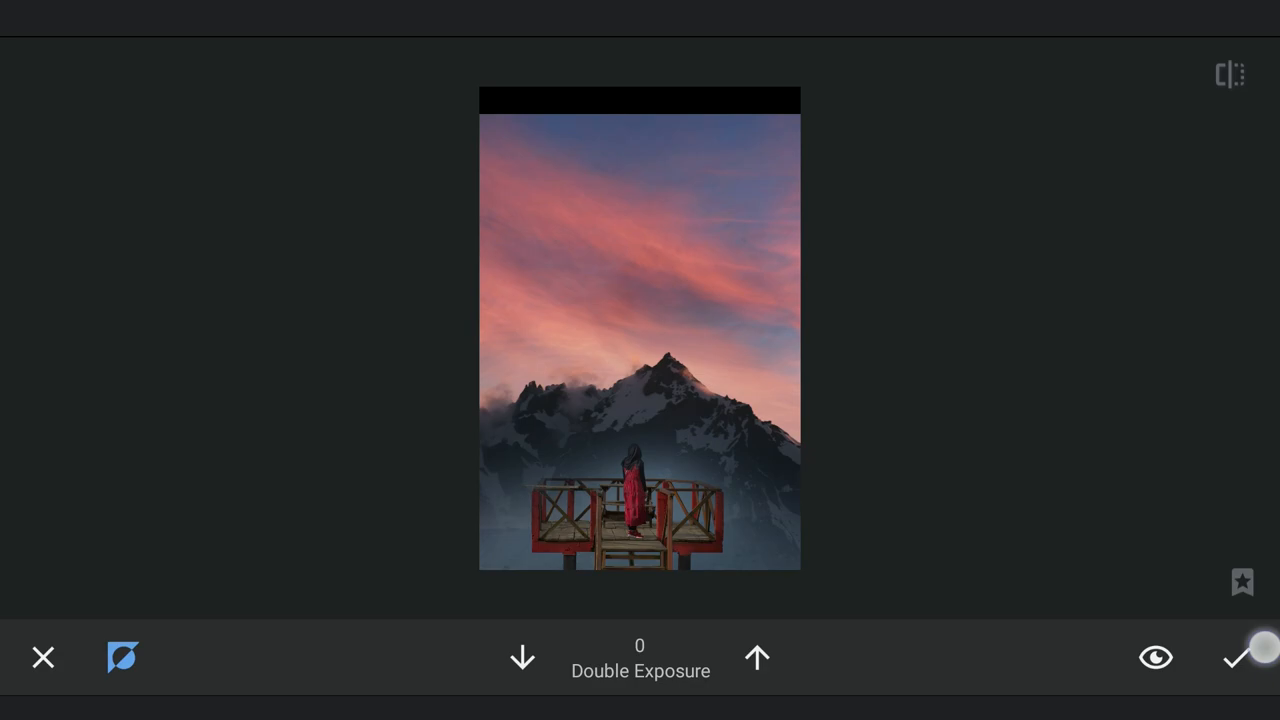
{"action": "left_click", "coordinate": [1237, 657]}
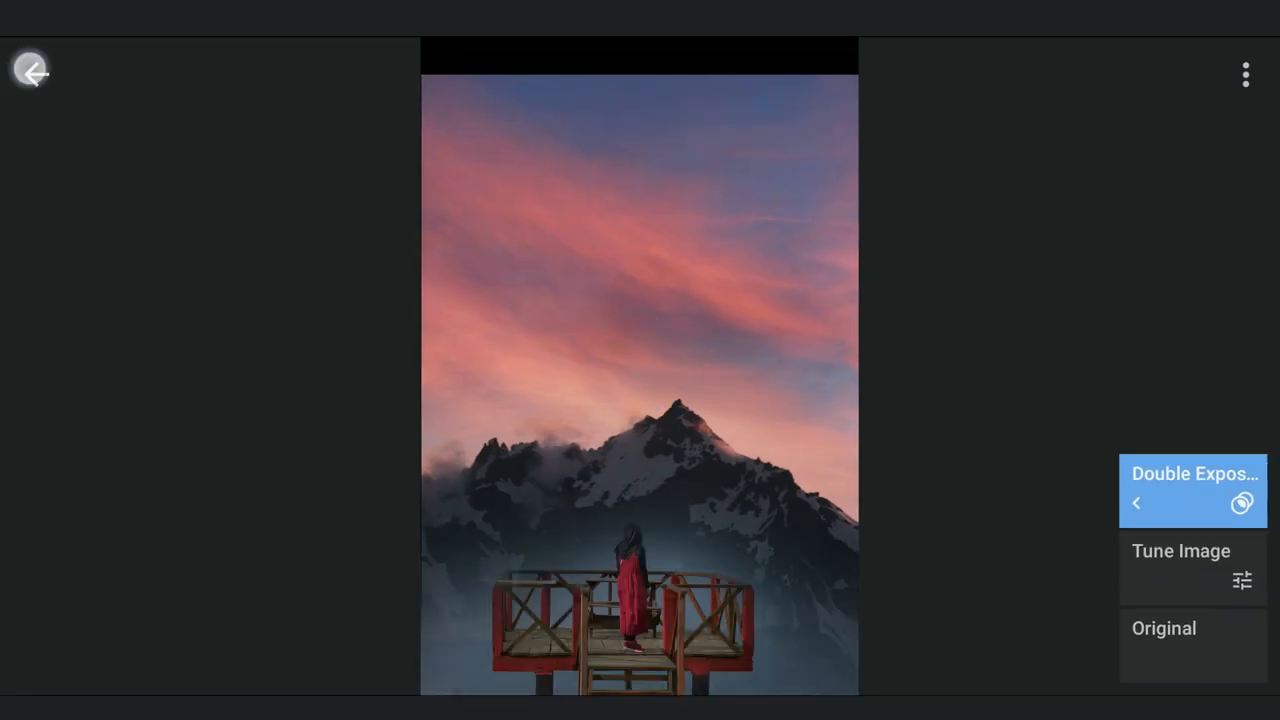
Blend the cloudy valley photo as a second Double Exposure with adjusted opacity
{"action": "left_click", "coordinate": [32, 71]}
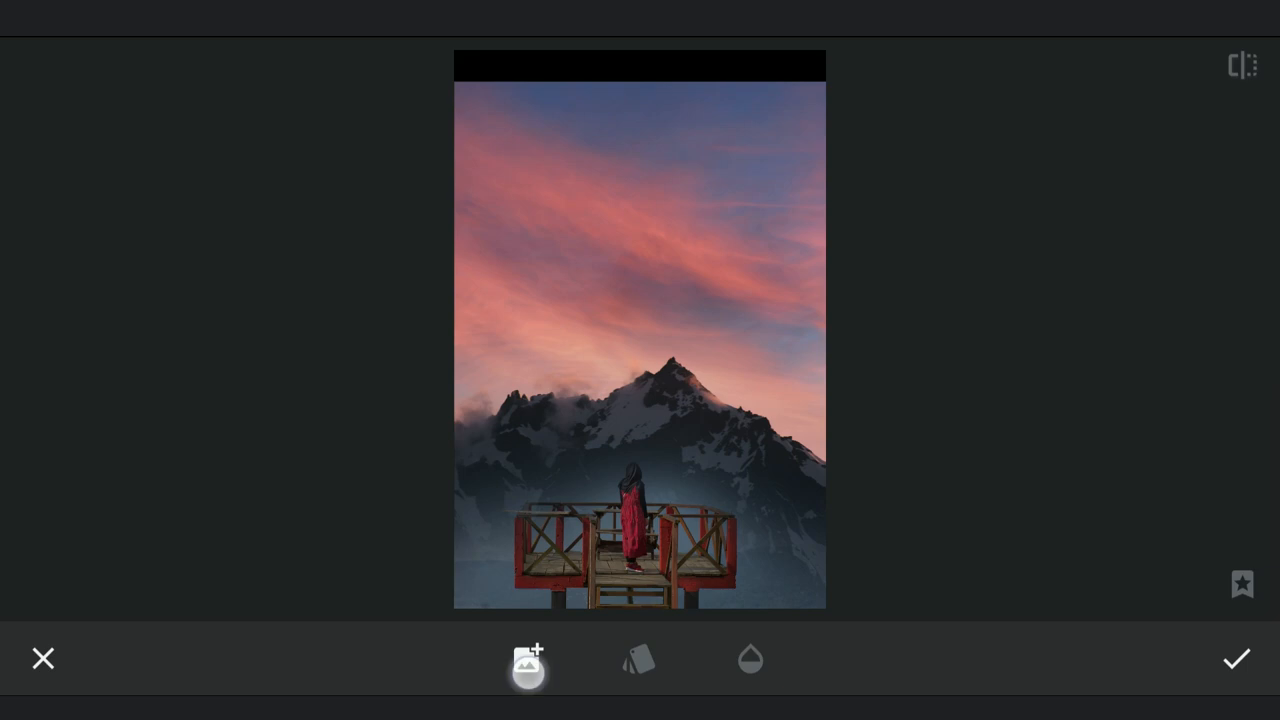
{"action": "left_click", "coordinate": [527, 659]}
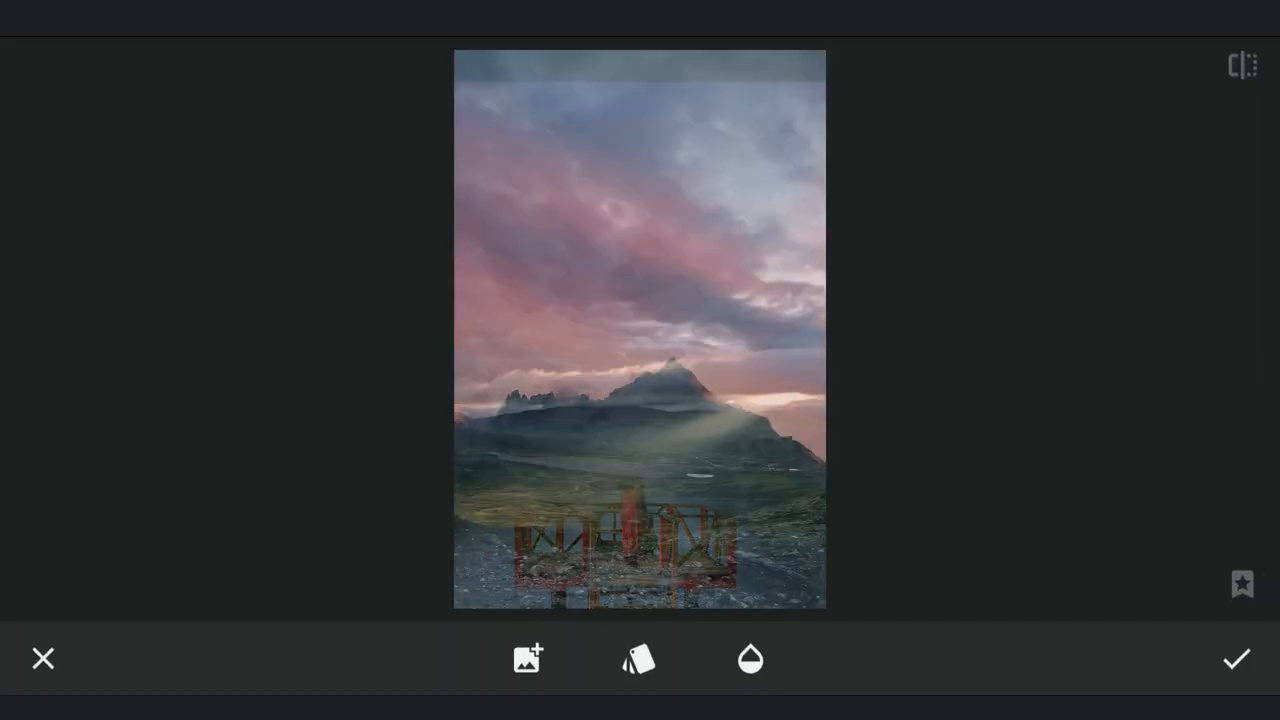
{"action": "left_click", "coordinate": [750, 659]}
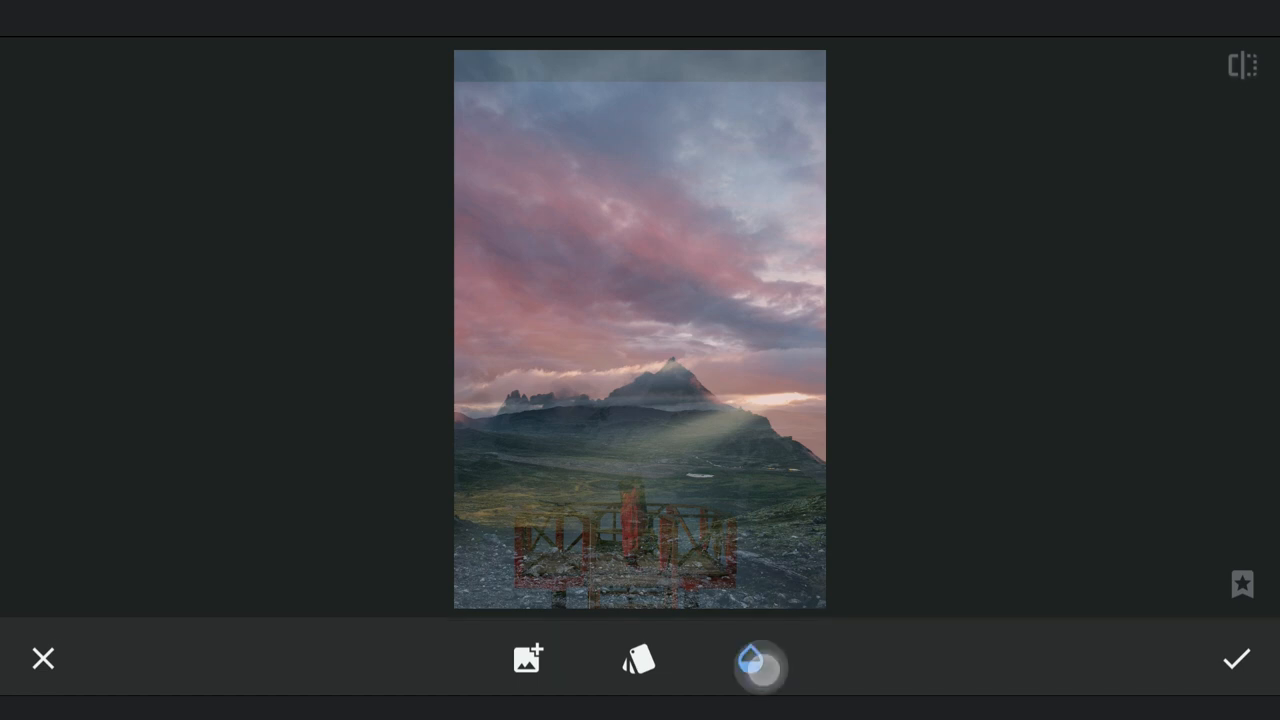
{"action": "left_click", "coordinate": [750, 659]}
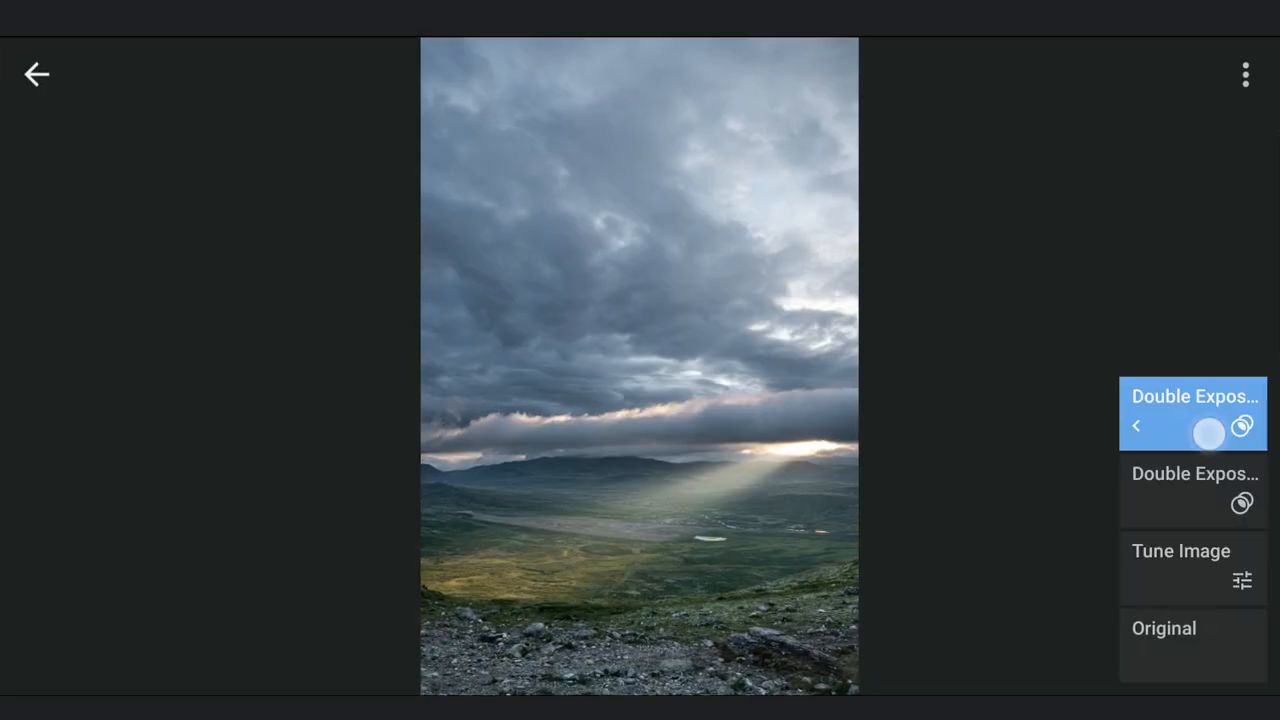
Mask the second Double Exposure at strength 100, painting clouds into the upper sky
{"action": "left_click", "coordinate": [1193, 413]}
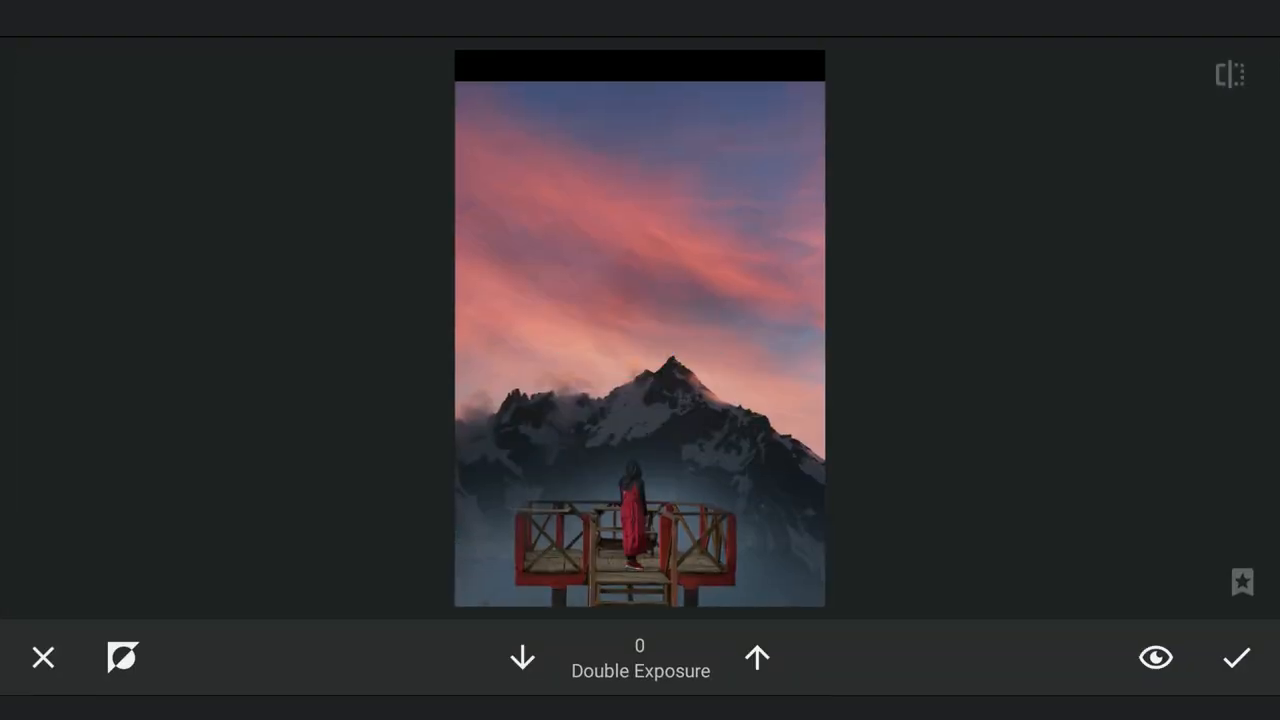
{"action": "left_click", "coordinate": [757, 657]}
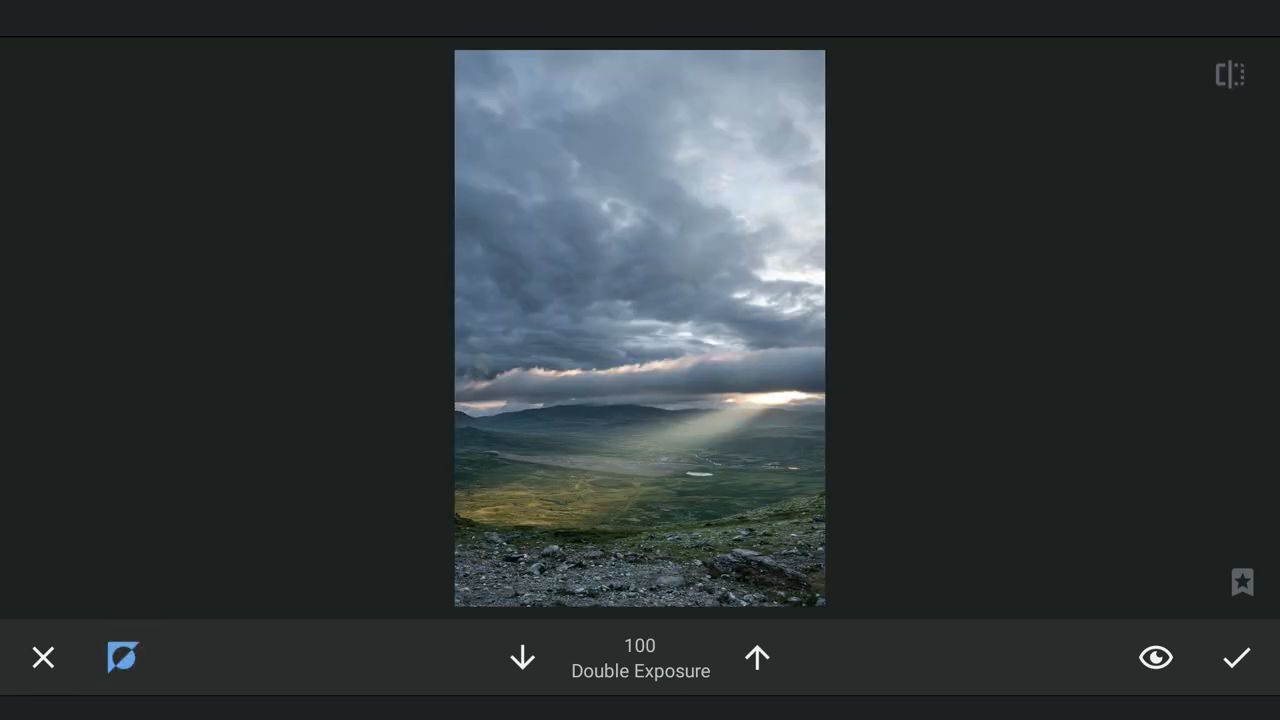
{"action": "left_click", "coordinate": [757, 657]}
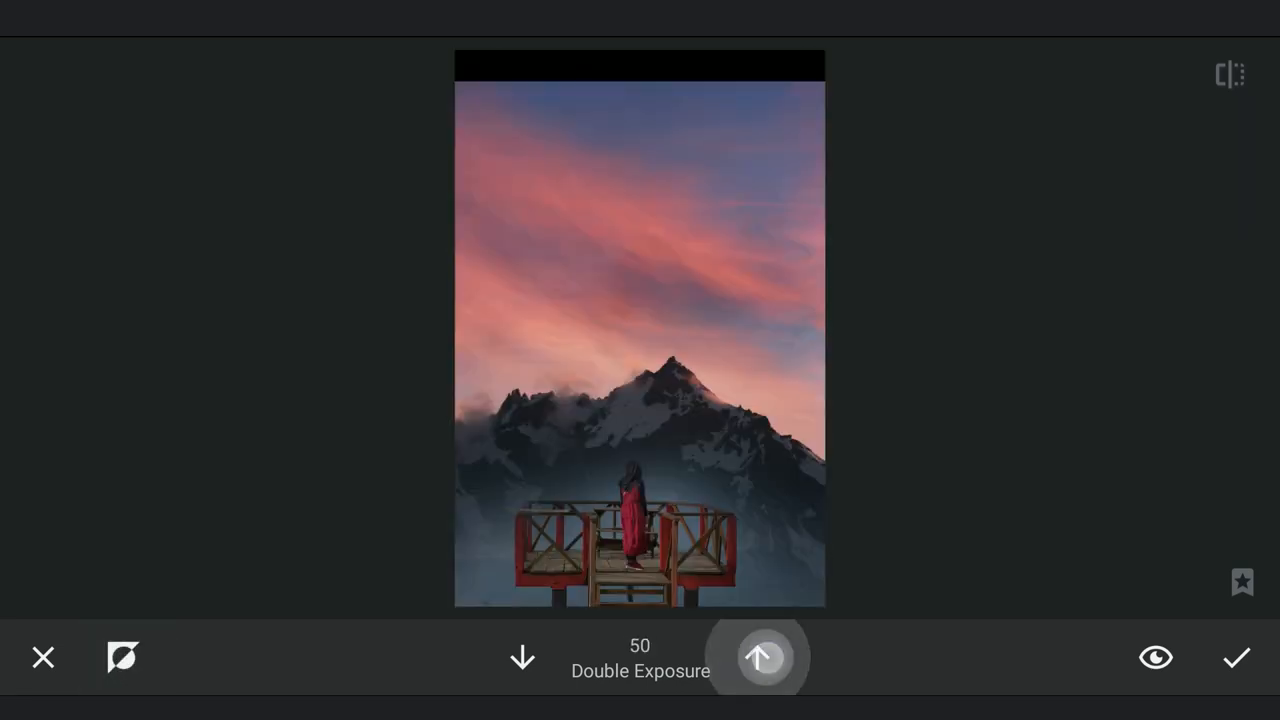
{"action": "left_click", "coordinate": [758, 657]}
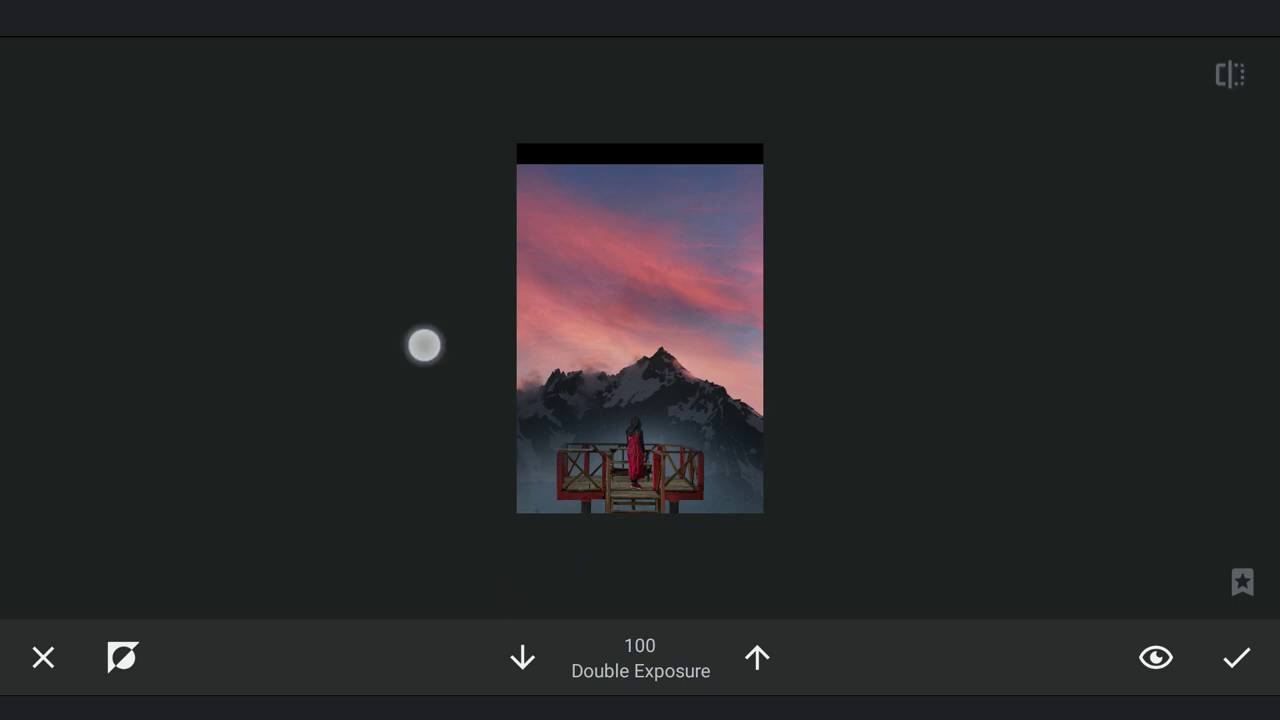
{"action": "left_click_drag", "start_coordinate": [424, 345], "coordinate": [828, 220]}
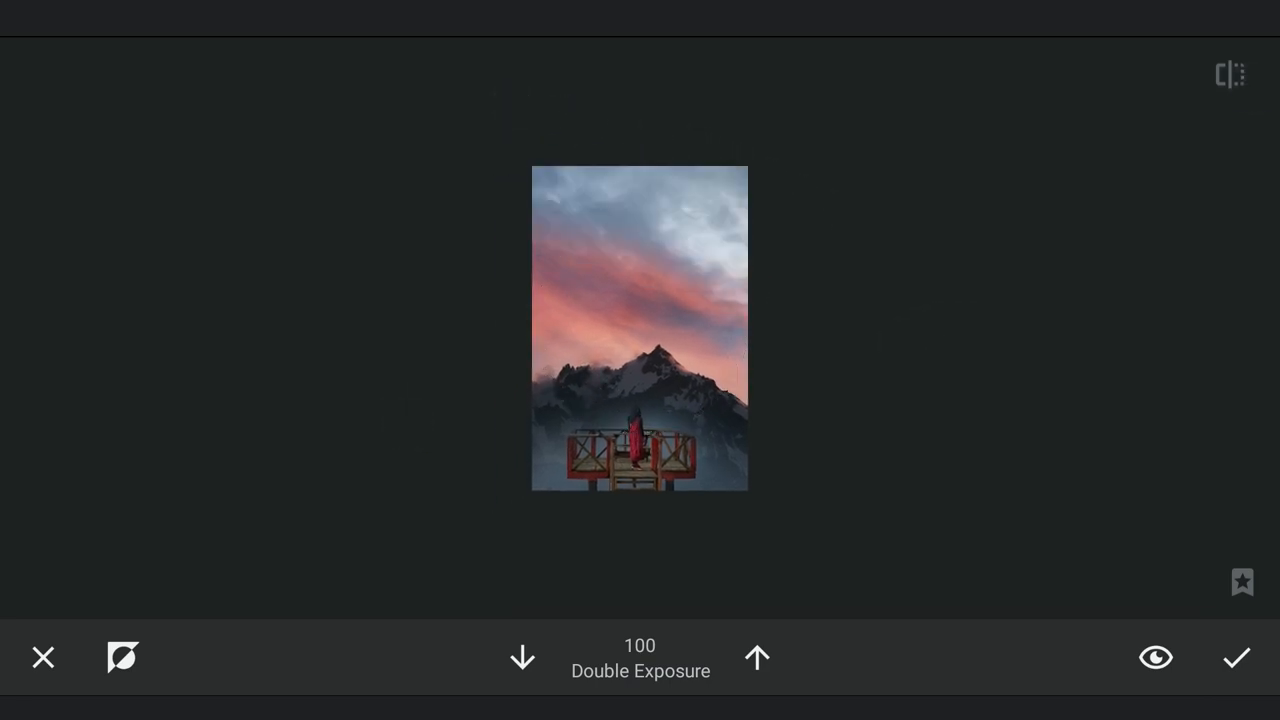
{"action": "left_click", "coordinate": [1230, 75]}
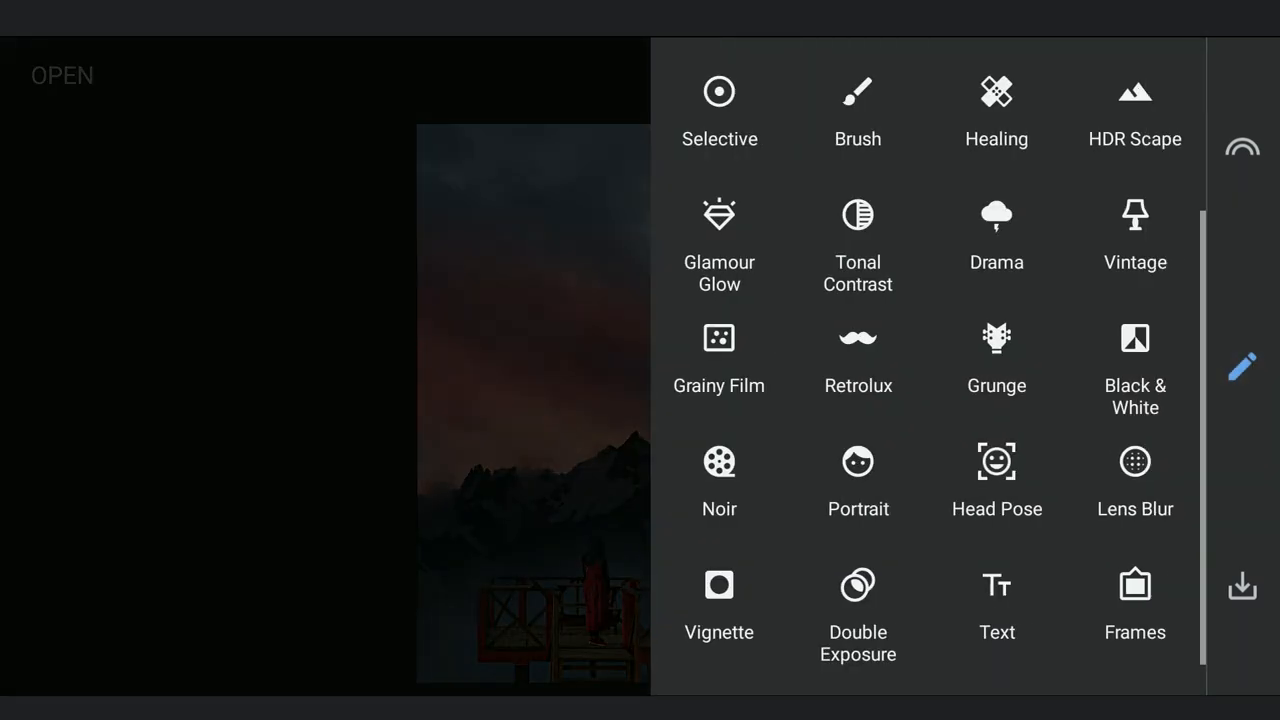
Try a Curves adjustment, dragging the highlights end of the tone curve down
{"action": "scroll", "scroll_direction": "up", "scroll_amount": 3}
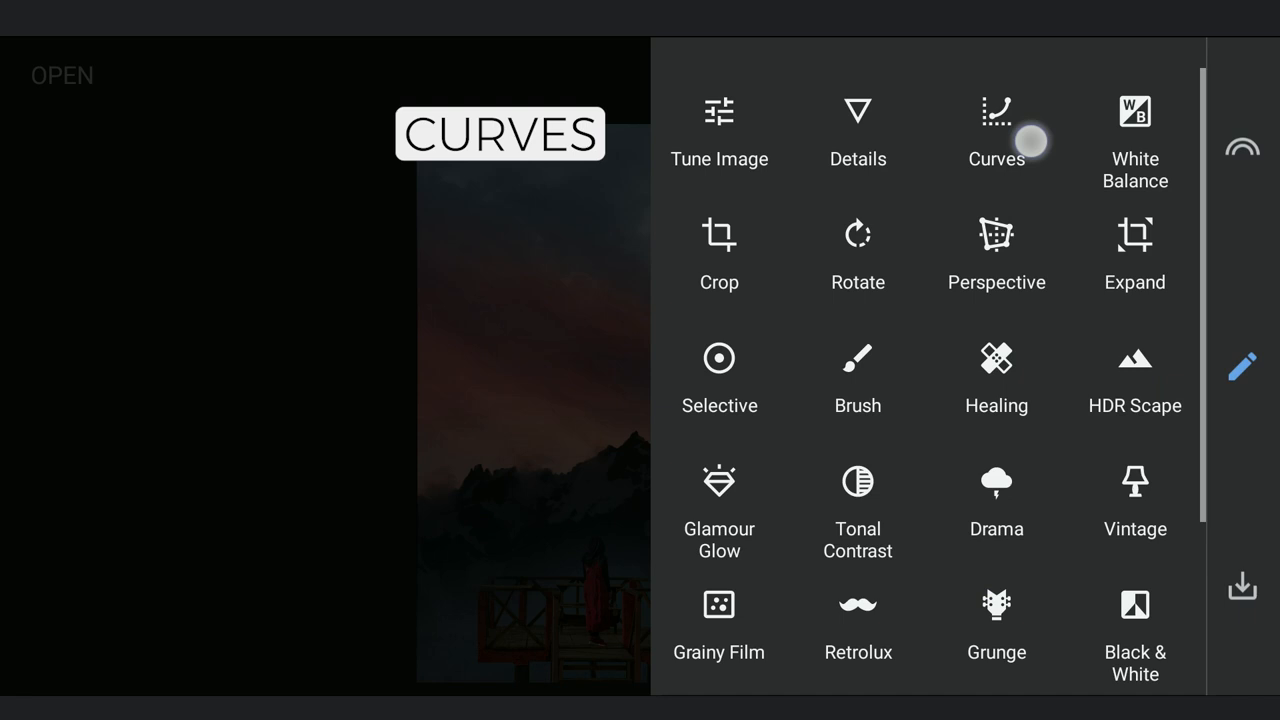
{"action": "left_click", "coordinate": [996, 120]}
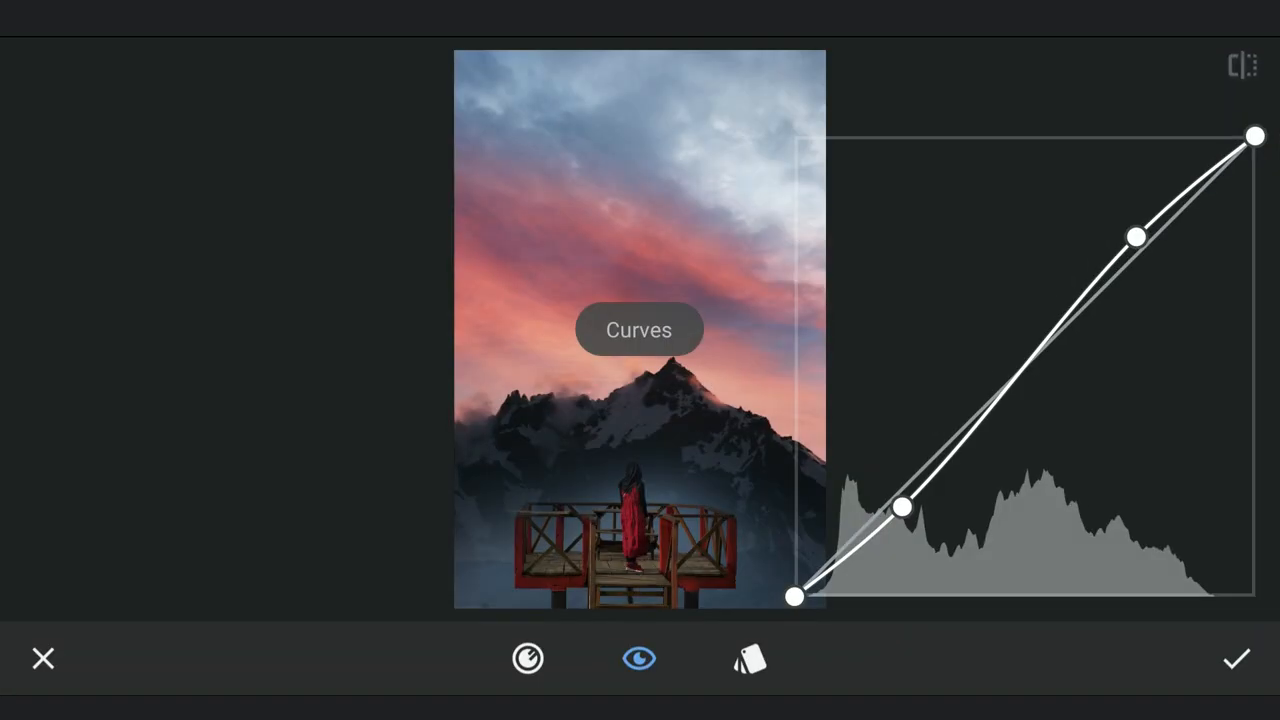
{"action": "left_click", "coordinate": [750, 658]}
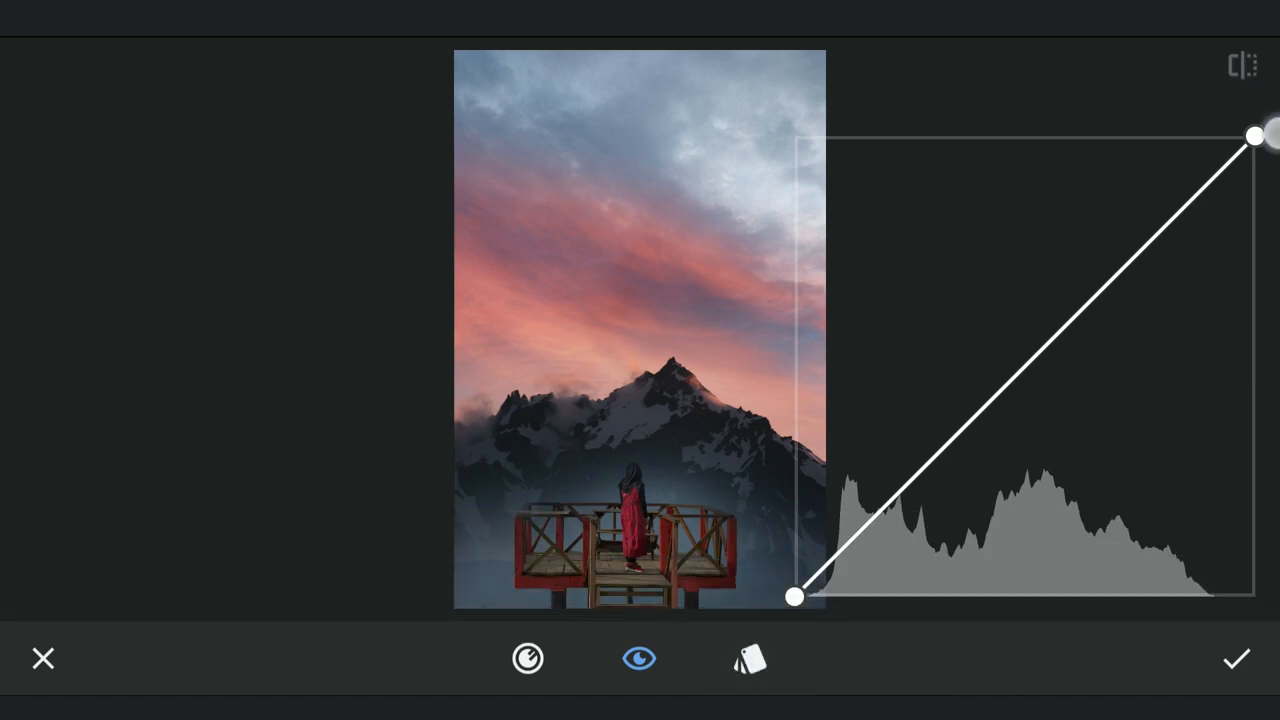
{"action": "left_click_drag", "start_coordinate": [1255, 135], "coordinate": [1255, 238]}
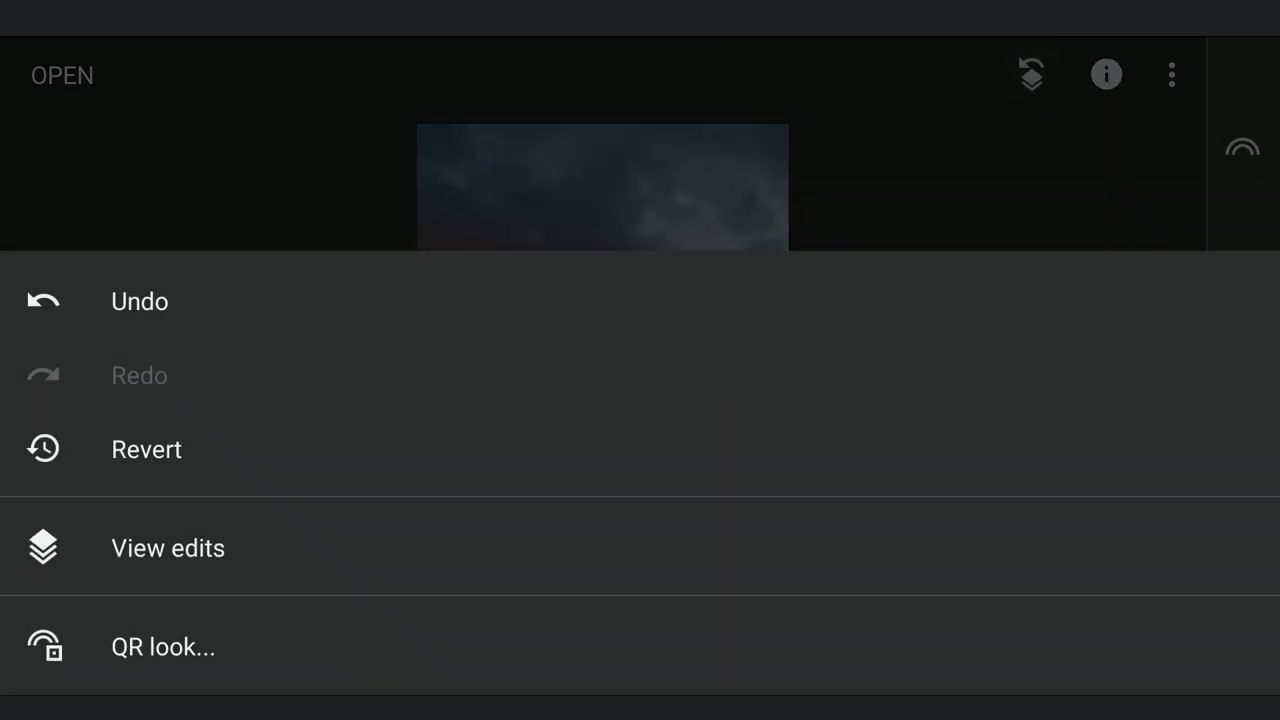
Stack-brush the Curves layer's mask across the upper sky and keep it
{"action": "left_click", "coordinate": [168, 548]}
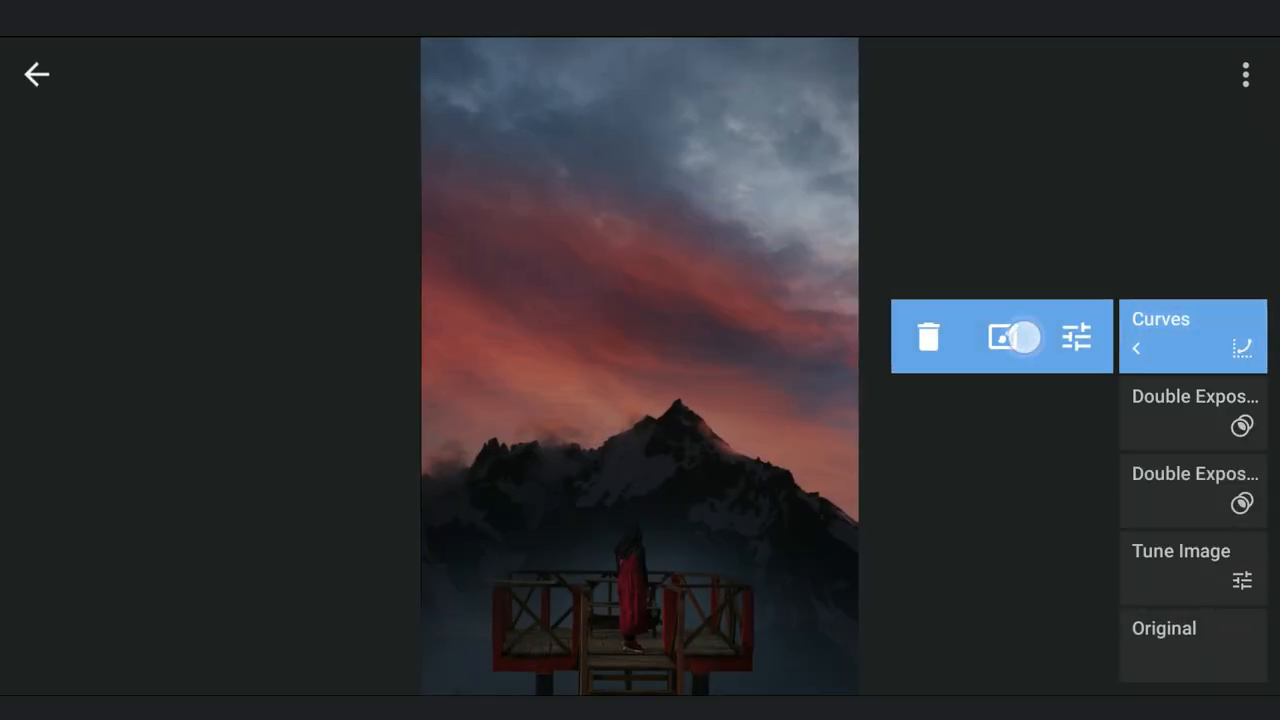
{"action": "left_click", "coordinate": [1191, 336]}
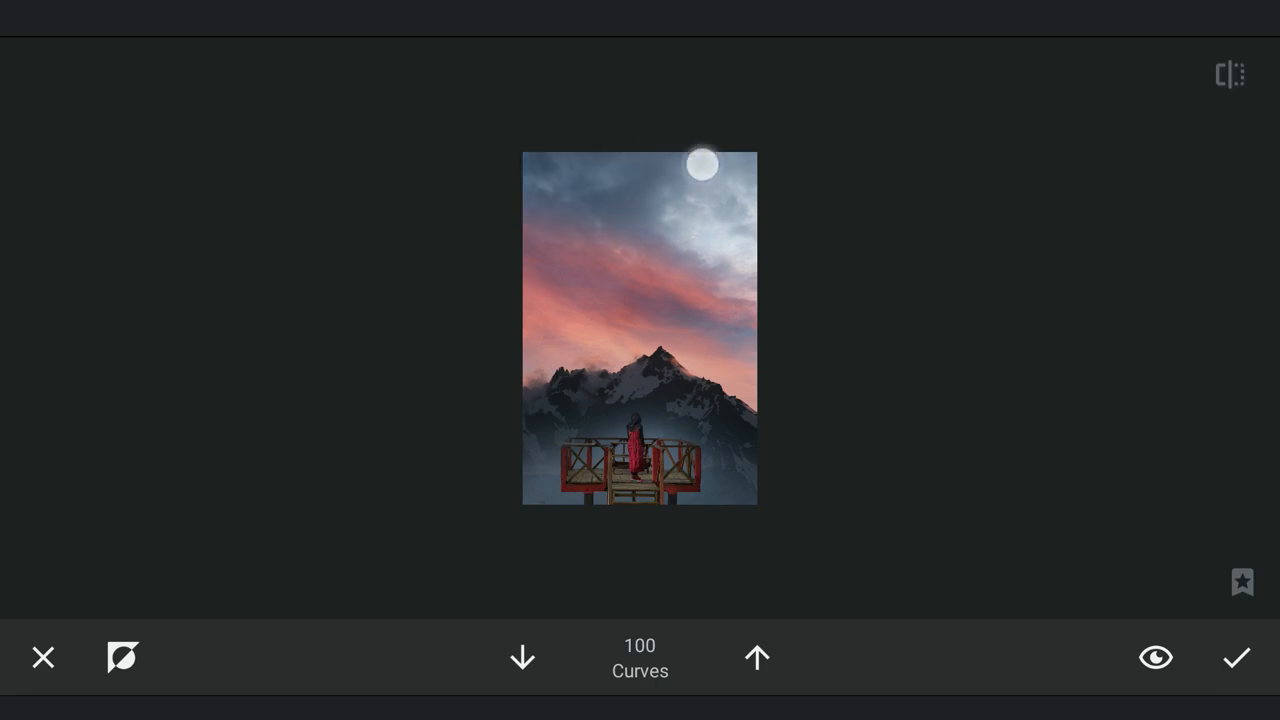
{"action": "left_click_drag", "start_coordinate": [700, 165], "coordinate": [538, 85]}
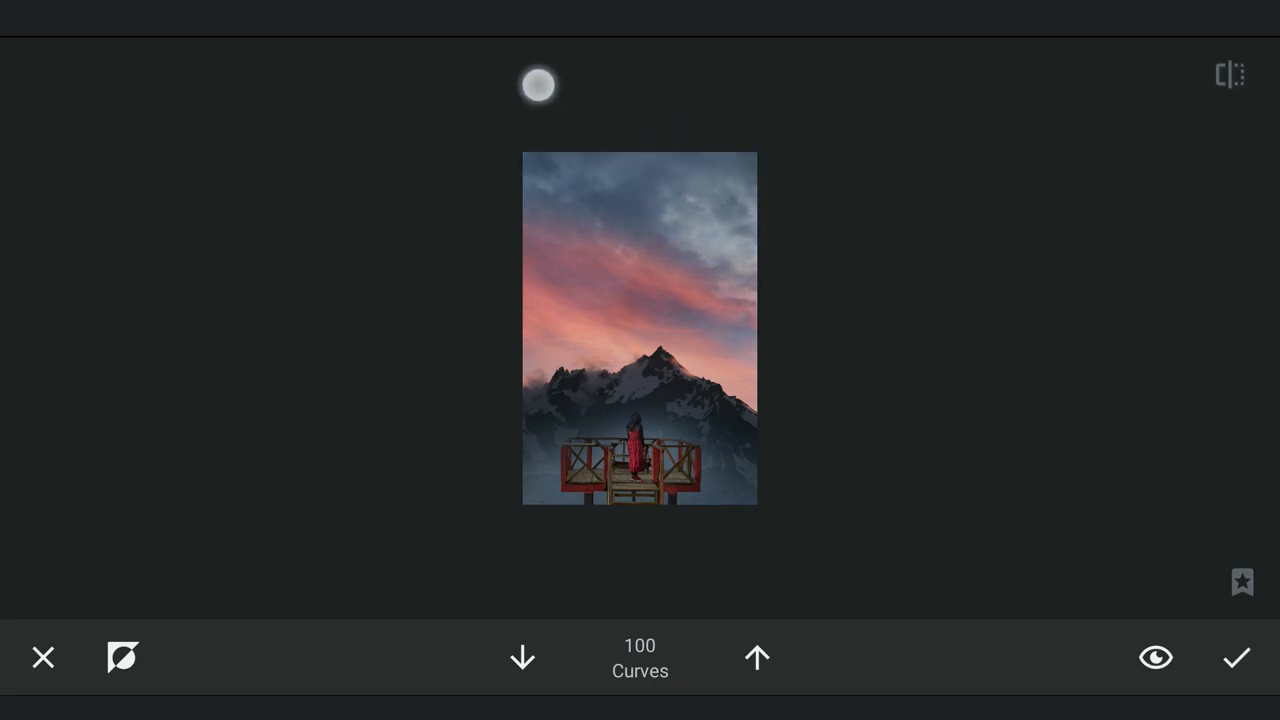
{"action": "left_click_drag", "start_coordinate": [538, 85], "coordinate": [1240, 80]}
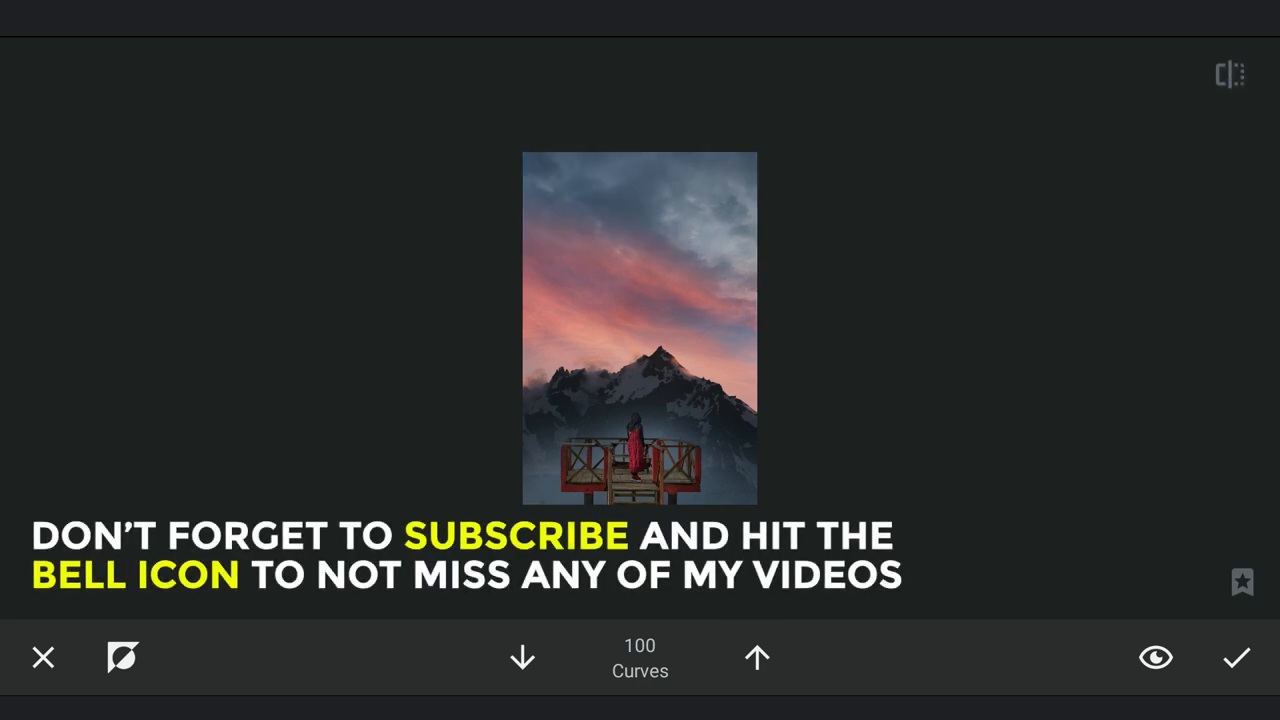
{"action": "left_click", "coordinate": [1237, 657]}
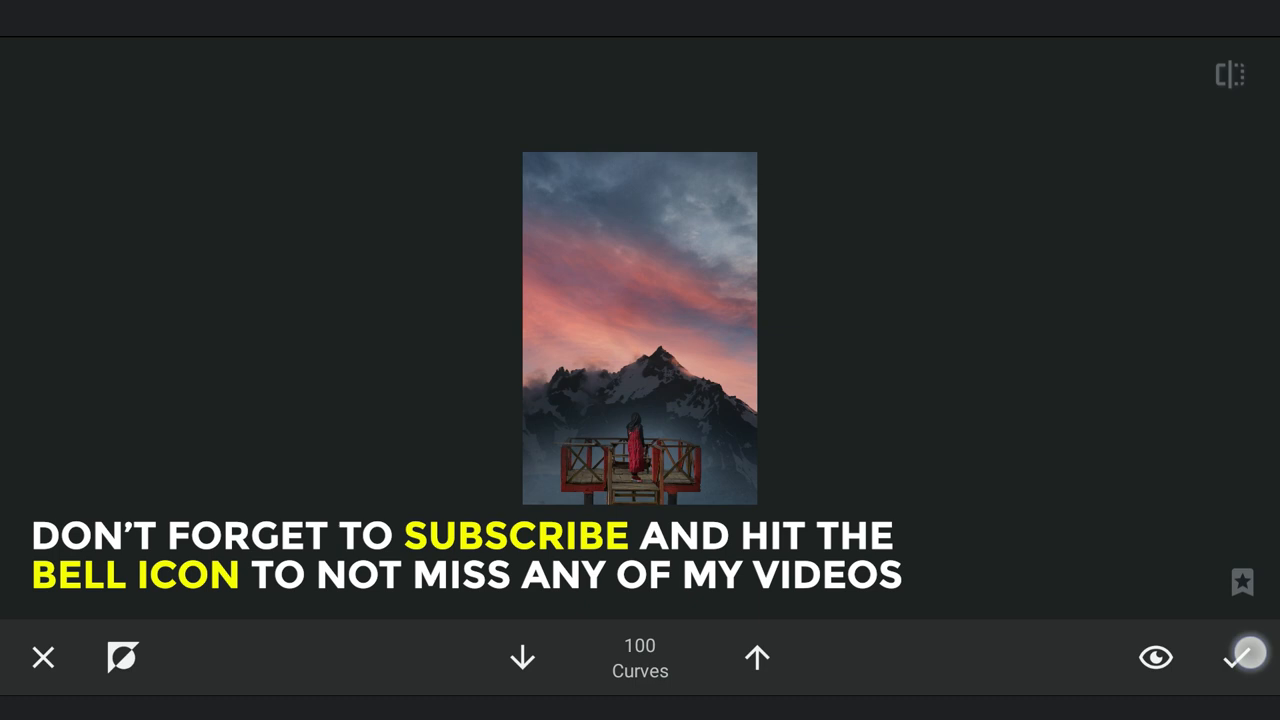
{"action": "left_click", "coordinate": [1241, 657]}
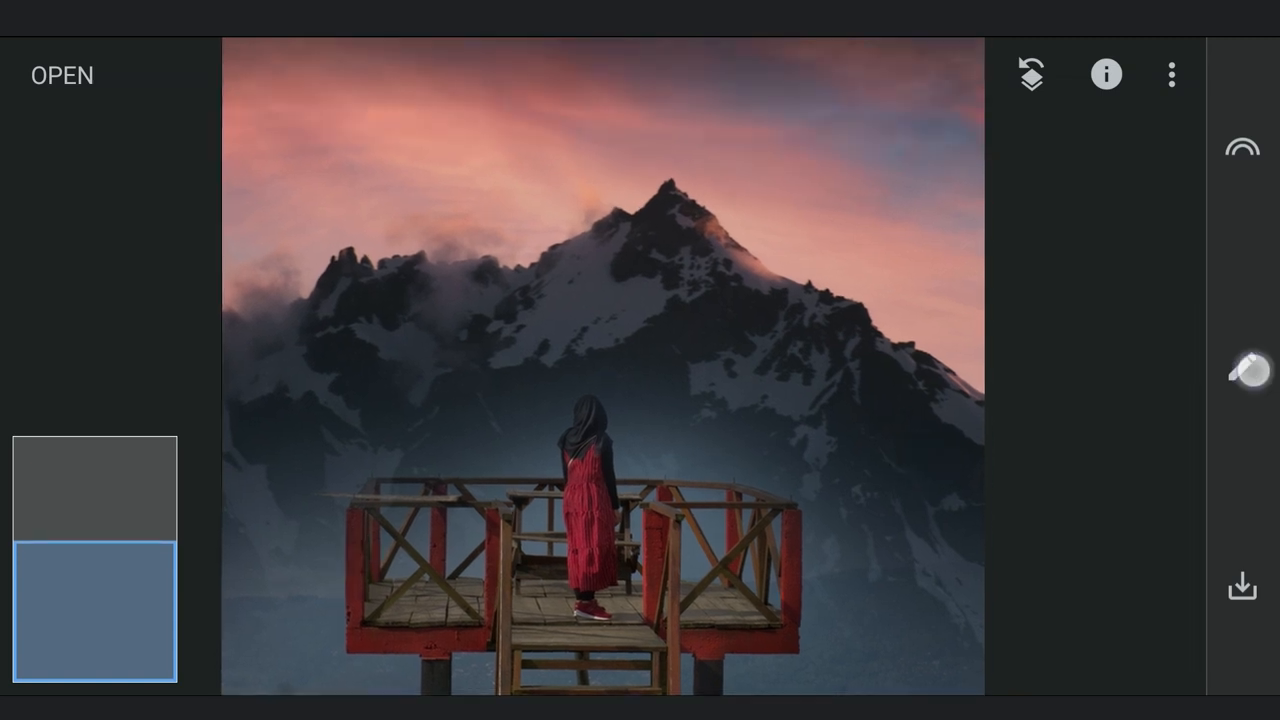
Add Selective points that darken the lower foreground and the area beside the woman
{"action": "left_click", "coordinate": [1242, 368]}
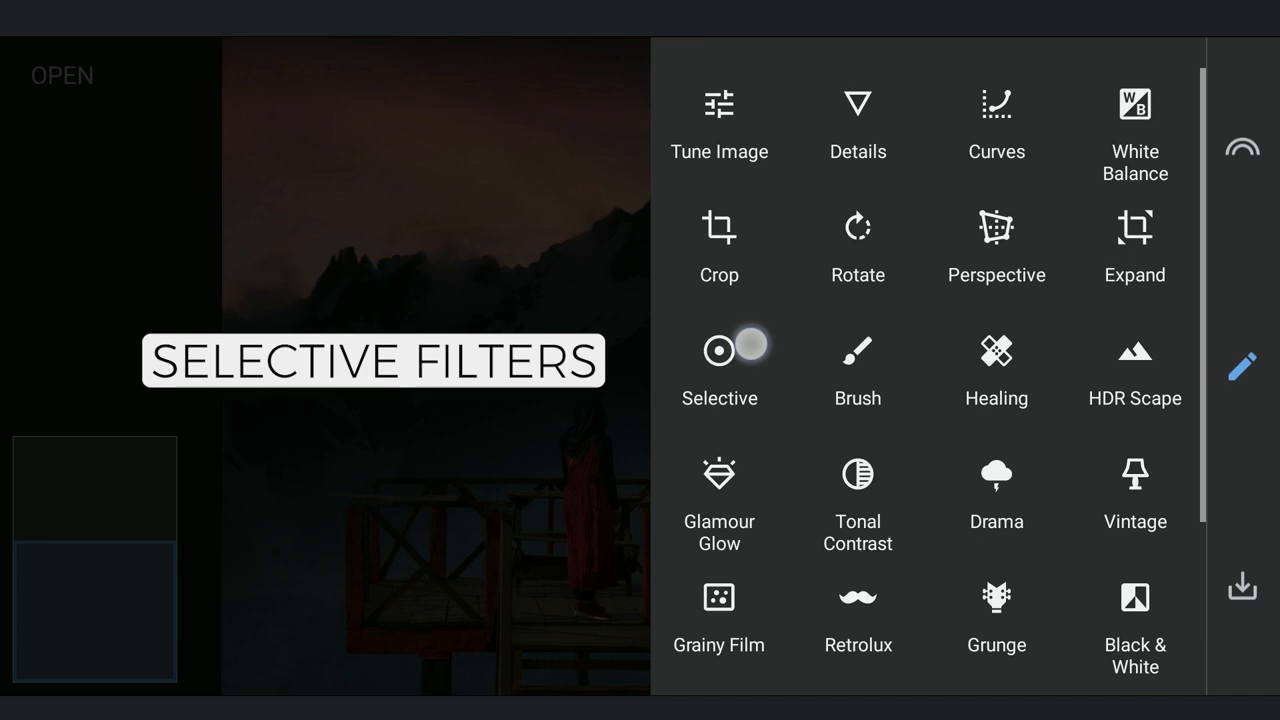
{"action": "left_click", "coordinate": [719, 352]}
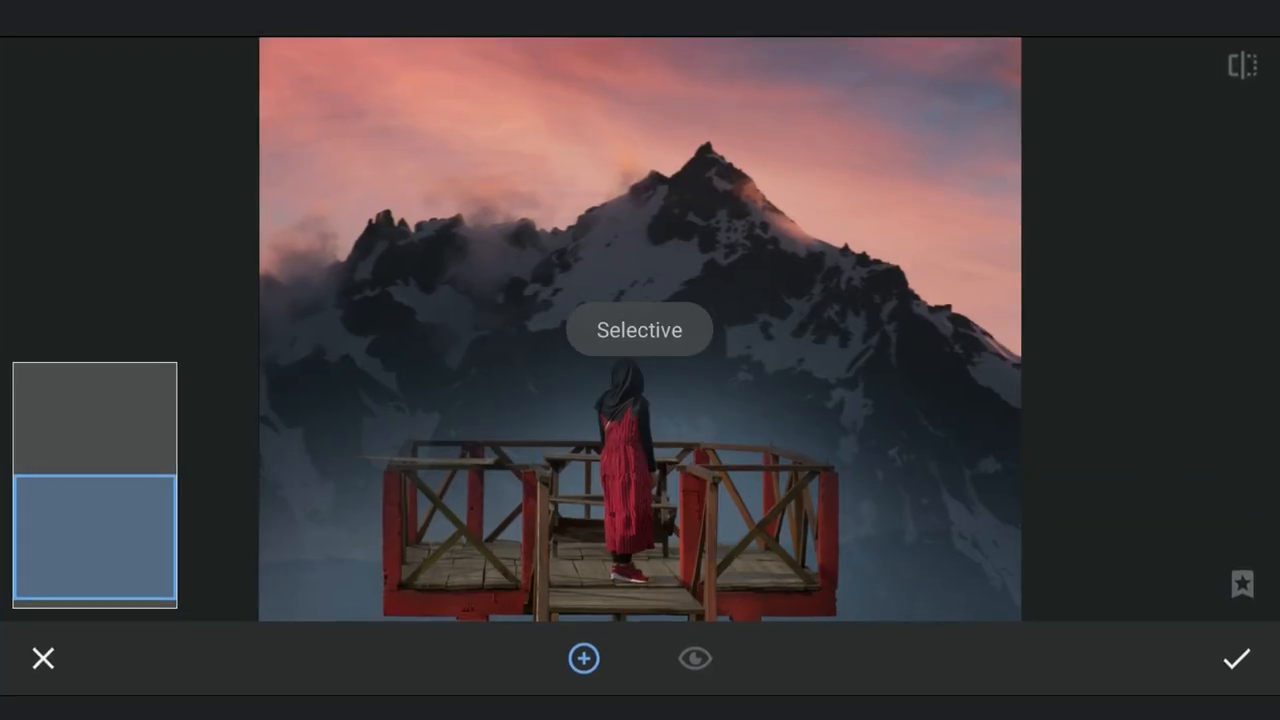
{"action": "left_click", "coordinate": [914, 569]}
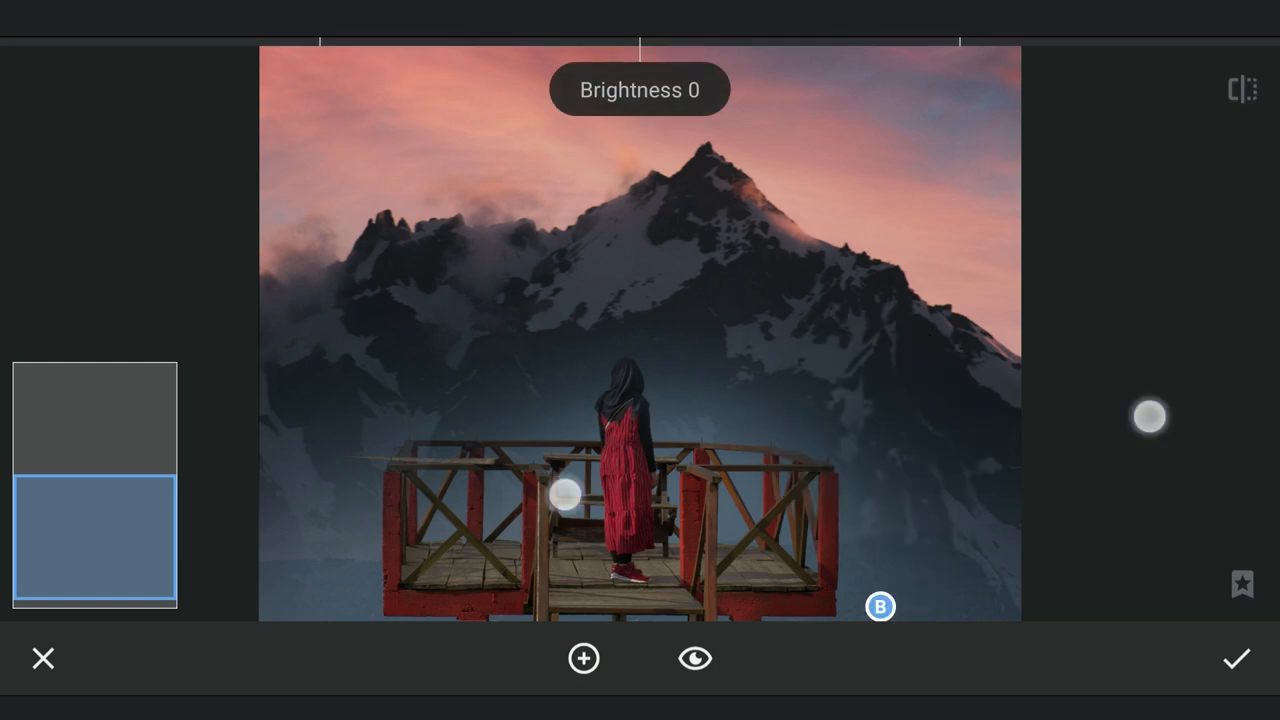
{"action": "left_click_drag", "start_coordinate": [1150, 417], "coordinate": [1010, 500]}
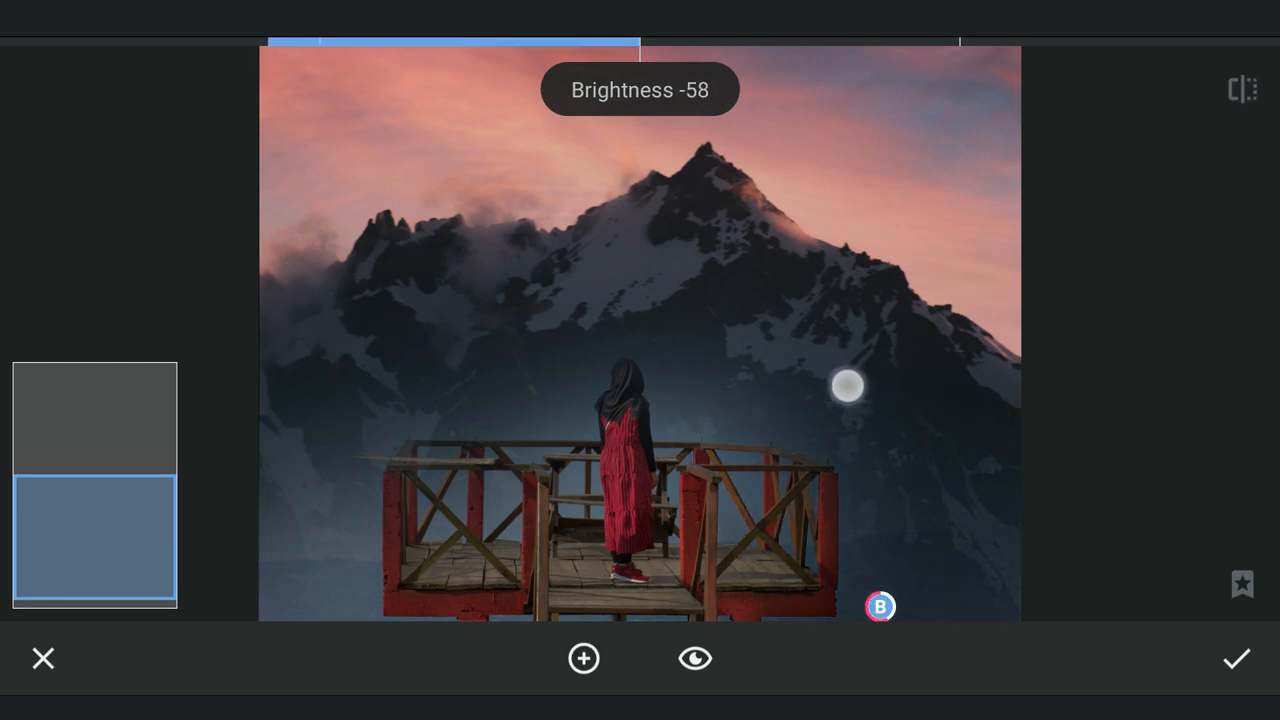
{"action": "left_click_drag", "start_coordinate": [848, 387], "coordinate": [800, 377]}
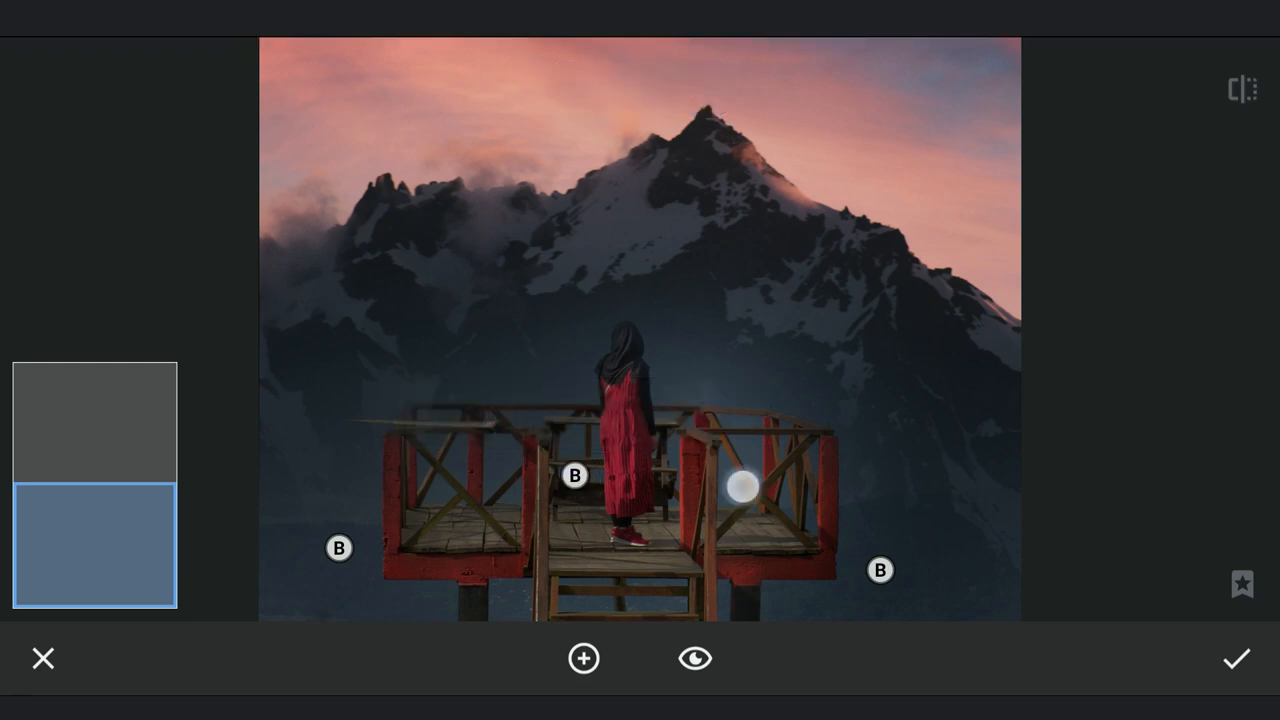
{"action": "left_click_drag", "start_coordinate": [740, 487], "coordinate": [768, 510]}
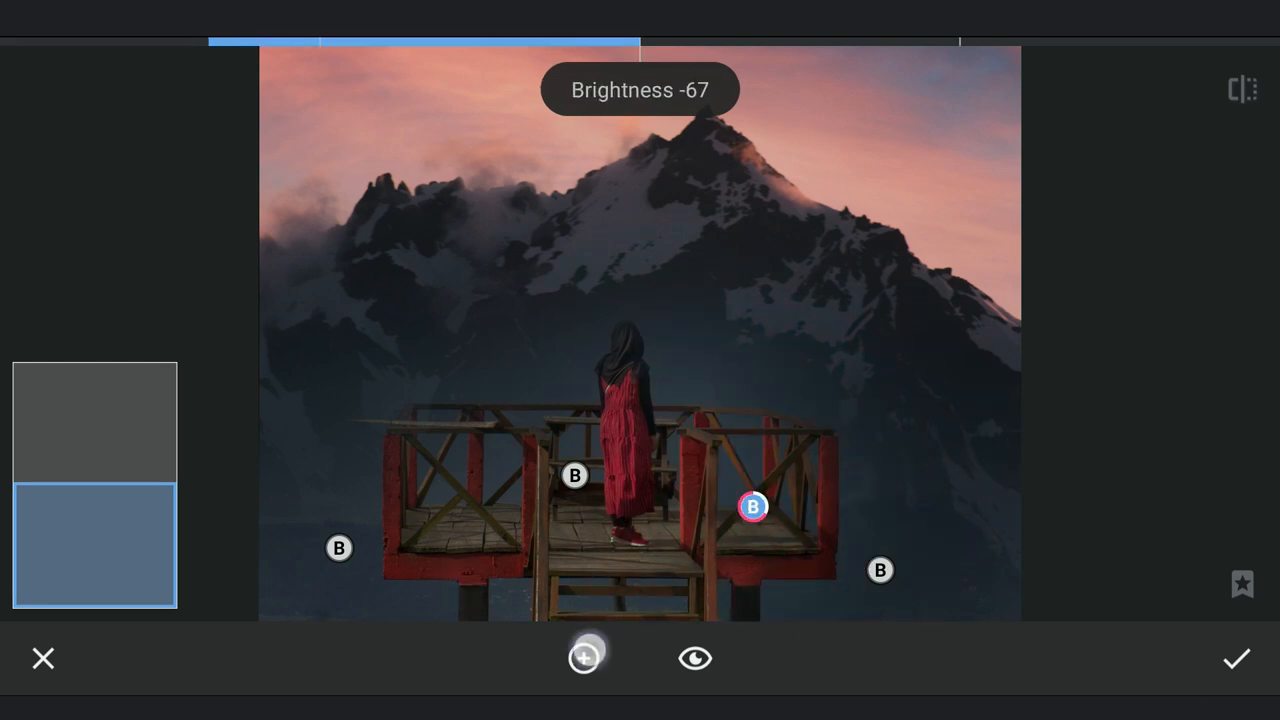
Add a Selective point on the woman raising brightness to about +45, then apply
{"action": "left_click", "coordinate": [583, 658]}
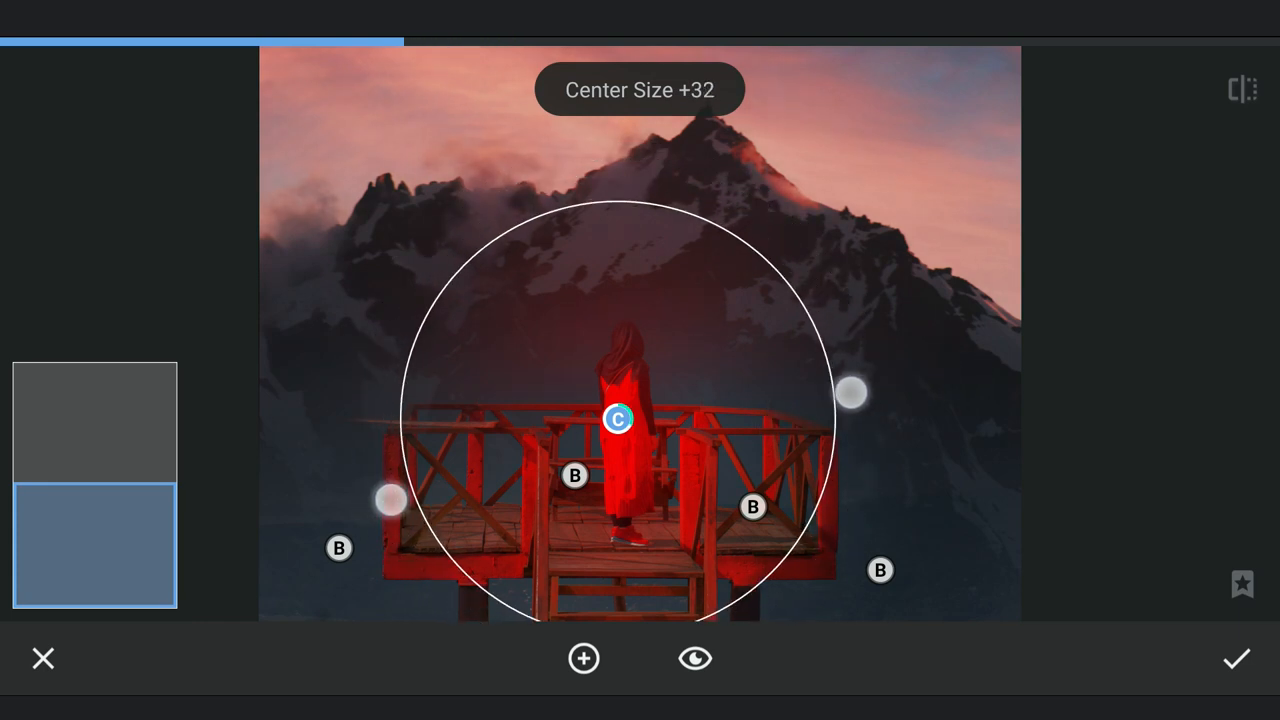
{"action": "left_click", "coordinate": [618, 418]}
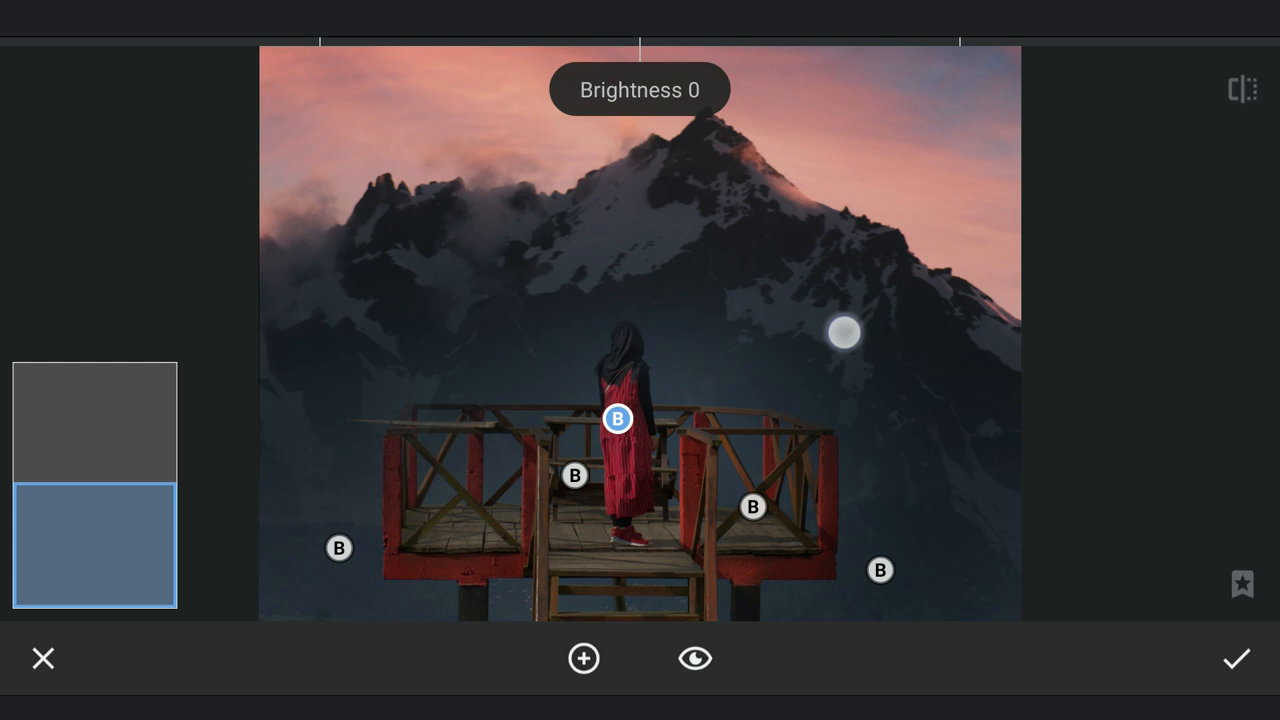
{"action": "left_click_drag", "start_coordinate": [640, 45], "coordinate": [710, 45]}
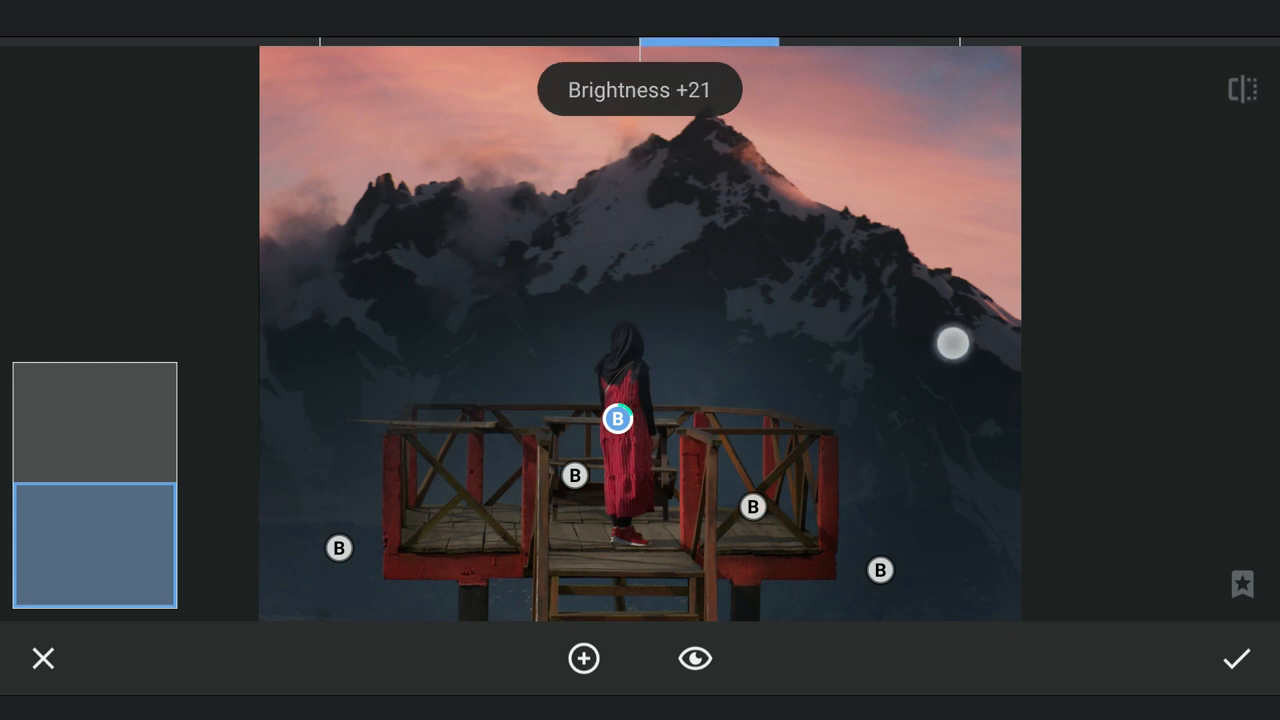
{"action": "left_click_drag", "start_coordinate": [951, 343], "coordinate": [1063, 356]}
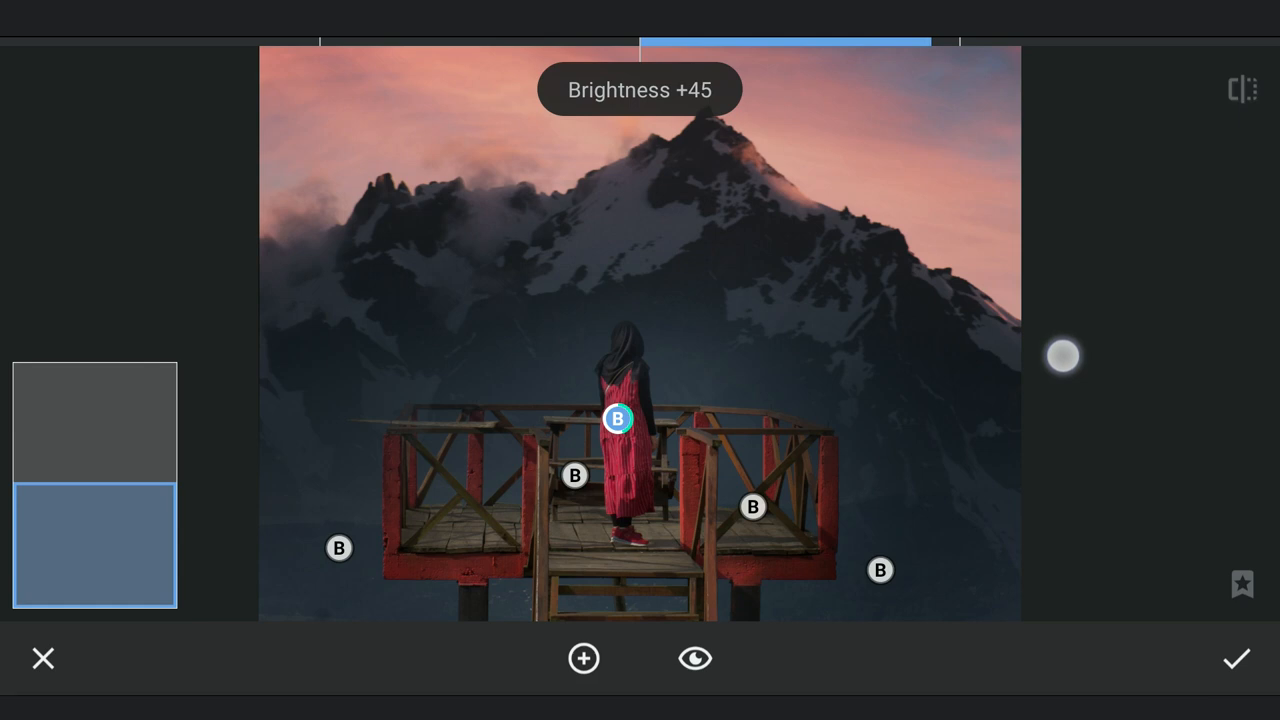
{"action": "left_click_drag", "start_coordinate": [1063, 357], "coordinate": [961, 441]}
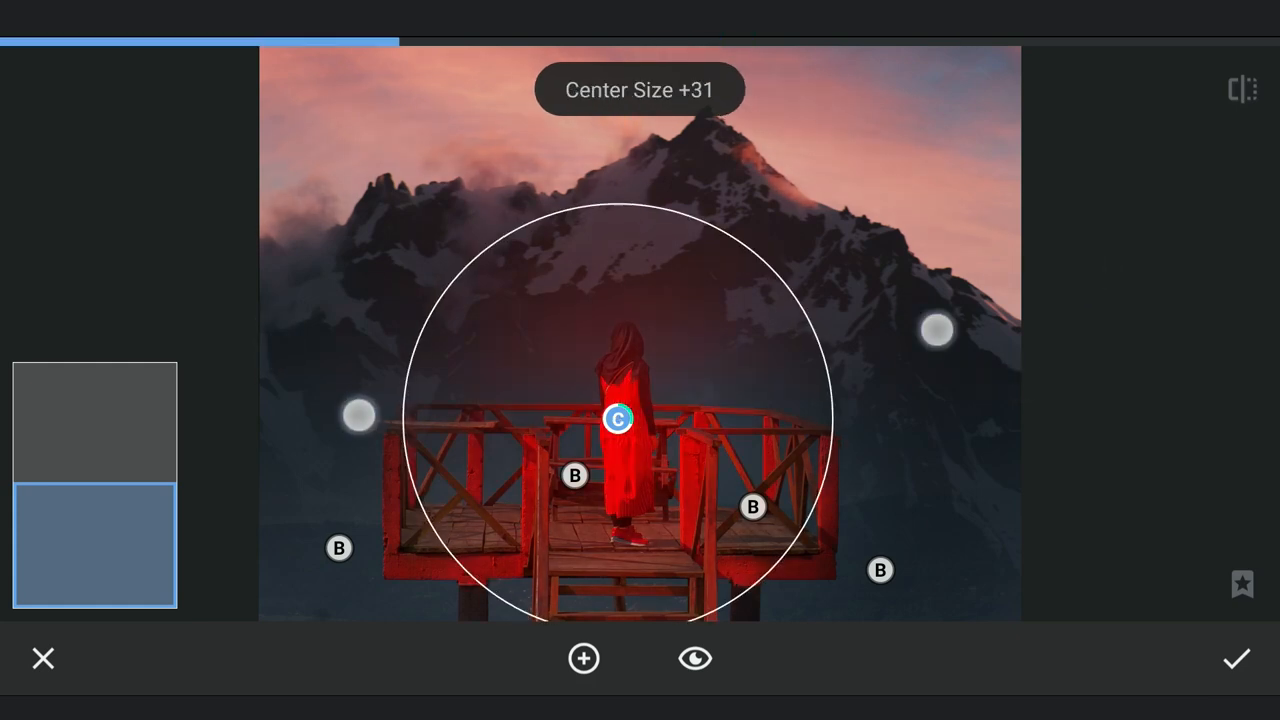
{"action": "left_click", "coordinate": [1236, 658]}
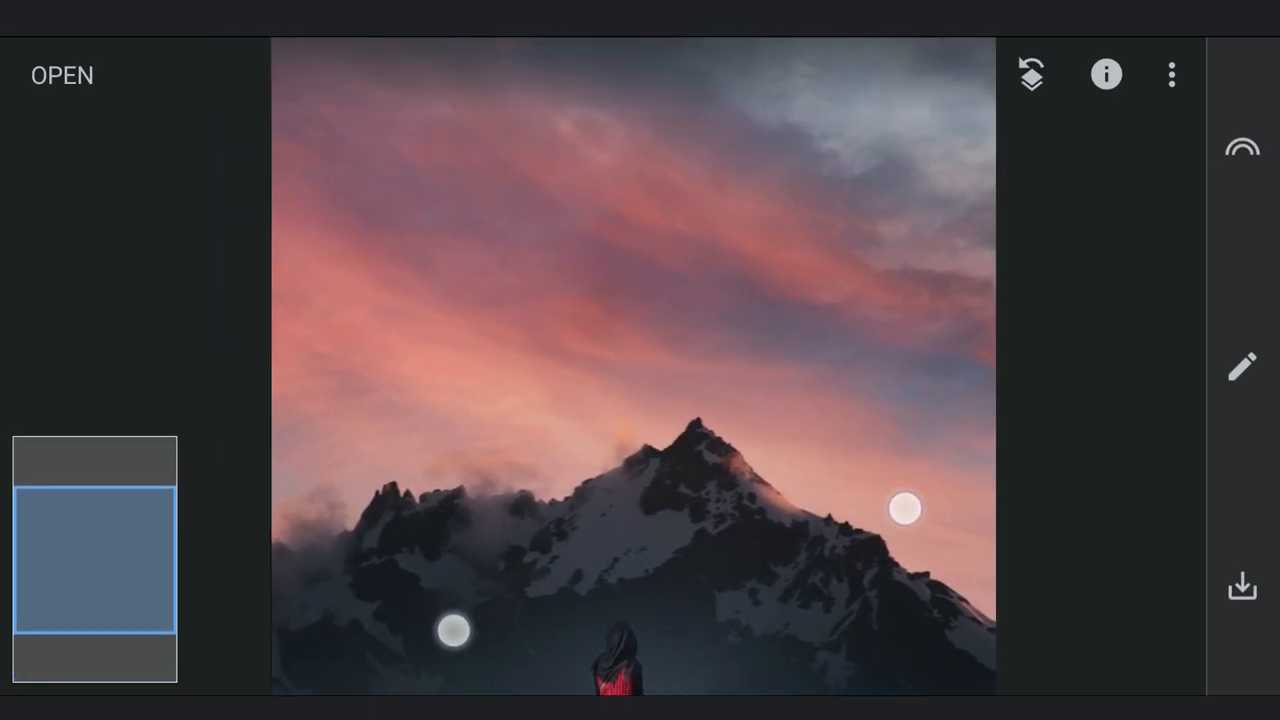
Add a Selective point above the peak to brighten the sunset glow, then apply
{"action": "left_click", "coordinate": [1241, 366]}
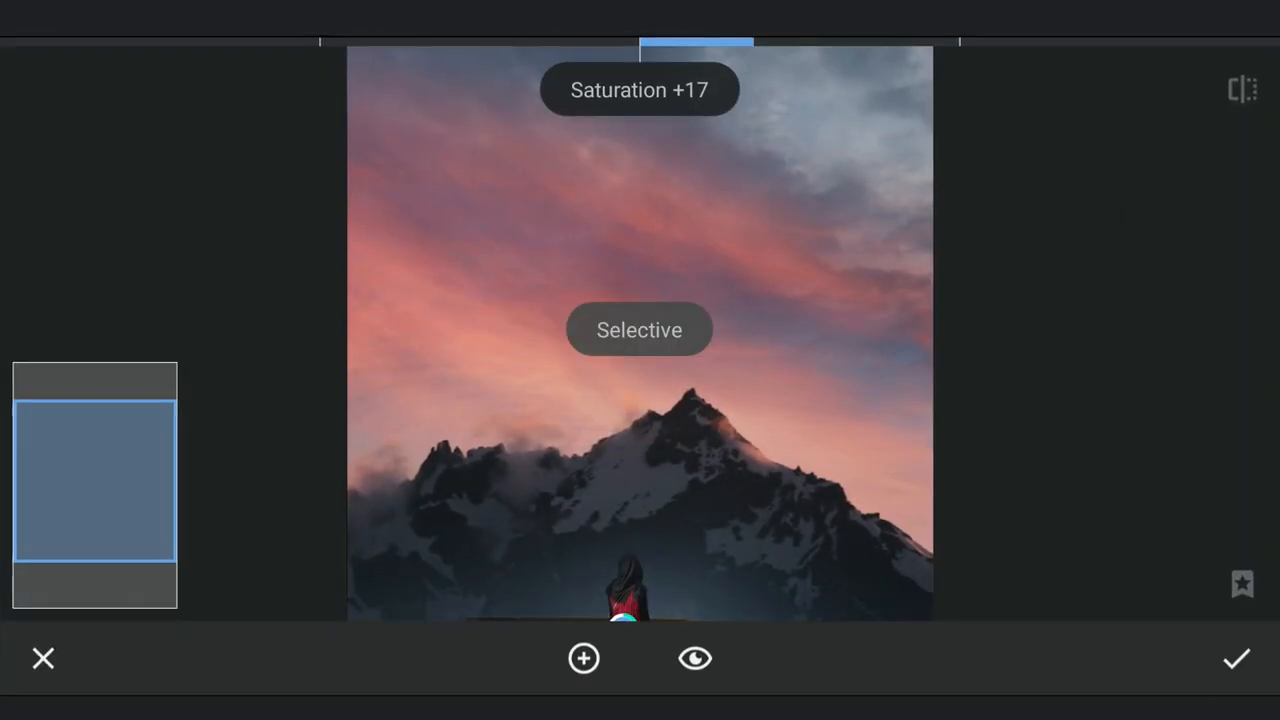
{"action": "left_click", "coordinate": [583, 658]}
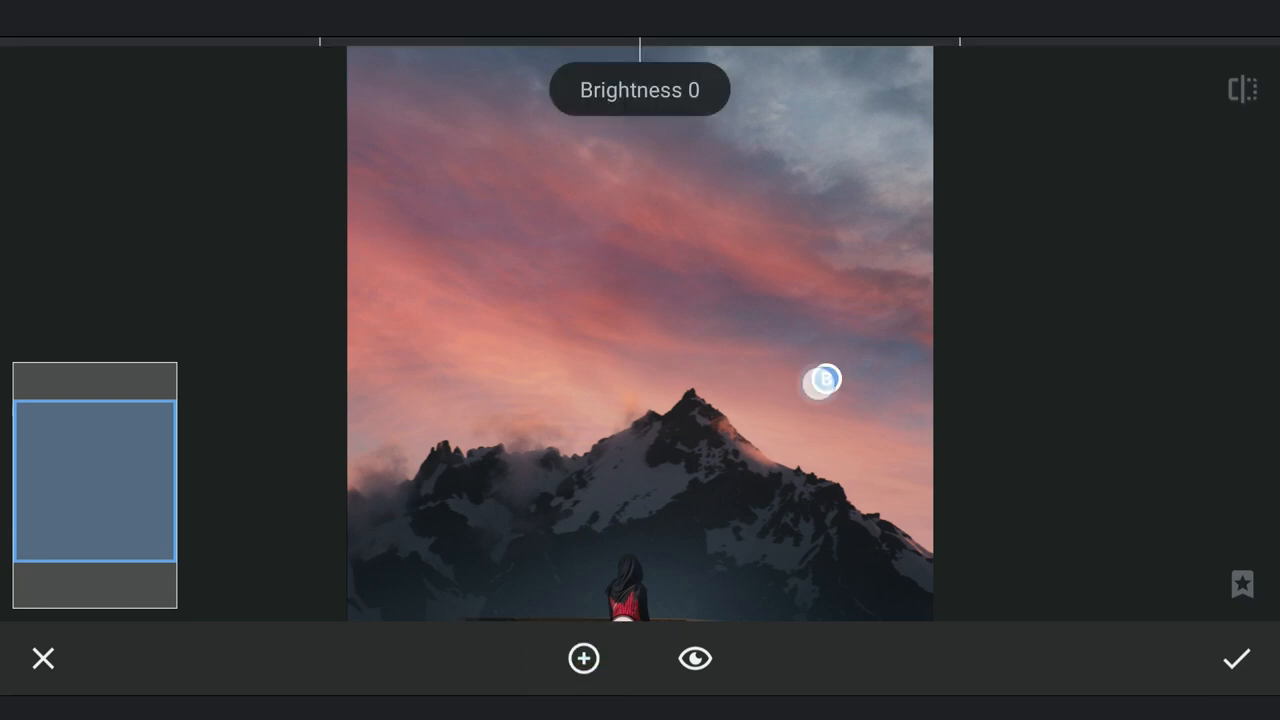
{"action": "left_click_drag", "start_coordinate": [823, 380], "coordinate": [638, 386]}
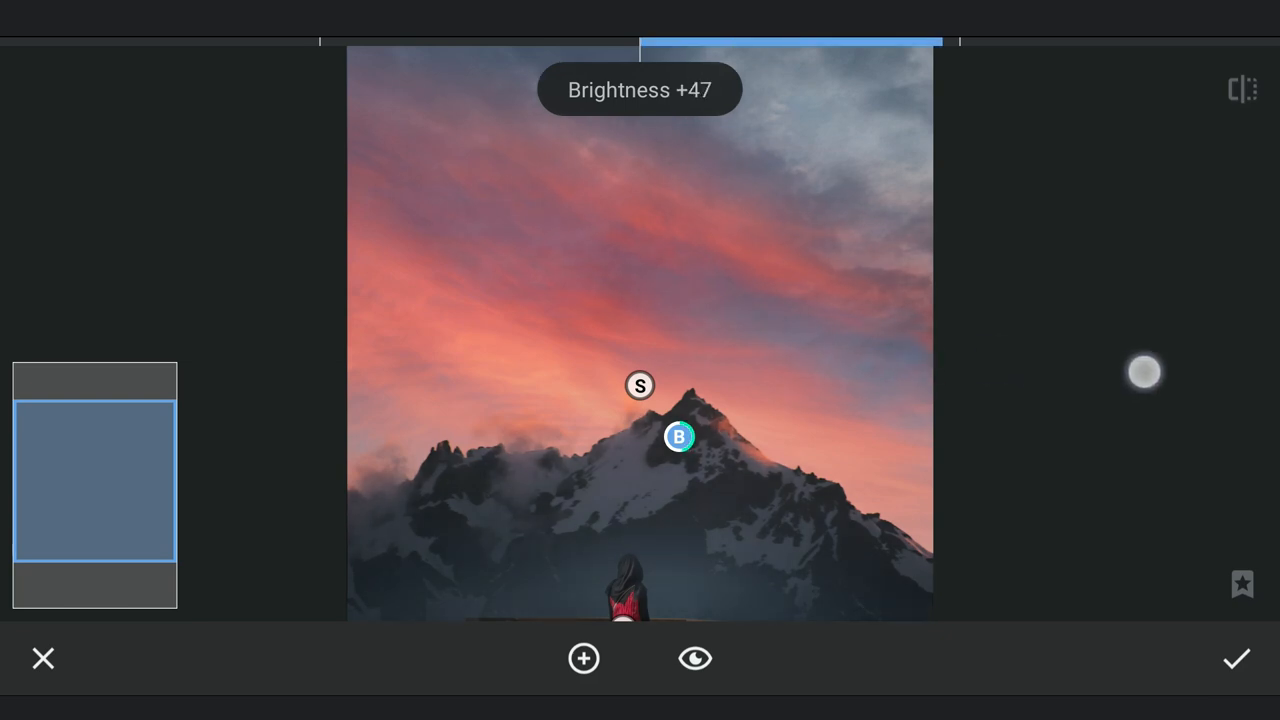
{"action": "left_click", "coordinate": [678, 436]}
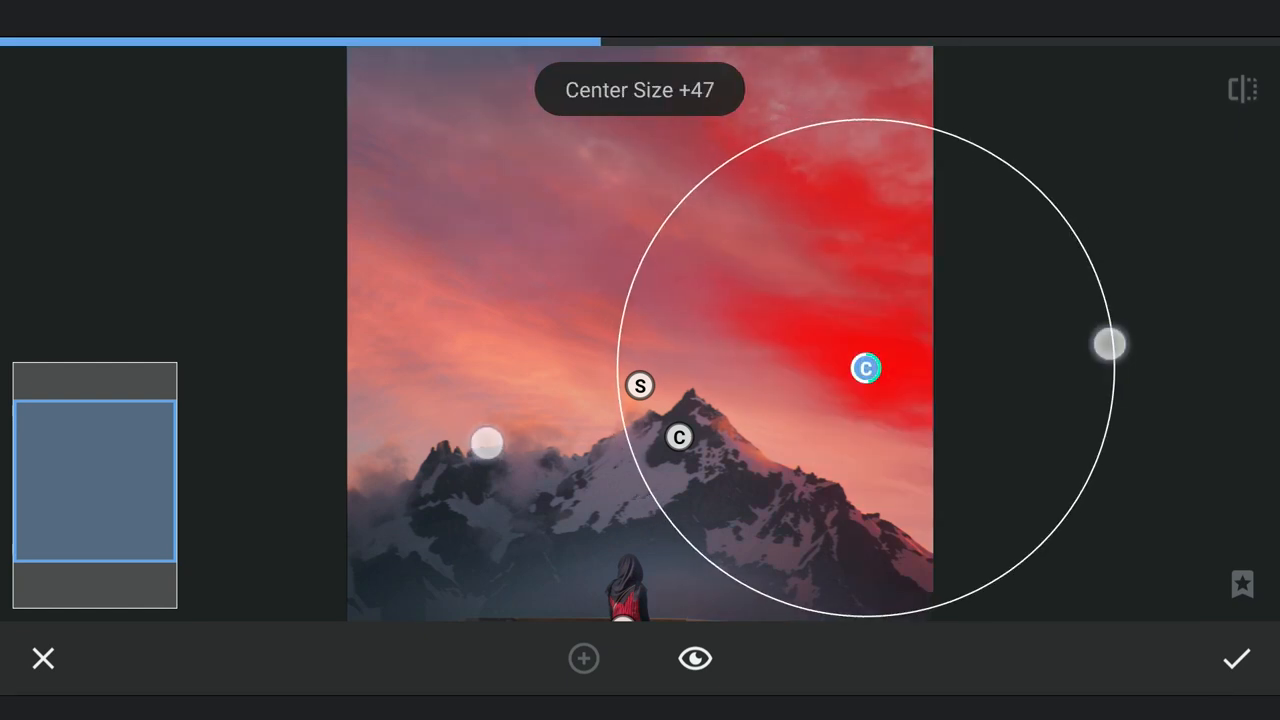
{"action": "left_click", "coordinate": [866, 368]}
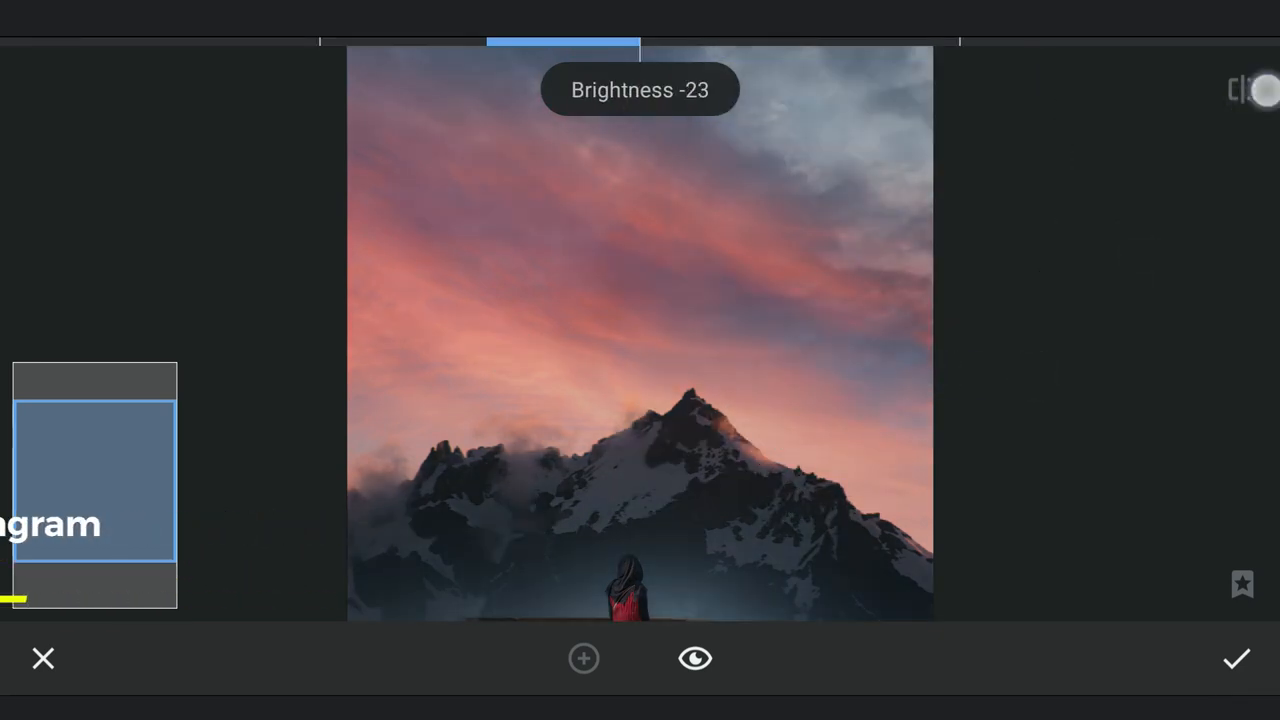
{"action": "left_click", "coordinate": [1236, 658]}
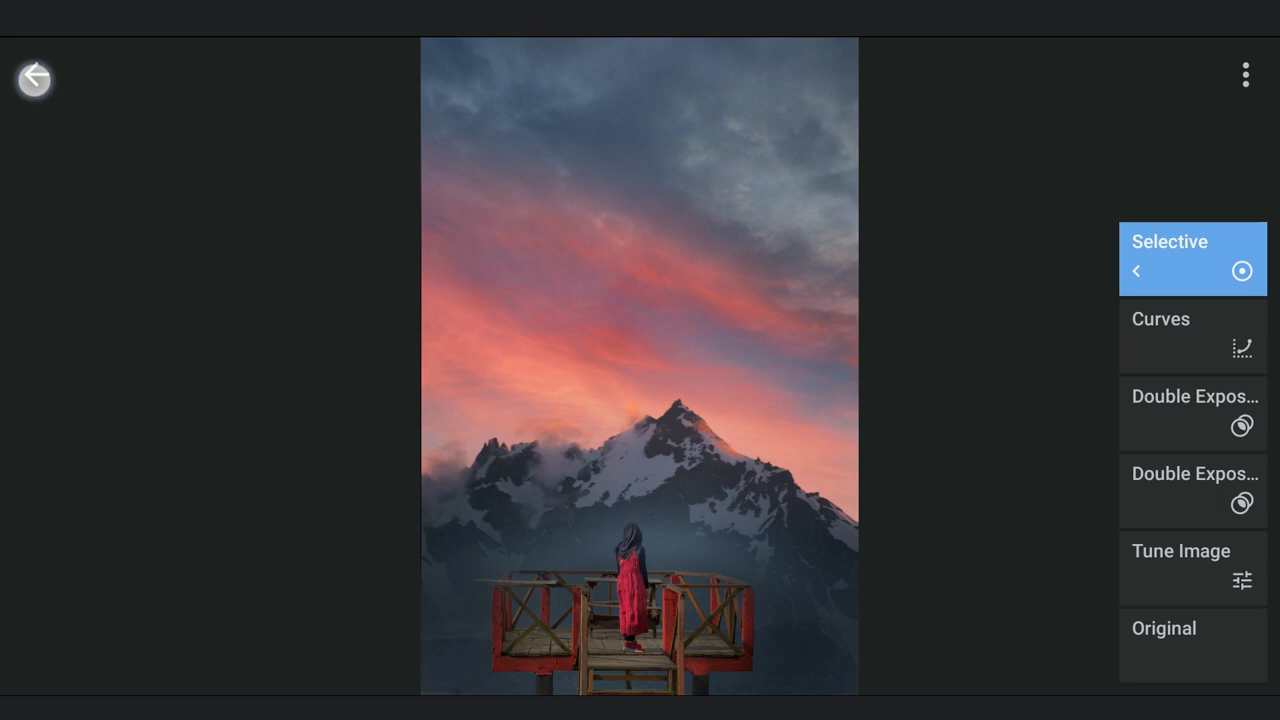
Add a new Curves adjustment using the Hard Contrast preset
{"action": "left_click", "coordinate": [34, 78]}
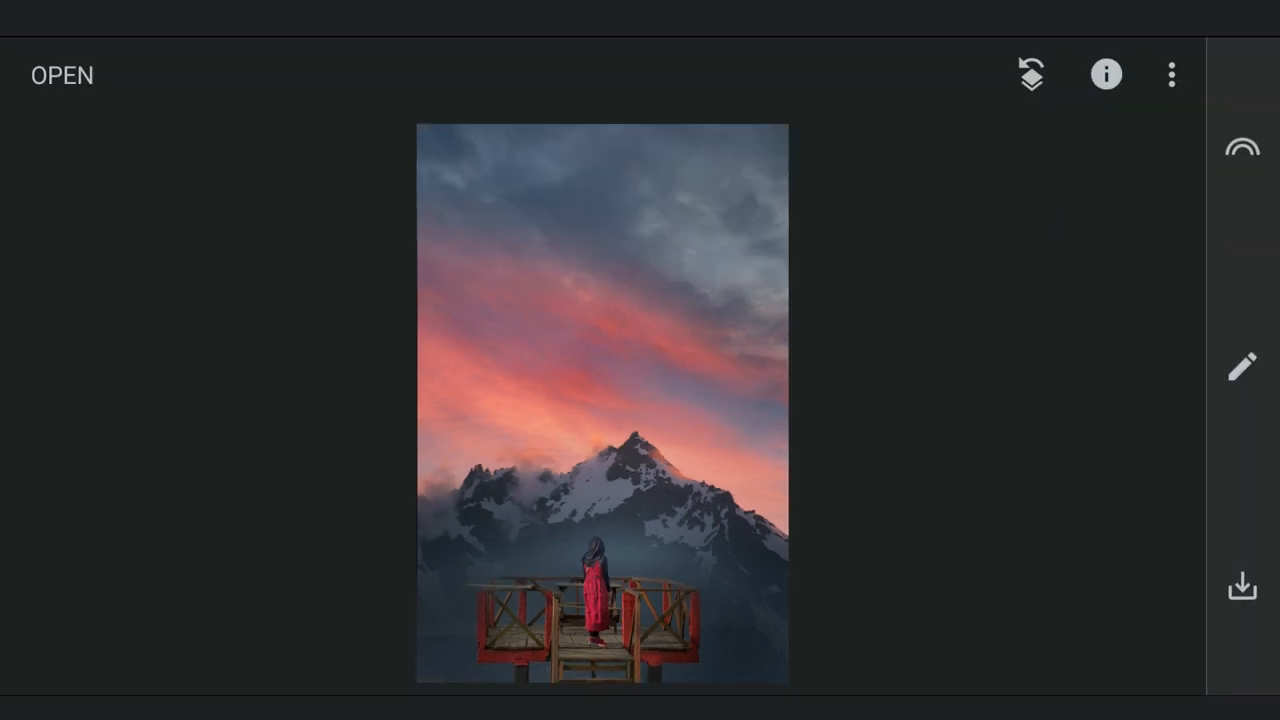
{"action": "left_click", "coordinate": [1242, 365]}
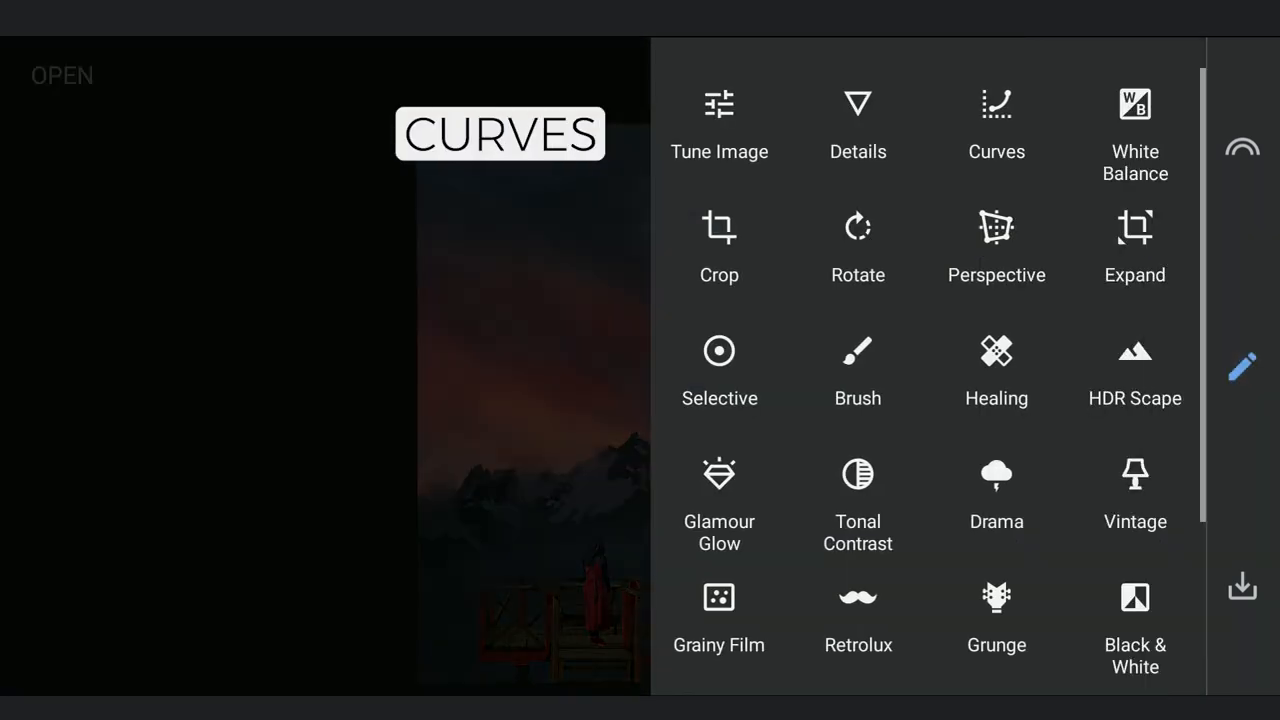
{"action": "left_click", "coordinate": [996, 120]}
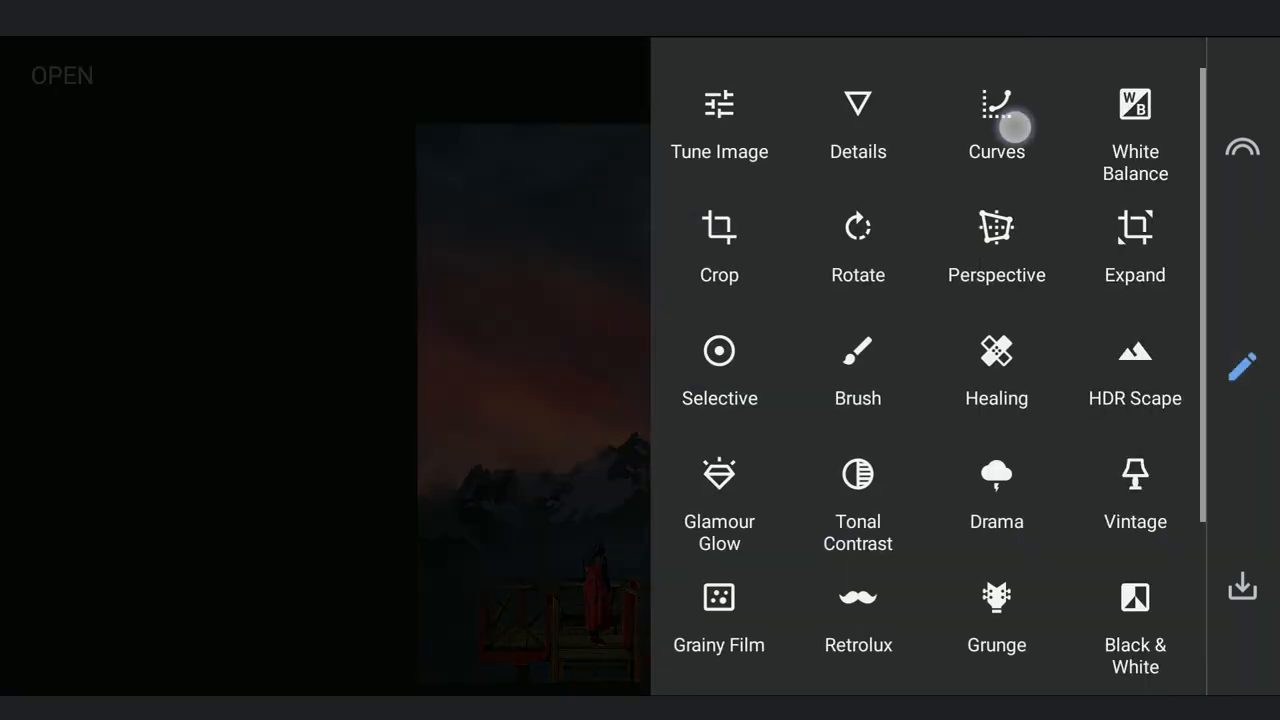
{"action": "left_click", "coordinate": [996, 115]}
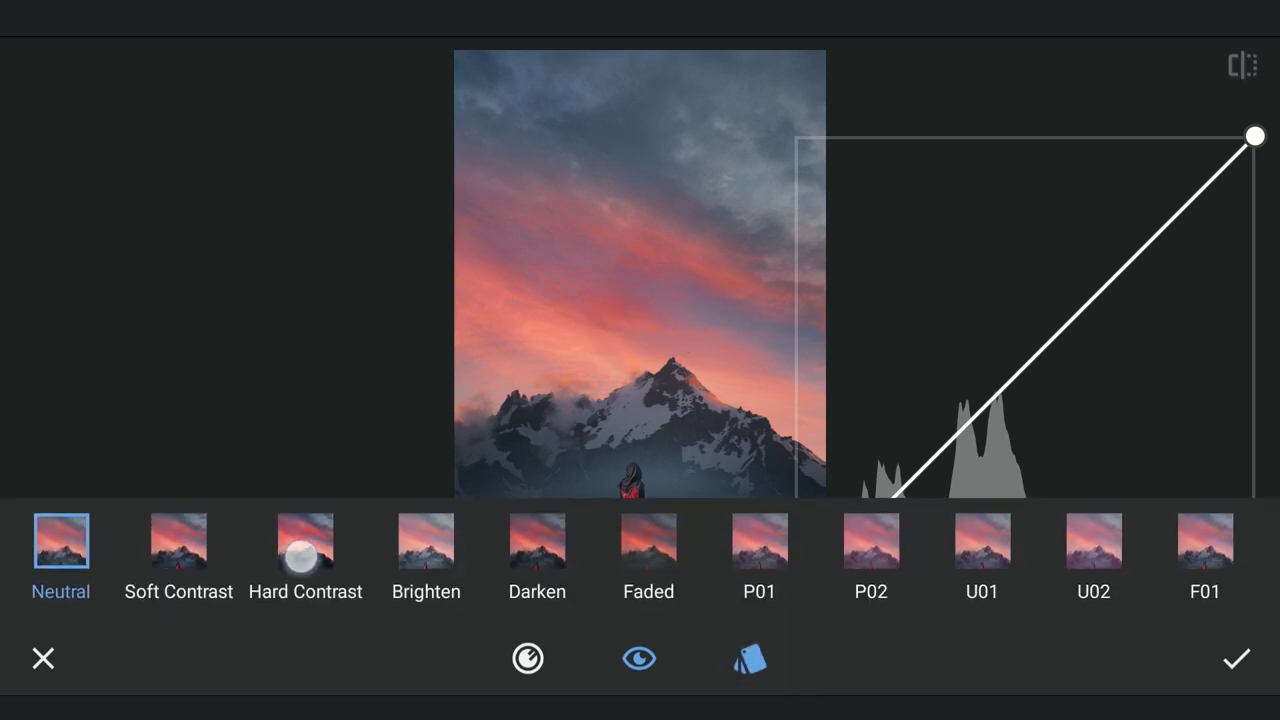
{"action": "left_click", "coordinate": [1171, 74]}
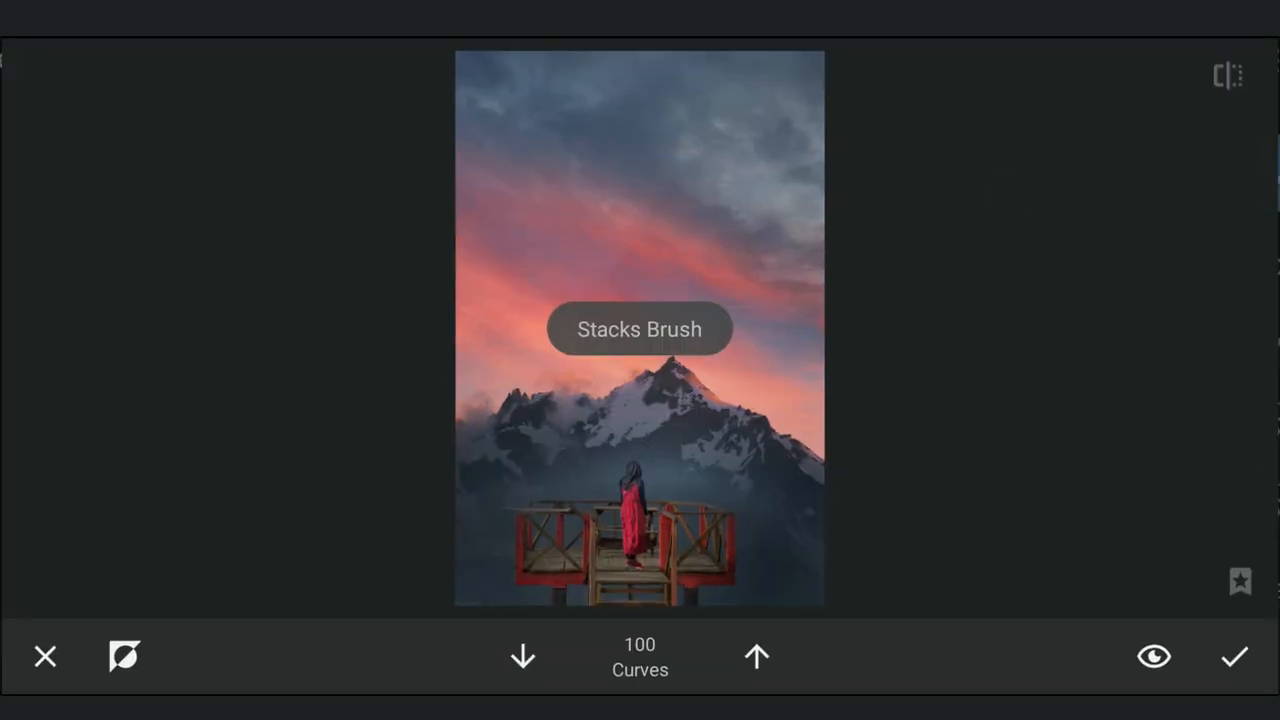
Erase the Curves effect from the platform and woman, then apply
{"action": "left_click", "coordinate": [124, 656]}
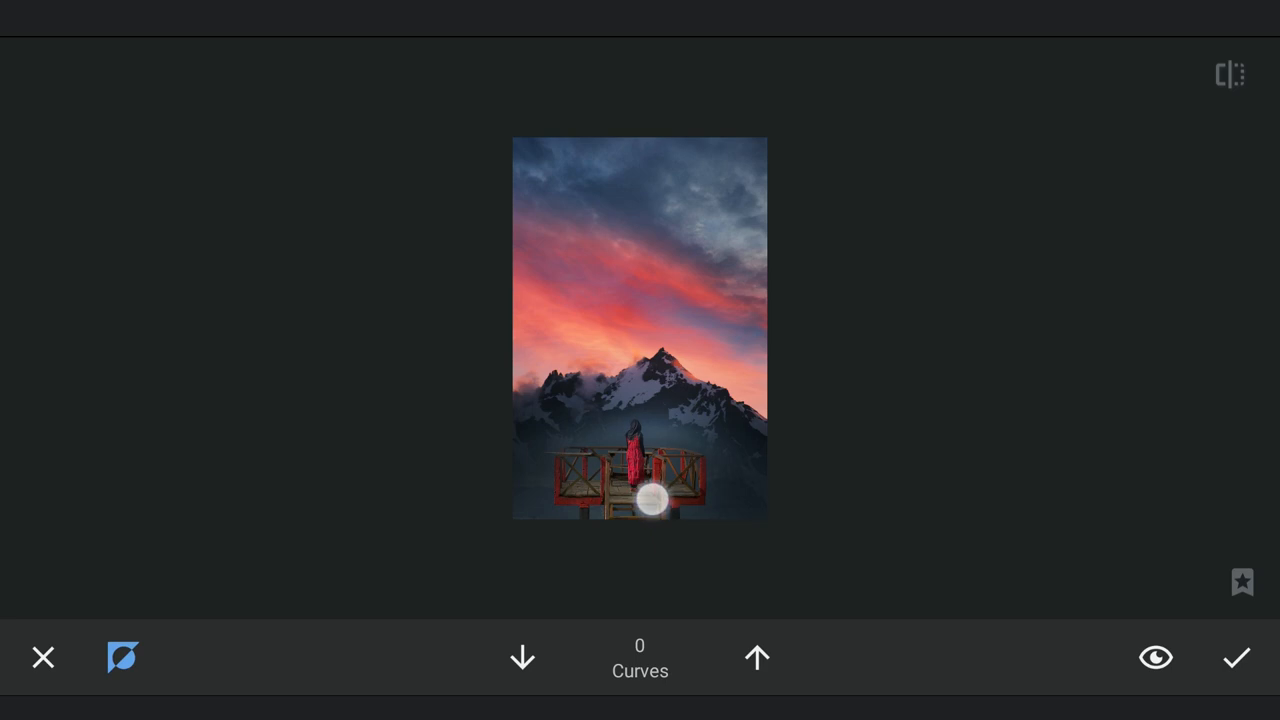
{"action": "left_click_drag", "start_coordinate": [648, 500], "coordinate": [655, 460]}
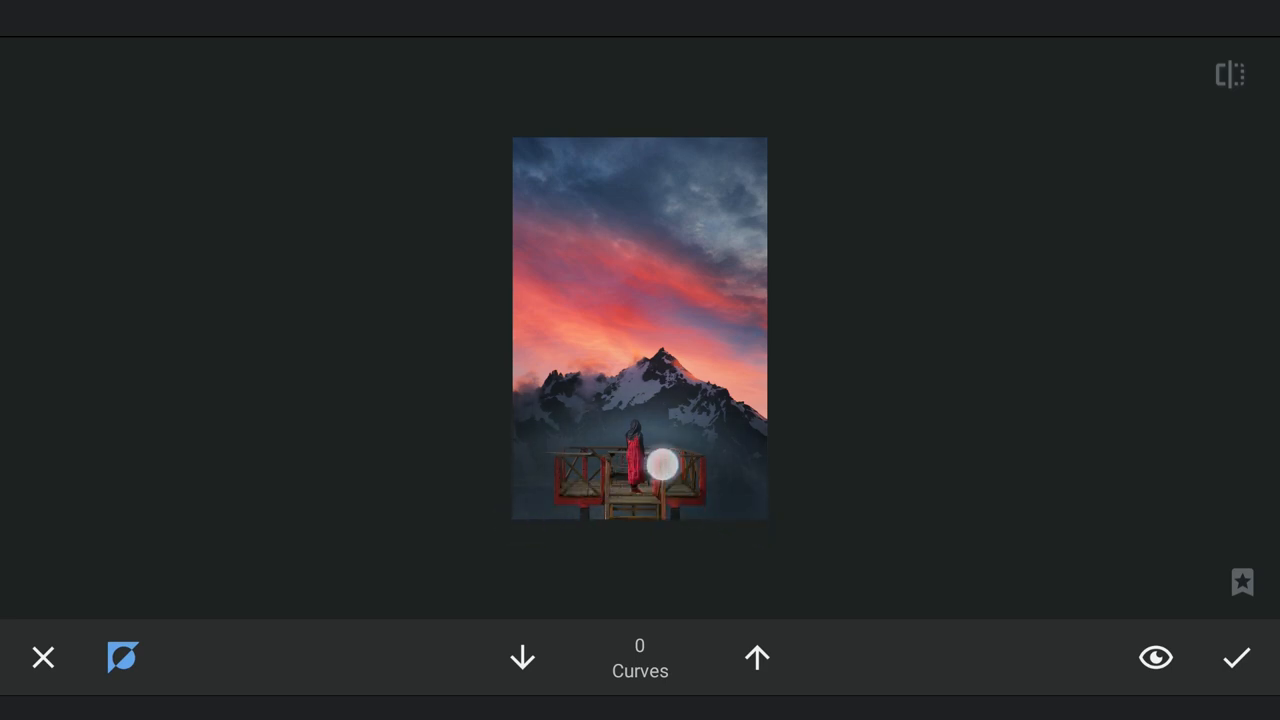
{"action": "left_click_drag", "start_coordinate": [660, 462], "coordinate": [535, 502]}
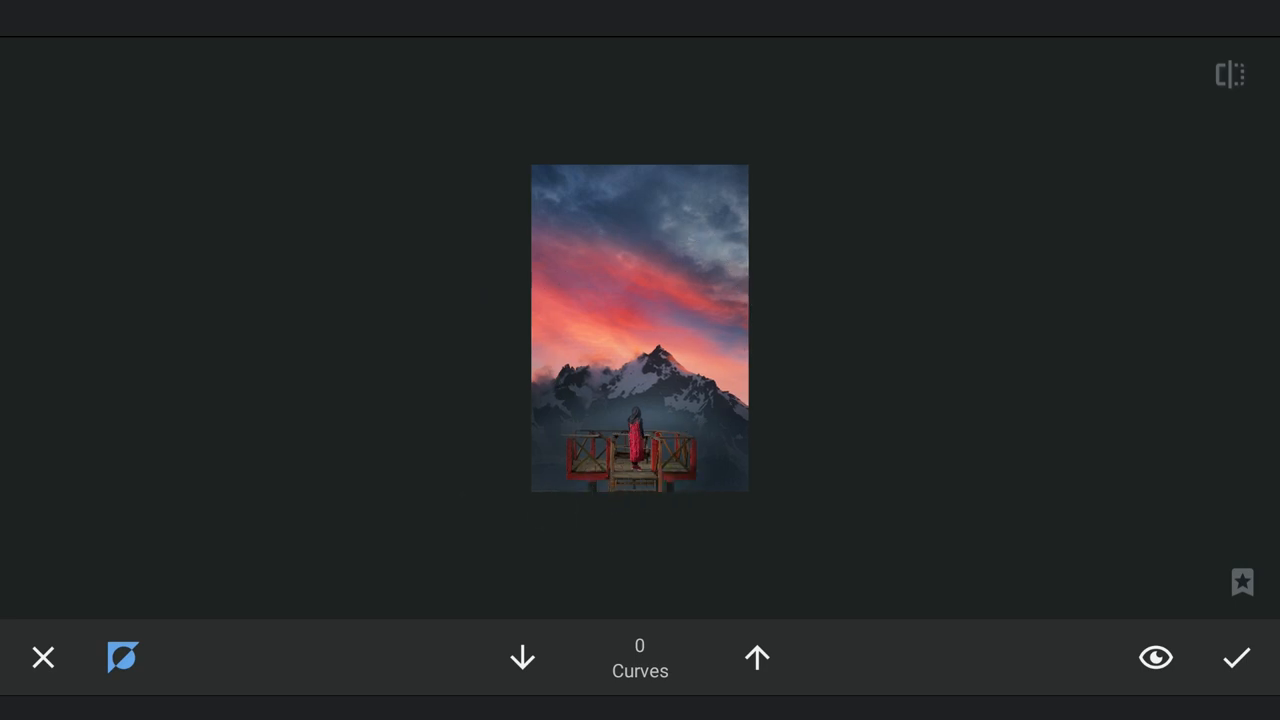
{"action": "left_click", "coordinate": [1236, 657]}
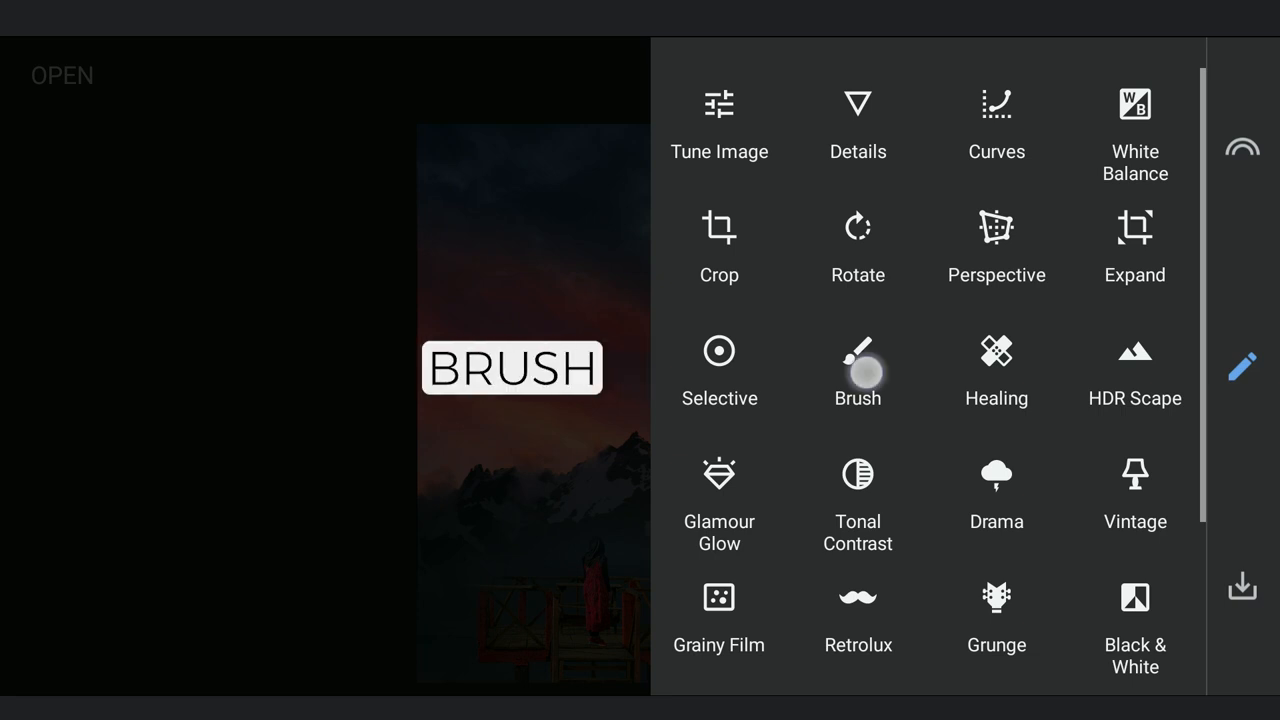
Paint Dodge & Burn 5 onto the snowy mountain peak with the Brush tool
{"action": "left_click", "coordinate": [857, 360]}
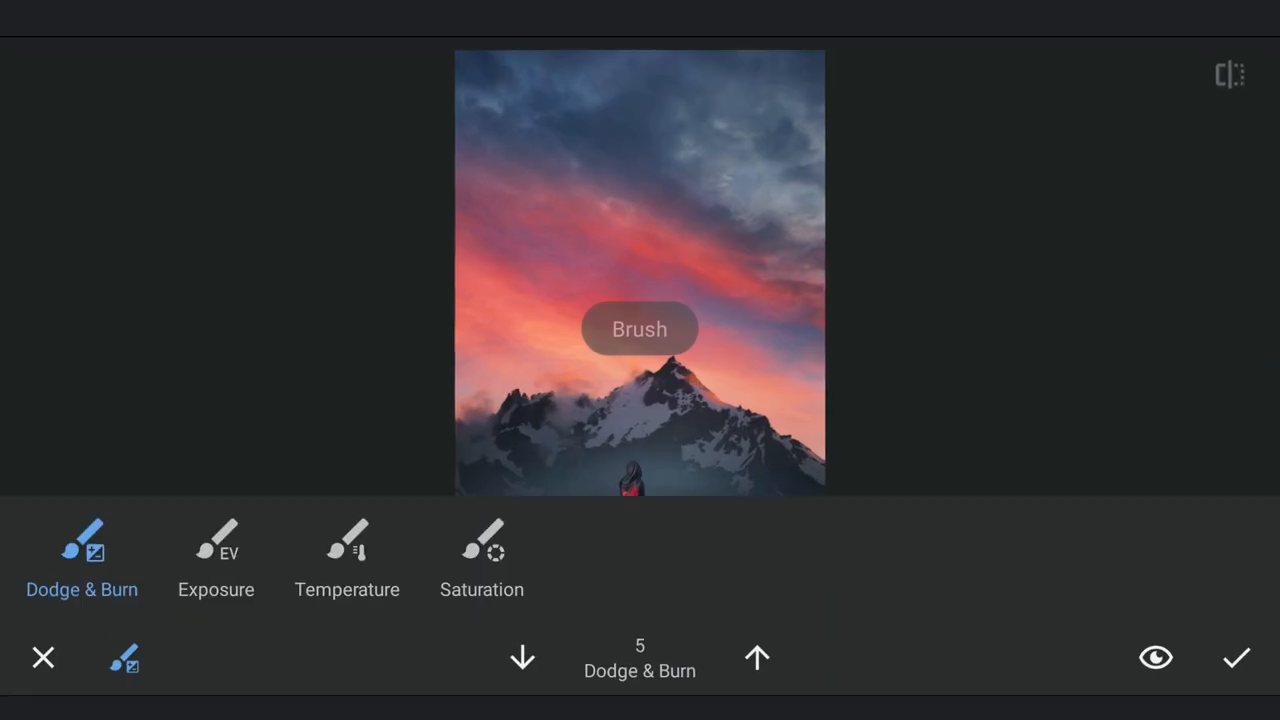
{"action": "left_click", "coordinate": [124, 658]}
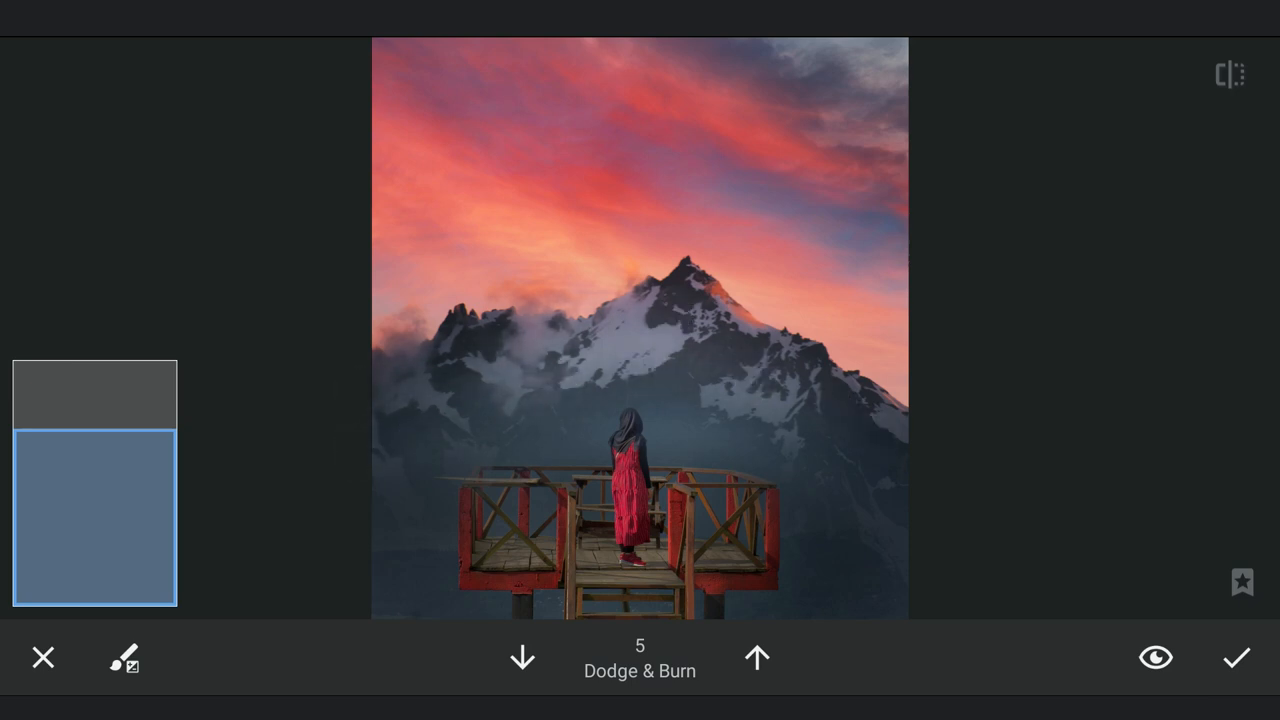
{"action": "left_click", "coordinate": [668, 315]}
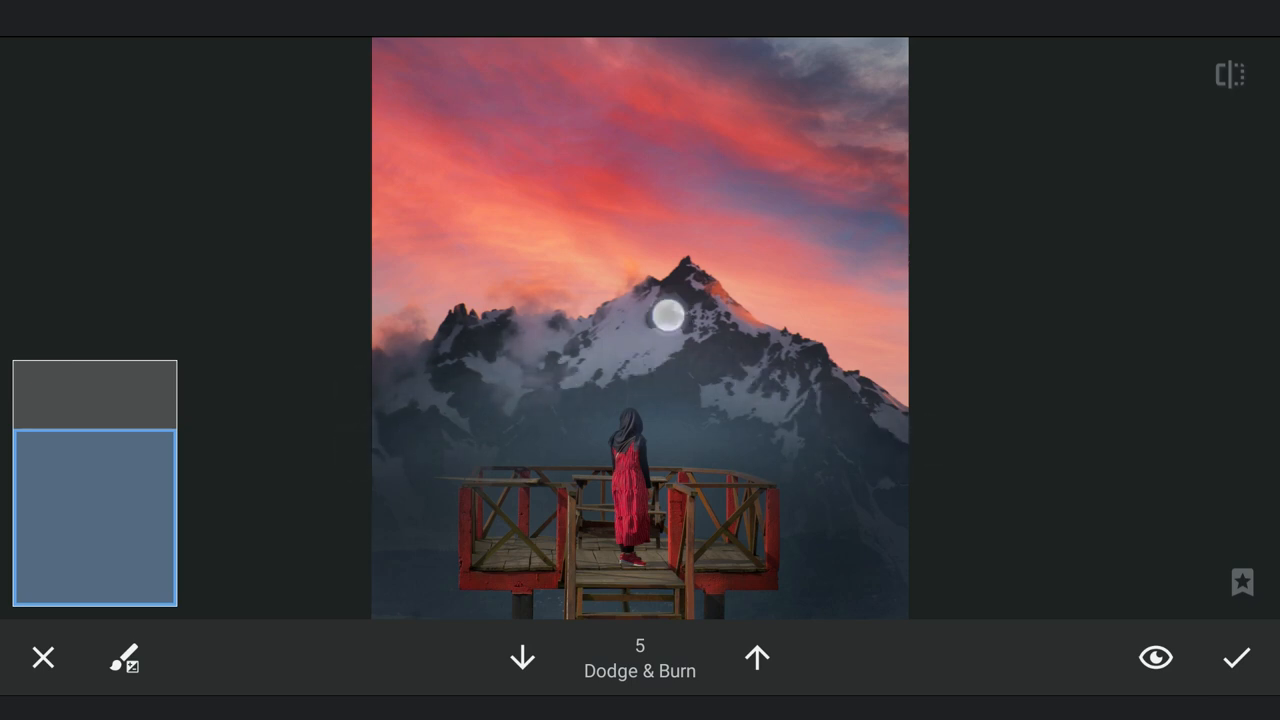
{"action": "left_click_drag", "start_coordinate": [668, 318], "coordinate": [488, 378]}
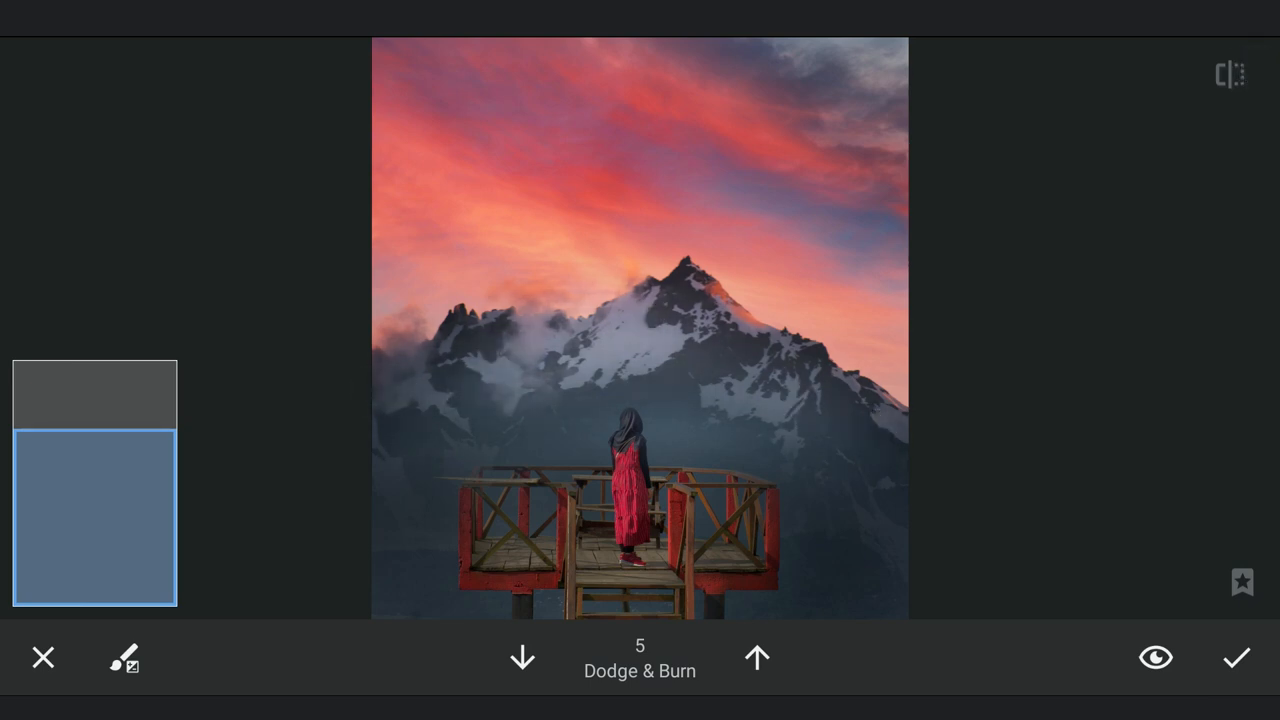
Paint Saturation -5 along the mountain ridge glow and apply the Brush edit
{"action": "left_click", "coordinate": [124, 657]}
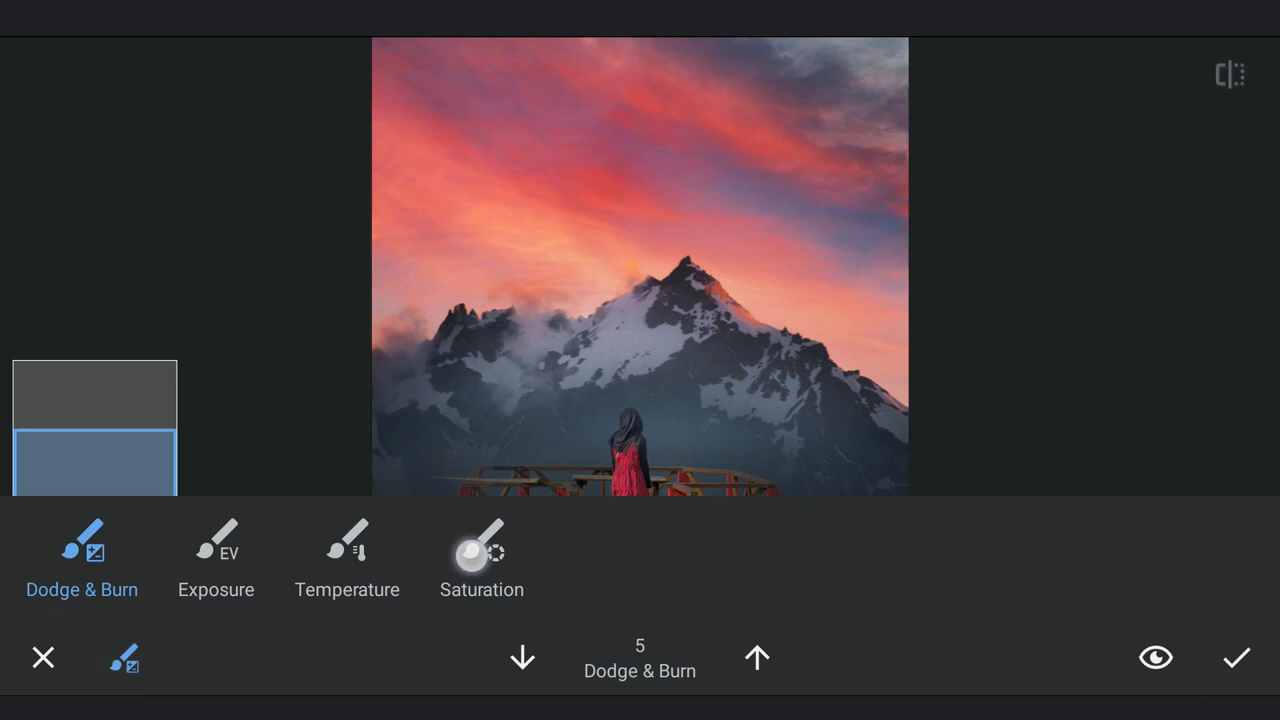
{"action": "left_click", "coordinate": [481, 550]}
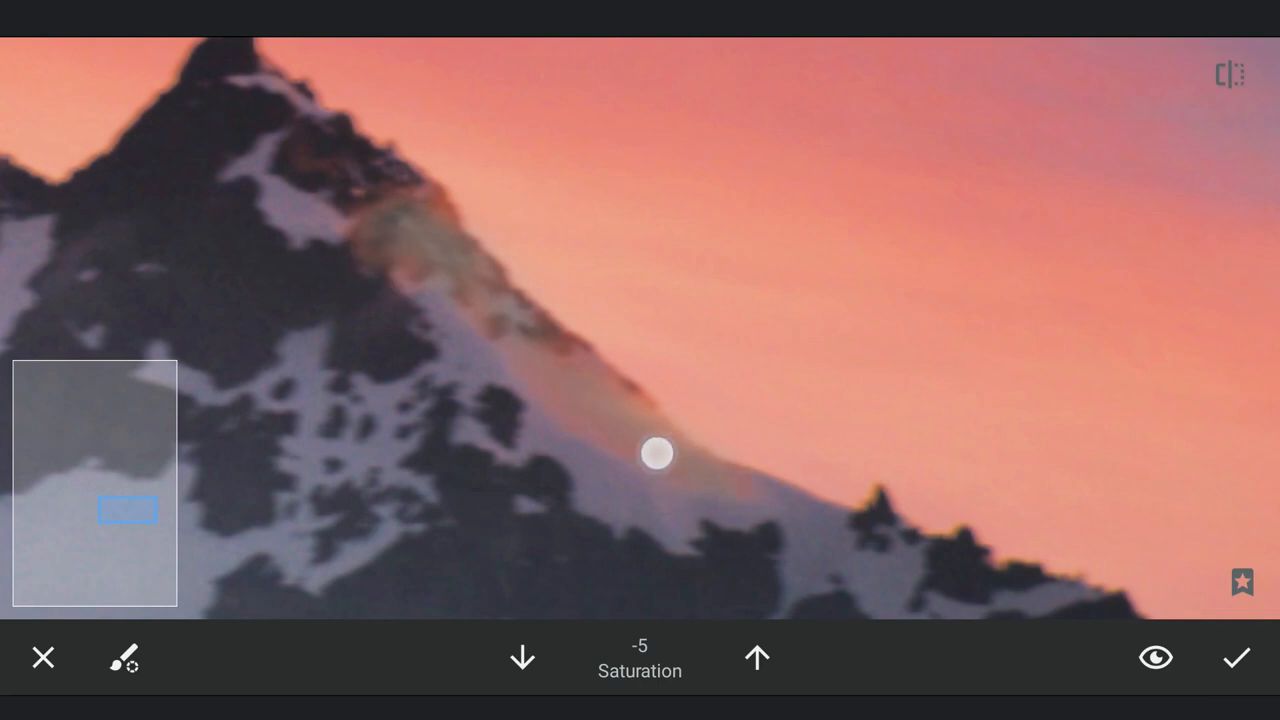
{"action": "left_click_drag", "start_coordinate": [657, 454], "coordinate": [389, 261]}
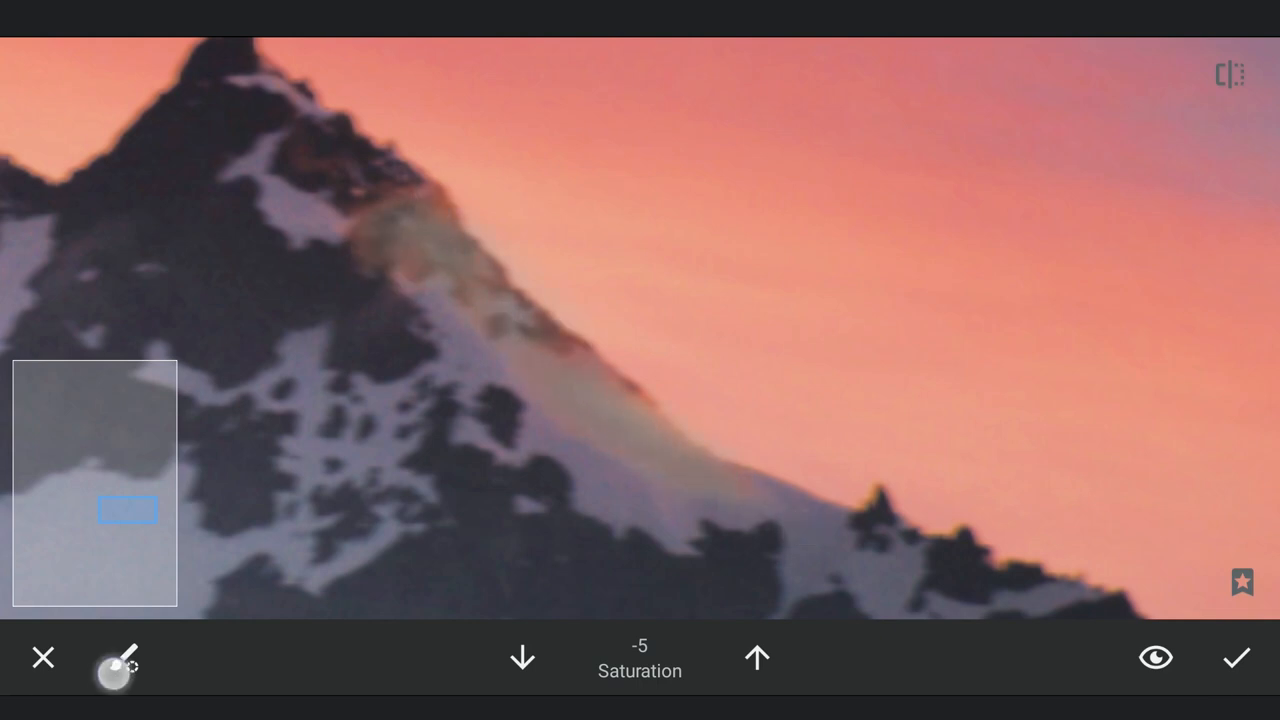
{"action": "left_click", "coordinate": [119, 658]}
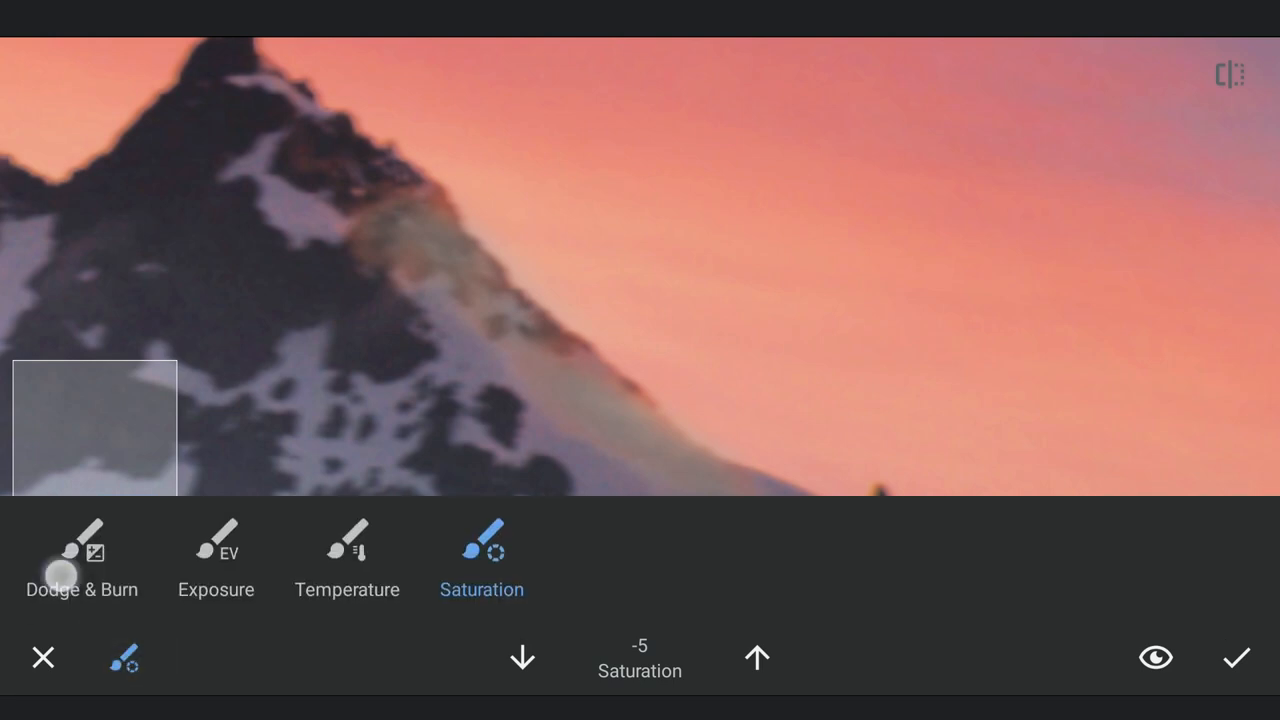
{"action": "left_click", "coordinate": [82, 560]}
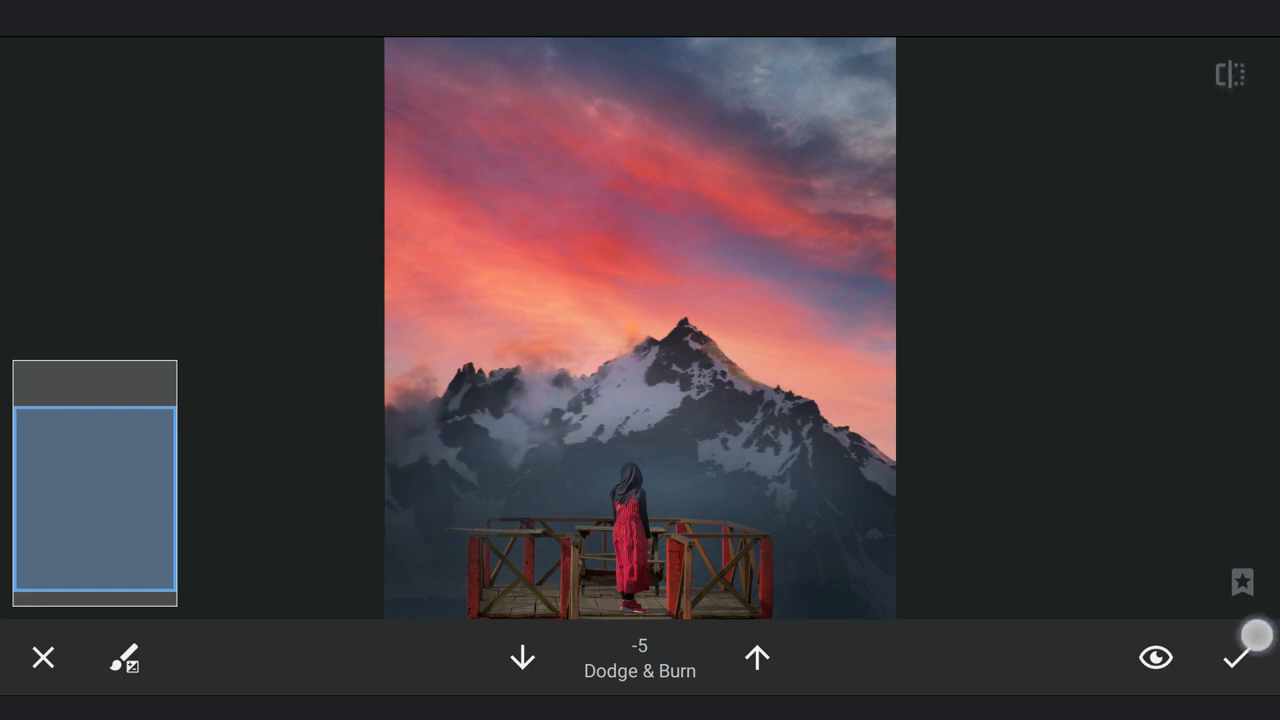
{"action": "left_click", "coordinate": [1238, 657]}
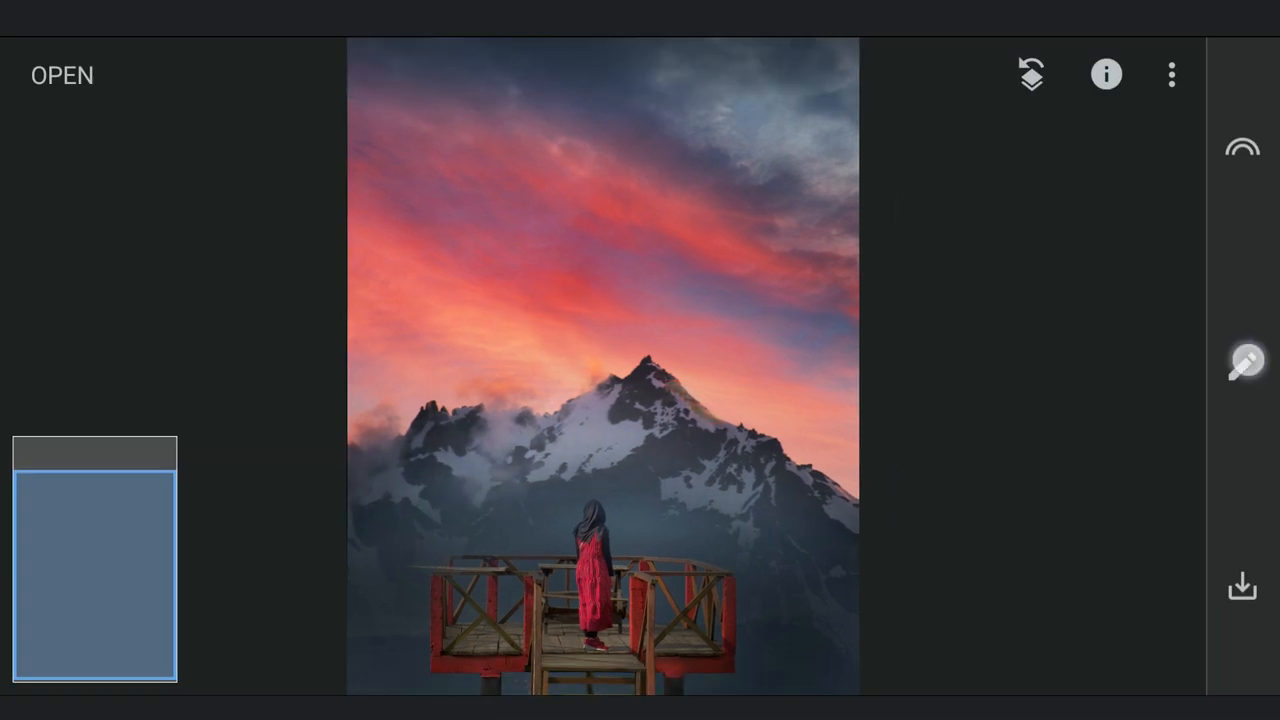
Pull the blue Curves channel down, then brush the warming curve onto the lower sky at 100
{"action": "left_click", "coordinate": [1243, 362]}
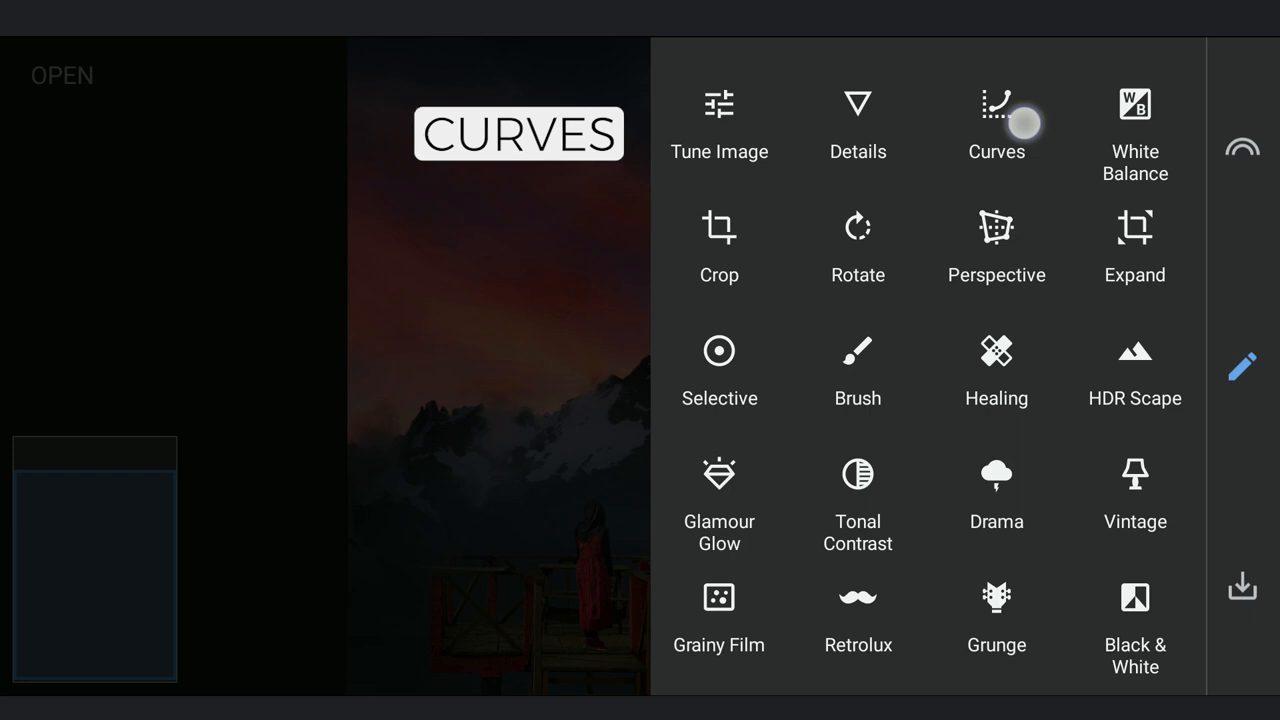
{"action": "left_click", "coordinate": [996, 120]}
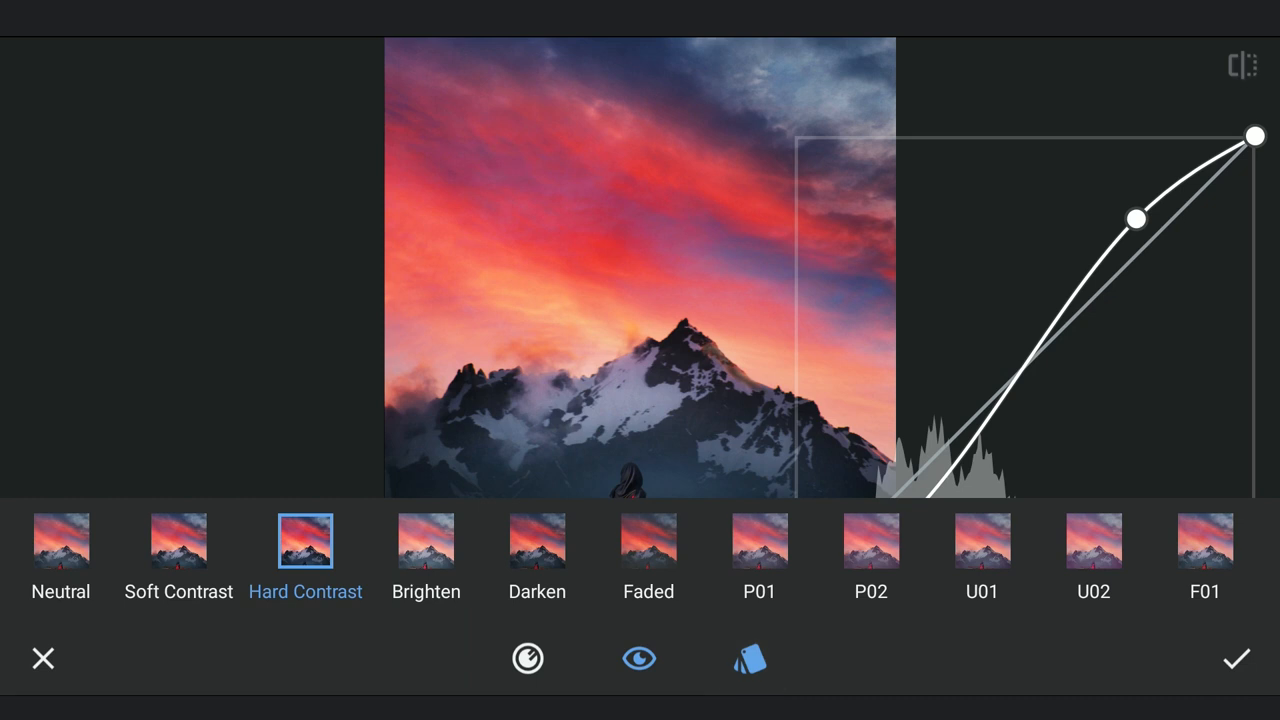
{"action": "left_click", "coordinate": [527, 658]}
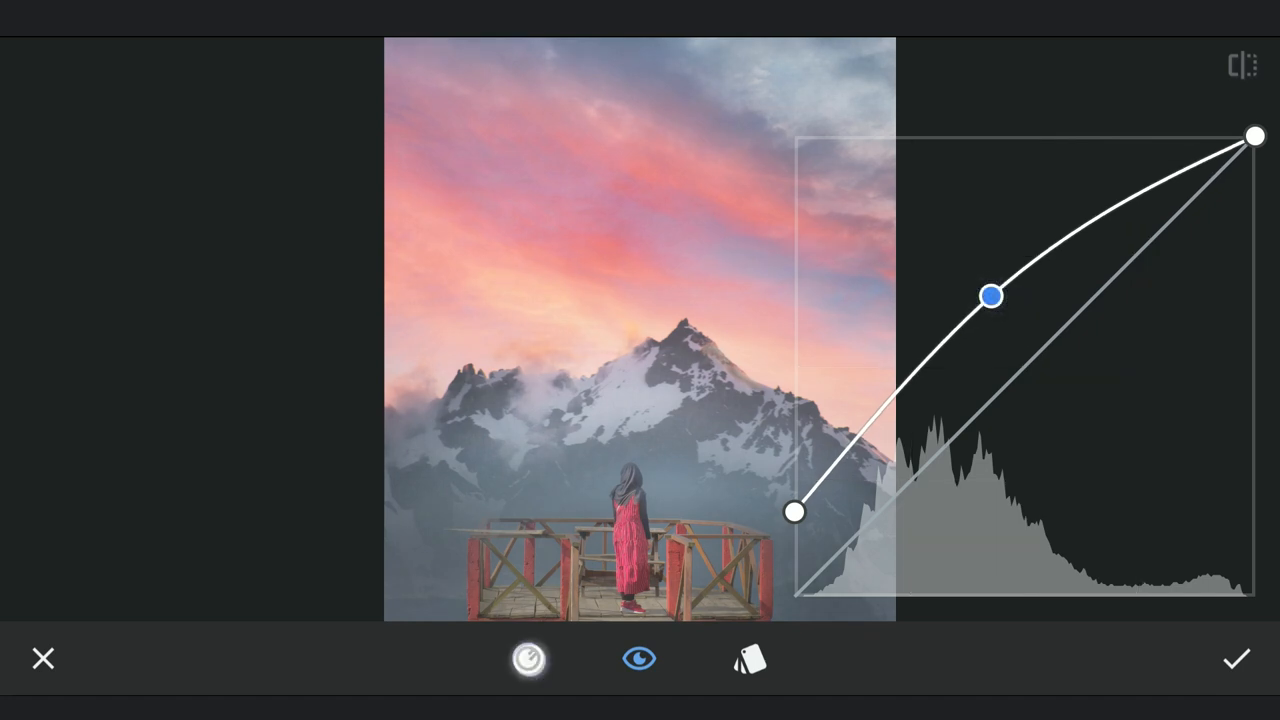
{"action": "left_click_drag", "start_coordinate": [992, 296], "coordinate": [1058, 421]}
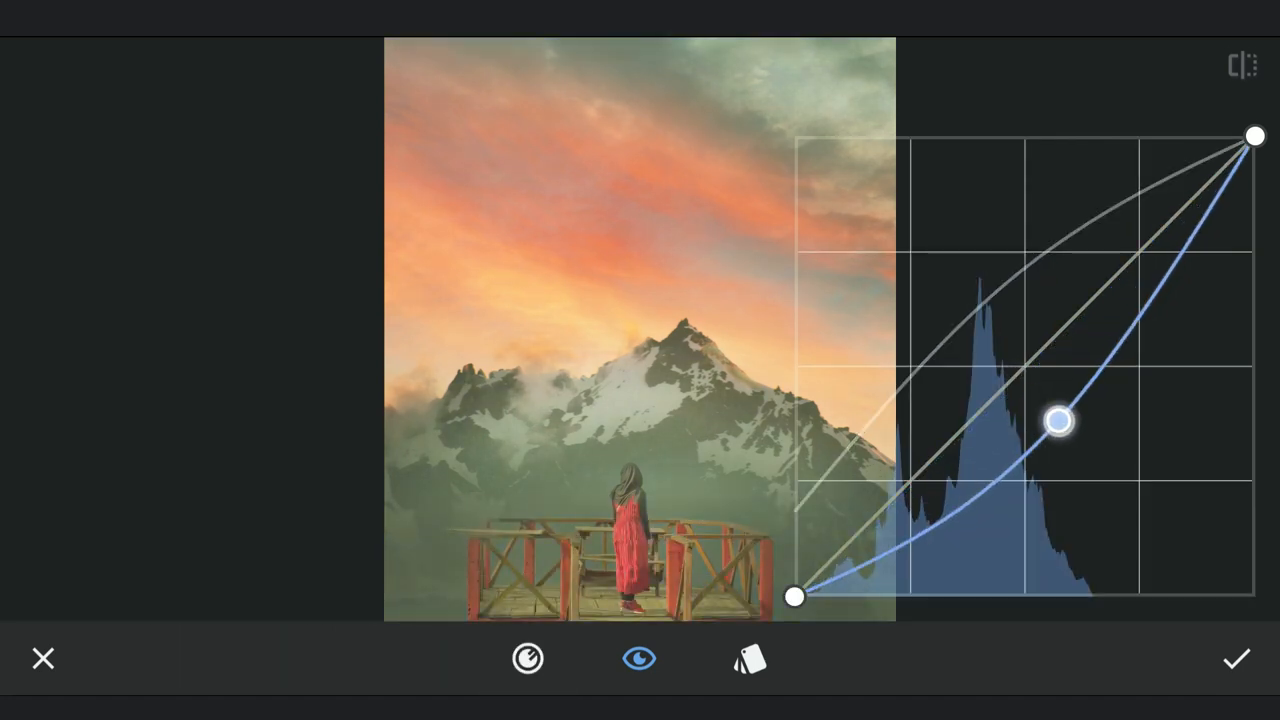
{"action": "left_click", "coordinate": [1236, 658]}
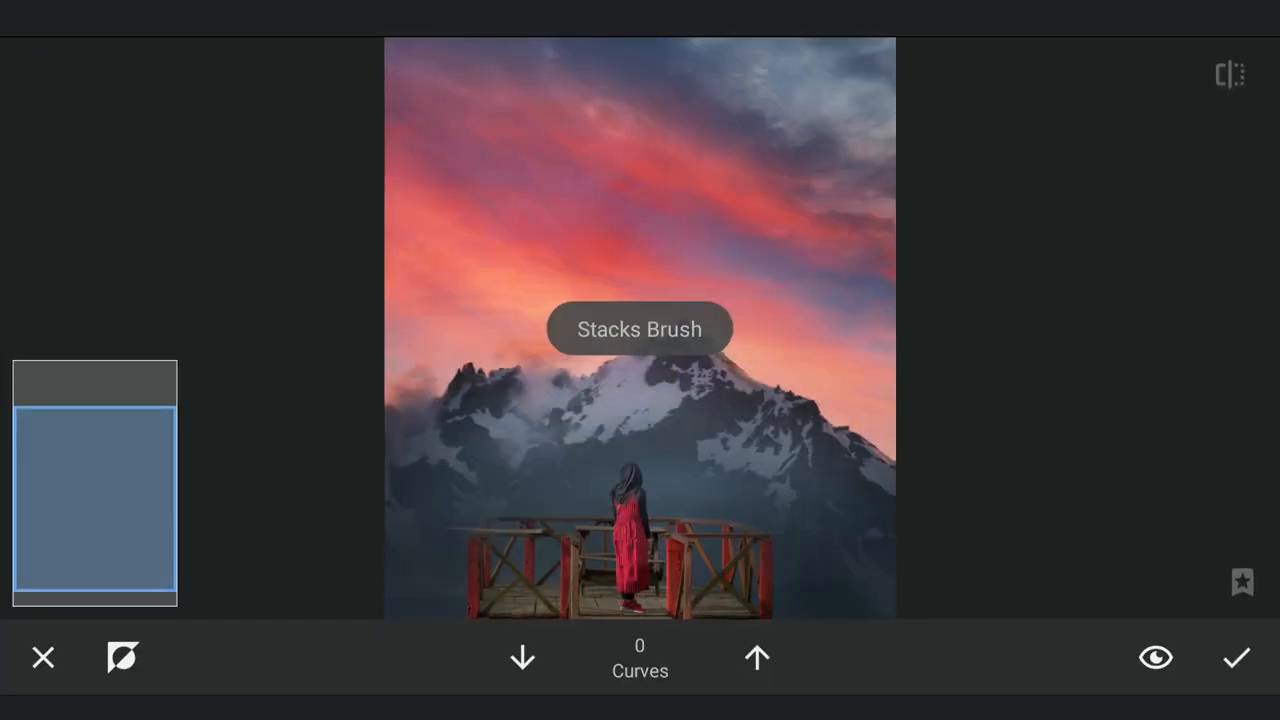
{"action": "left_click", "coordinate": [757, 658]}
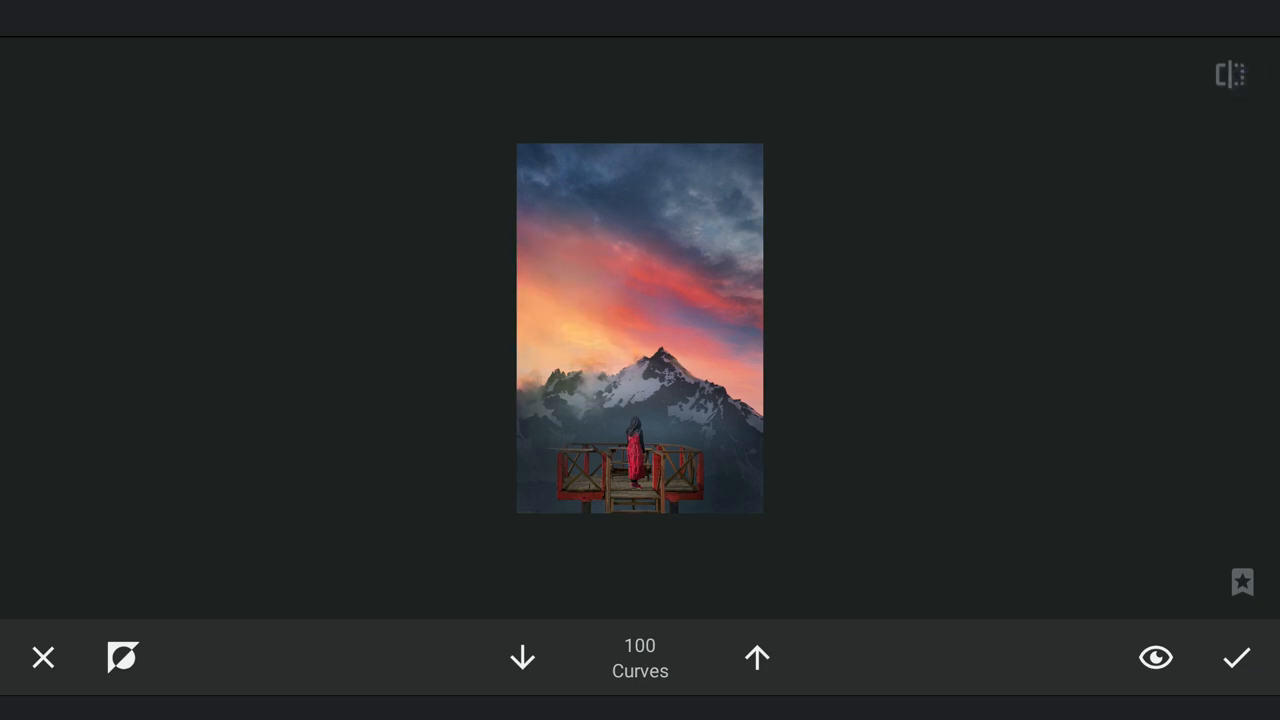
{"action": "left_click", "coordinate": [1236, 657]}
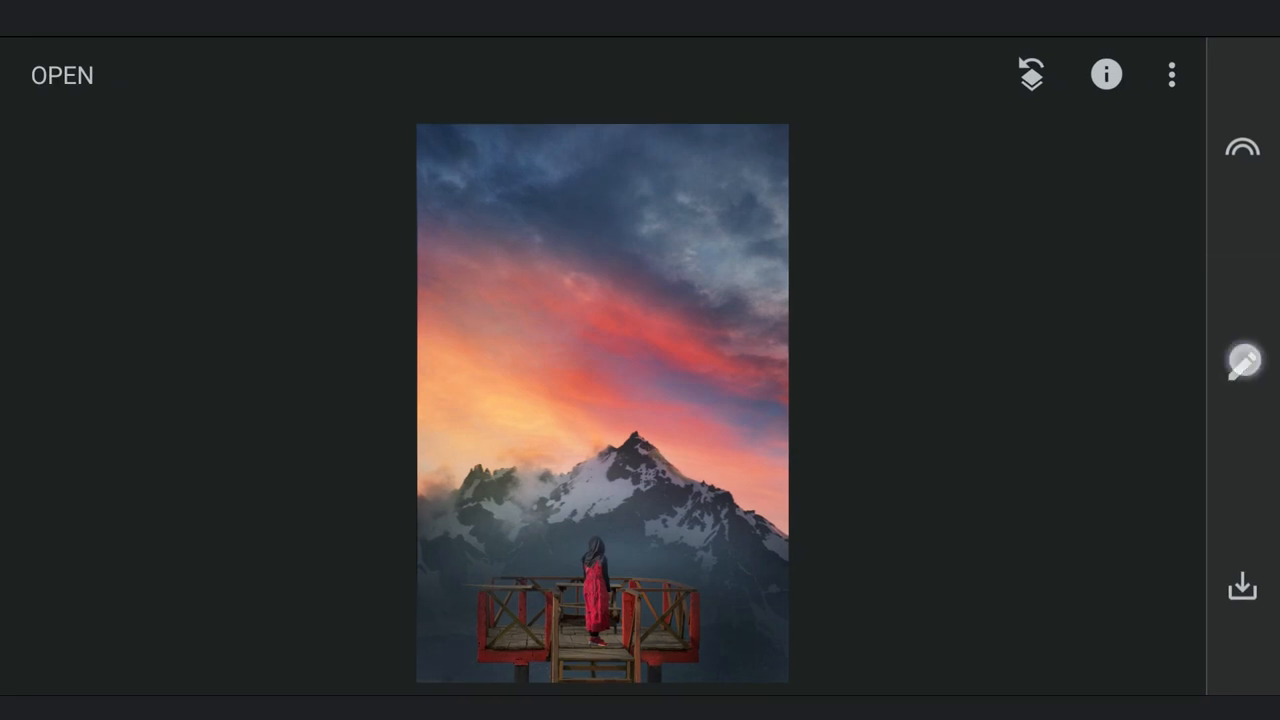
Overlay the flying-birds image with Double Exposure in Darken blend mode, adjusting its opacity
{"action": "left_click", "coordinate": [1242, 361]}
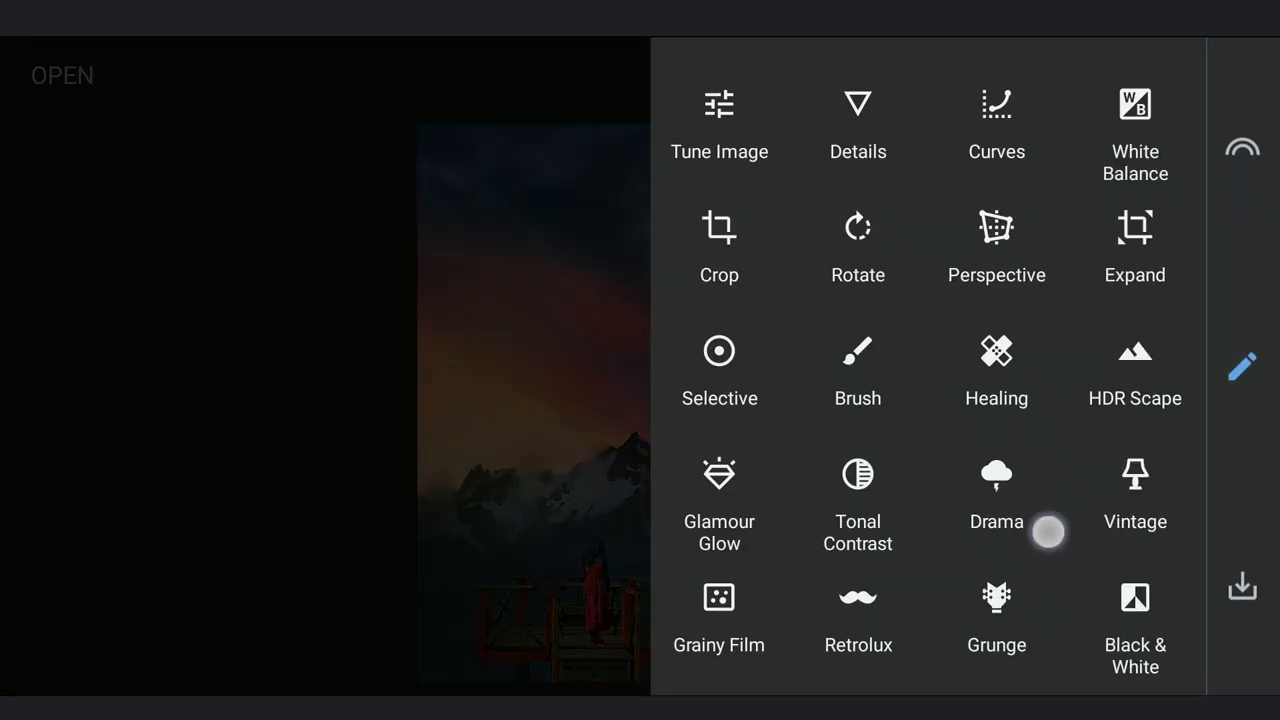
{"action": "scroll", "scroll_direction": "down", "scroll_amount": 3}
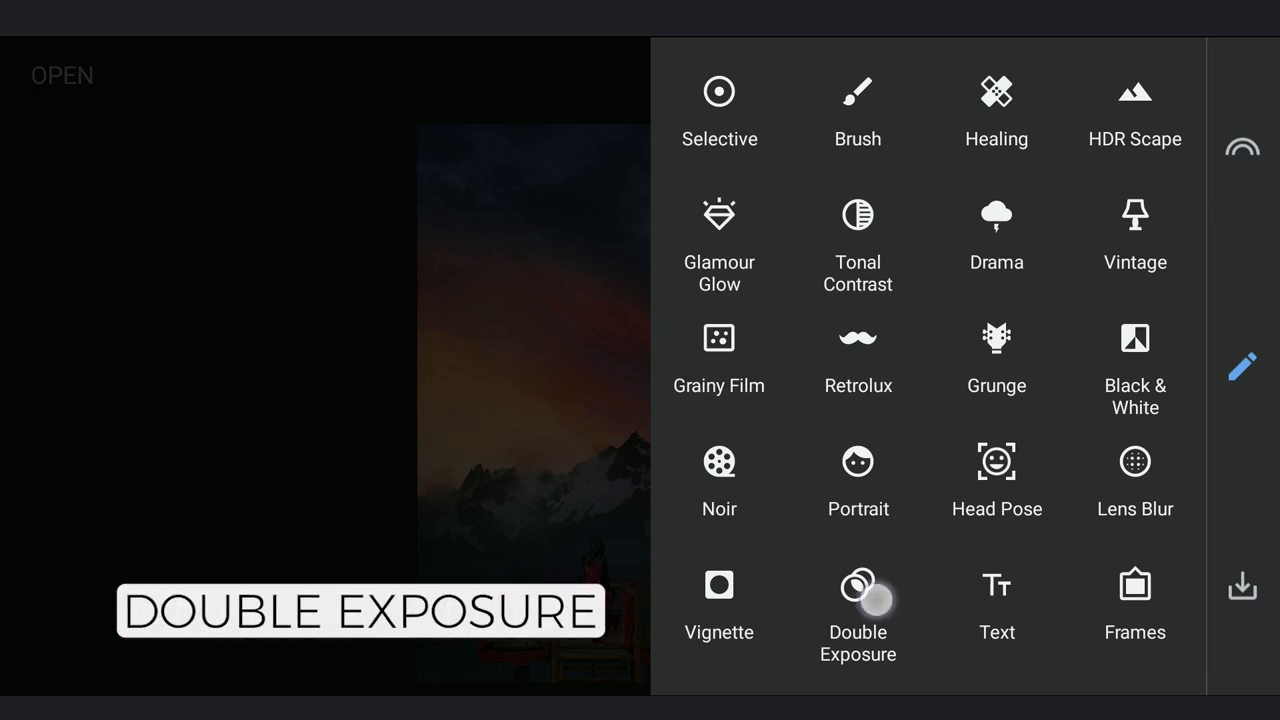
{"action": "left_click", "coordinate": [857, 585]}
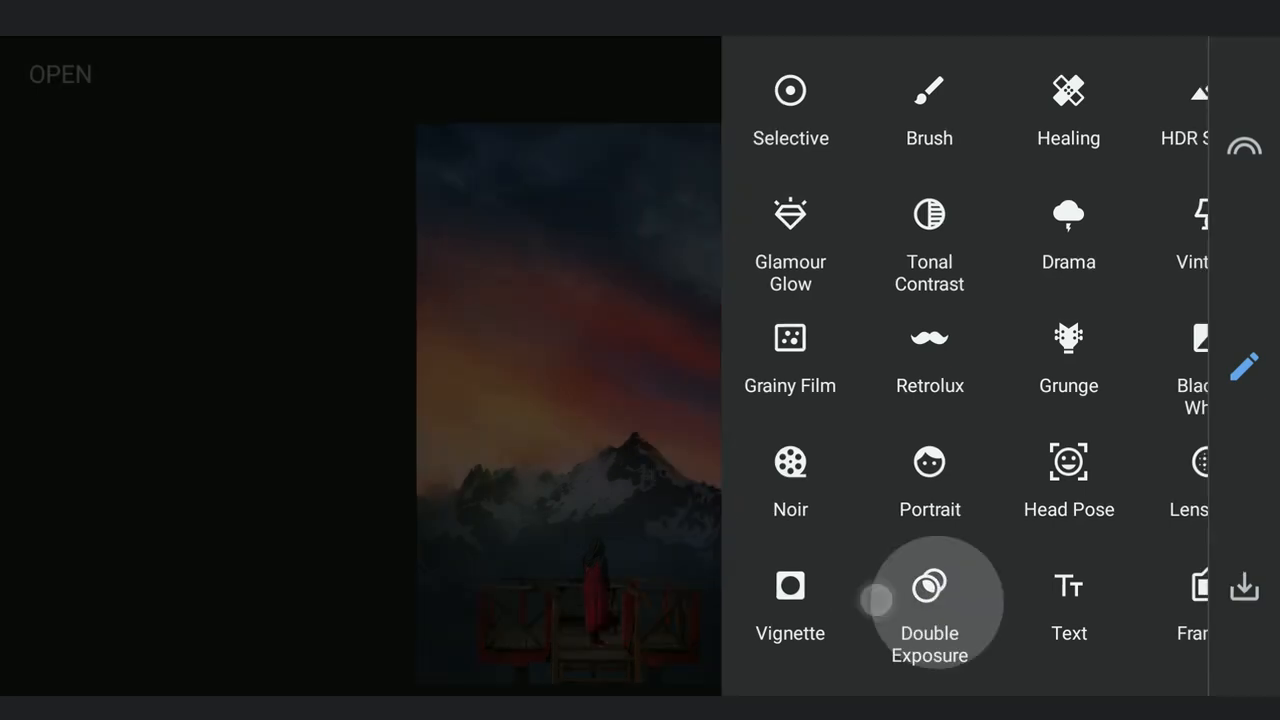
{"action": "left_click", "coordinate": [929, 600]}
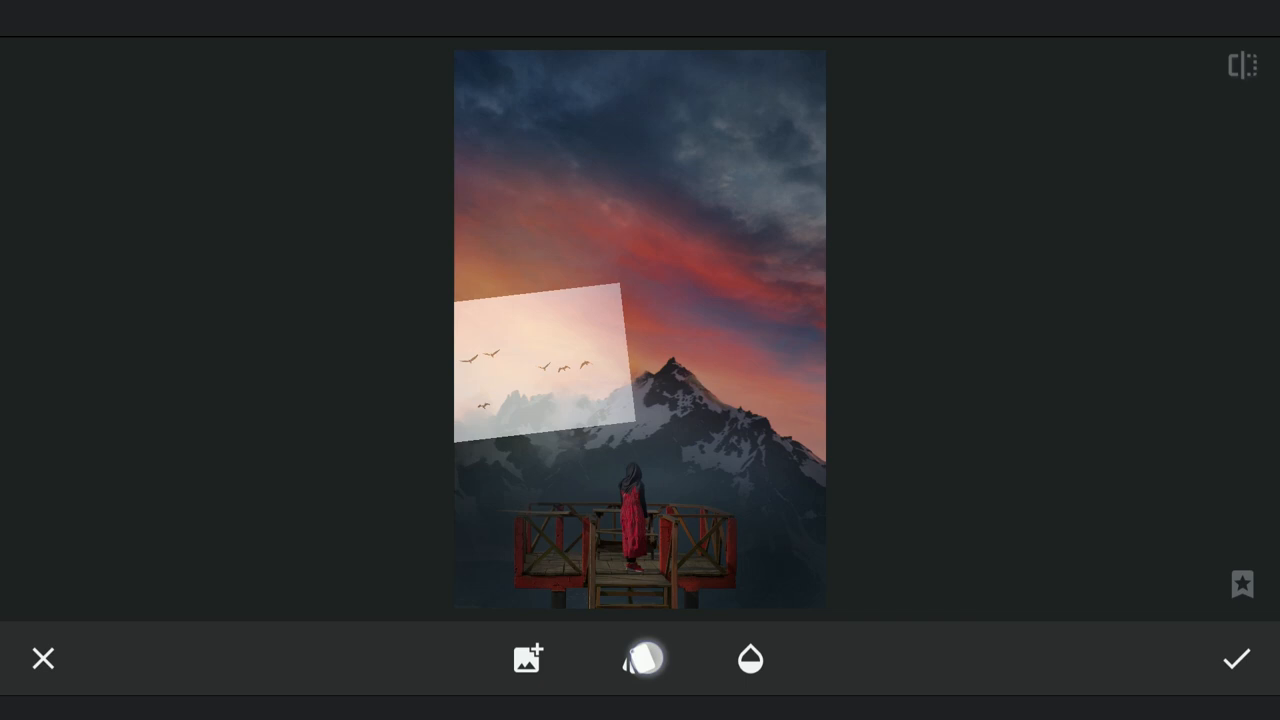
{"action": "left_click", "coordinate": [640, 658]}
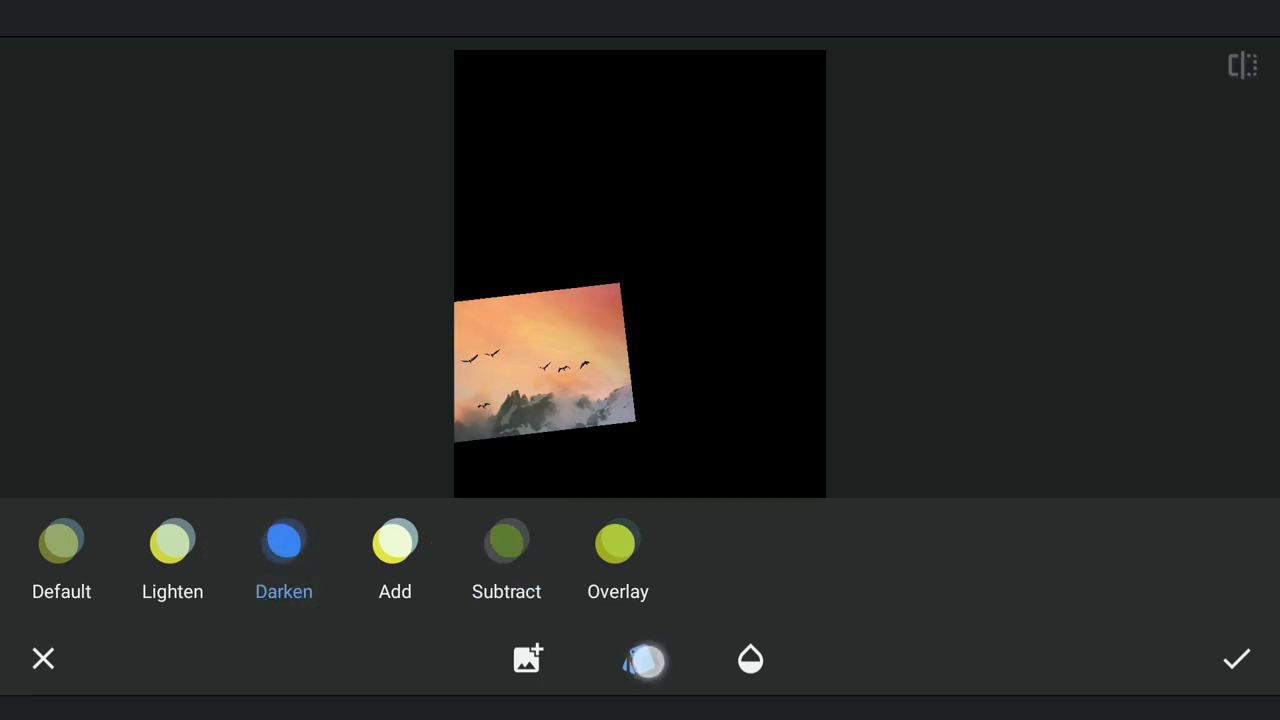
{"action": "left_click", "coordinate": [750, 659]}
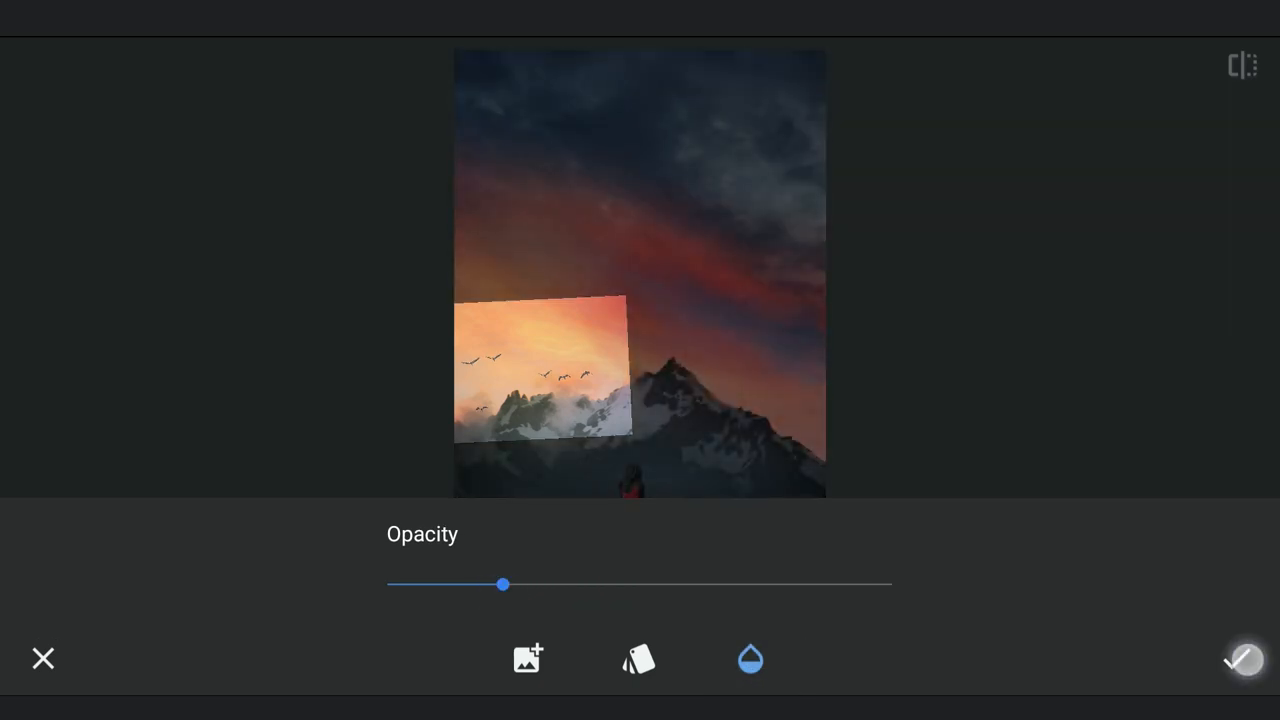
{"action": "left_click", "coordinate": [1243, 660]}
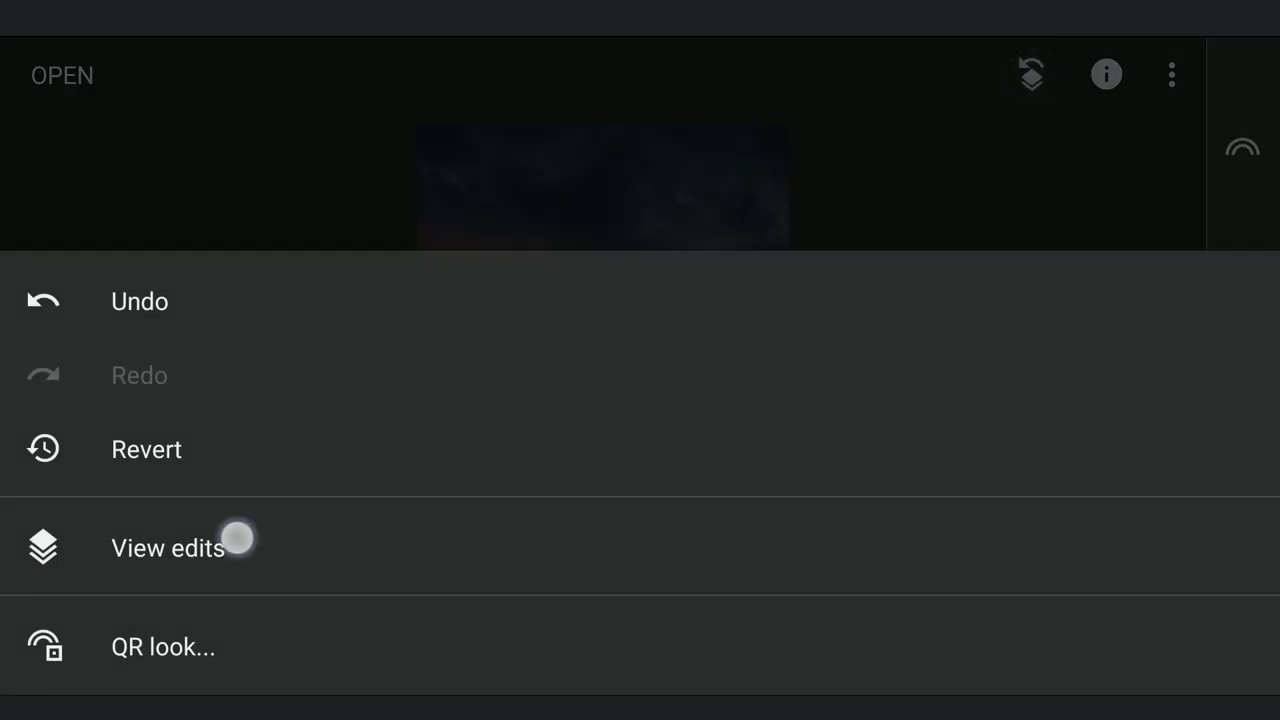
Mask the birds Double Exposure so only the birds show, then return to the main view
{"action": "left_click", "coordinate": [168, 548]}
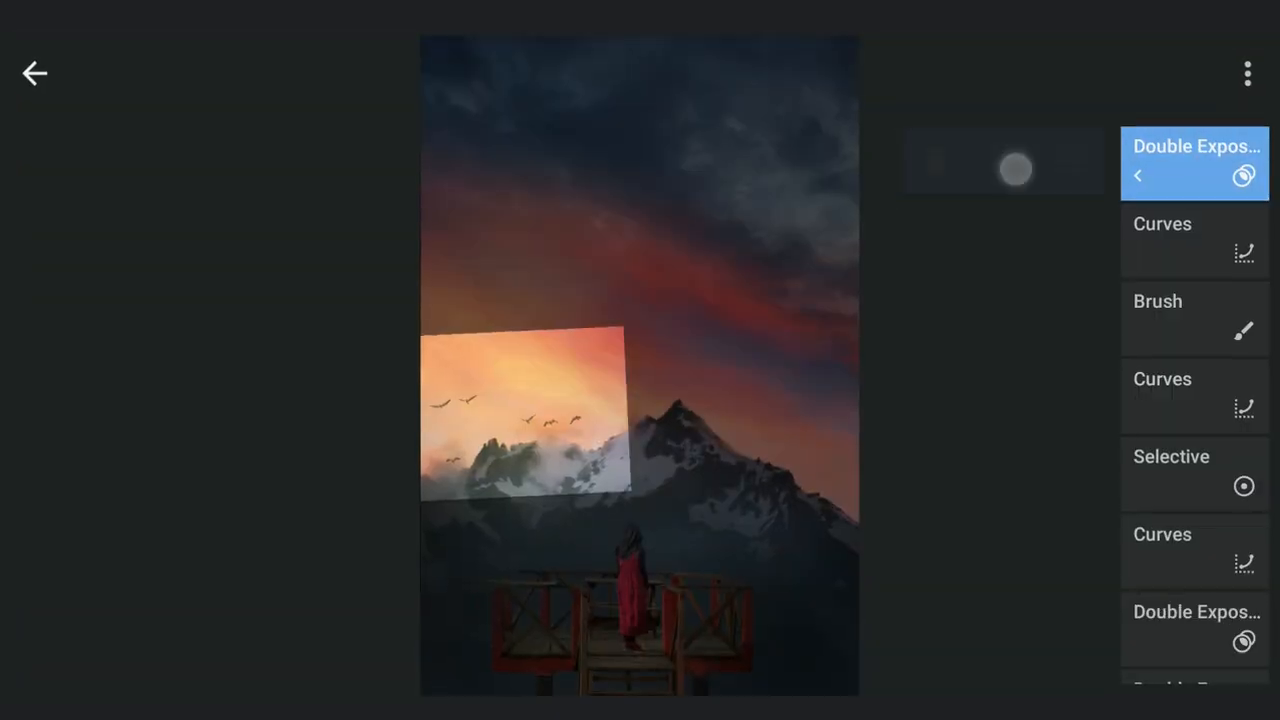
{"action": "left_click", "coordinate": [1194, 162]}
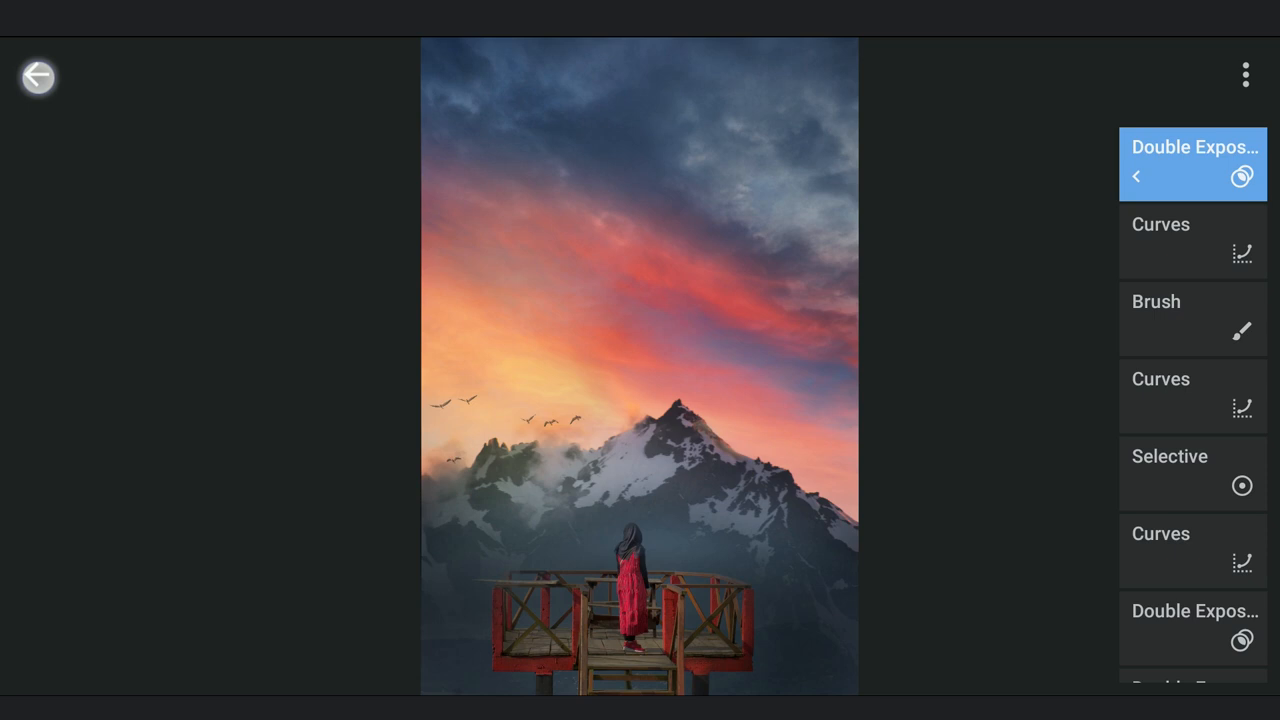
{"action": "left_click", "coordinate": [38, 77]}
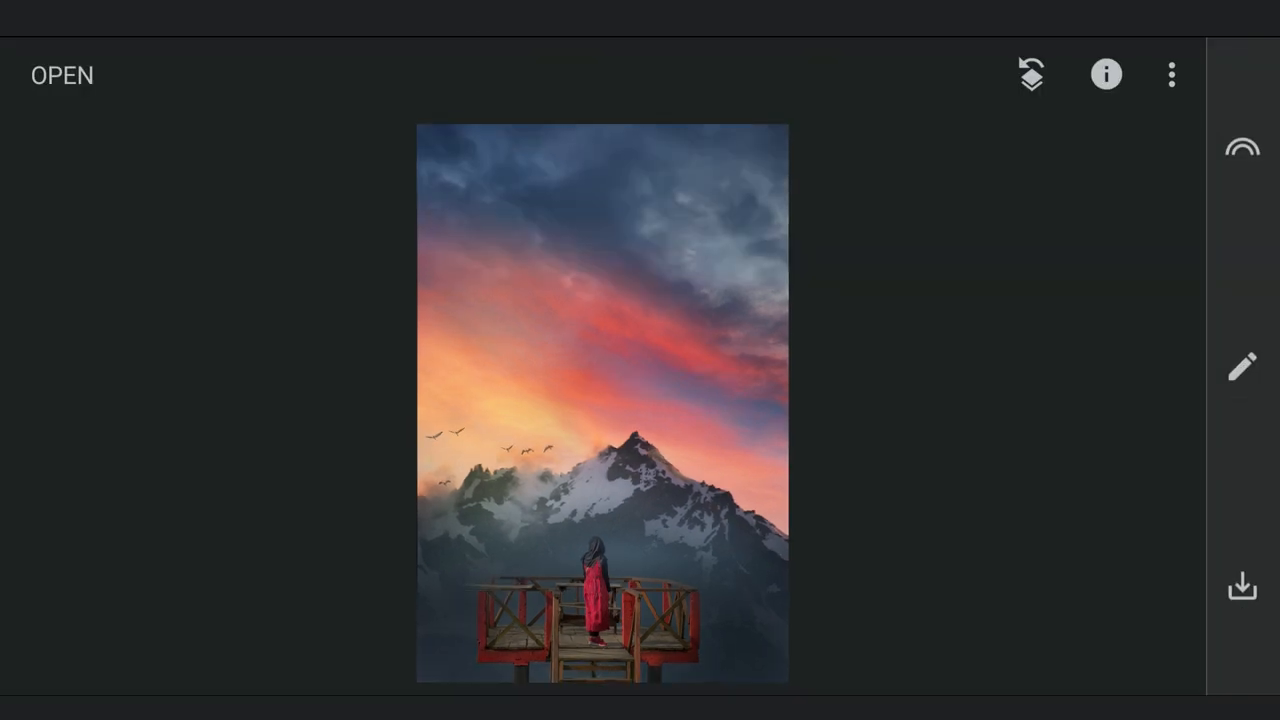
Apply Vintage style 11 with Style Strength raised to +44
{"action": "left_click", "coordinate": [1241, 365]}
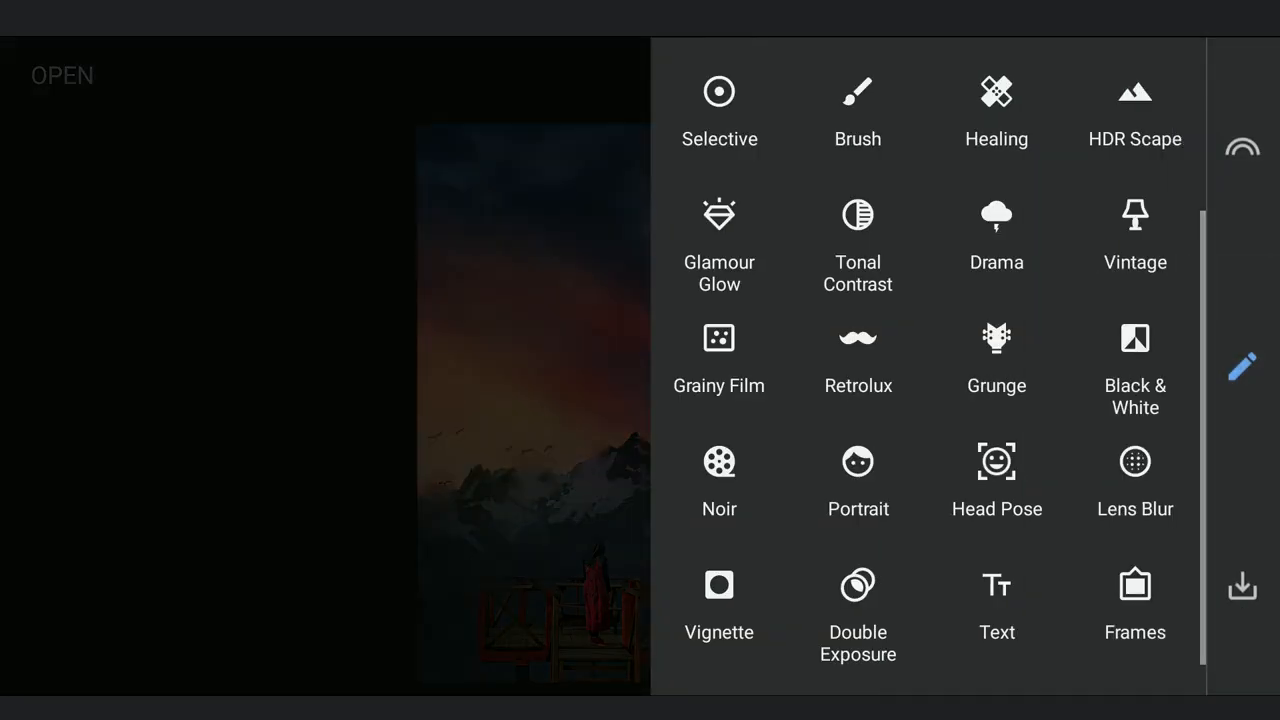
{"action": "left_click", "coordinate": [1135, 215]}
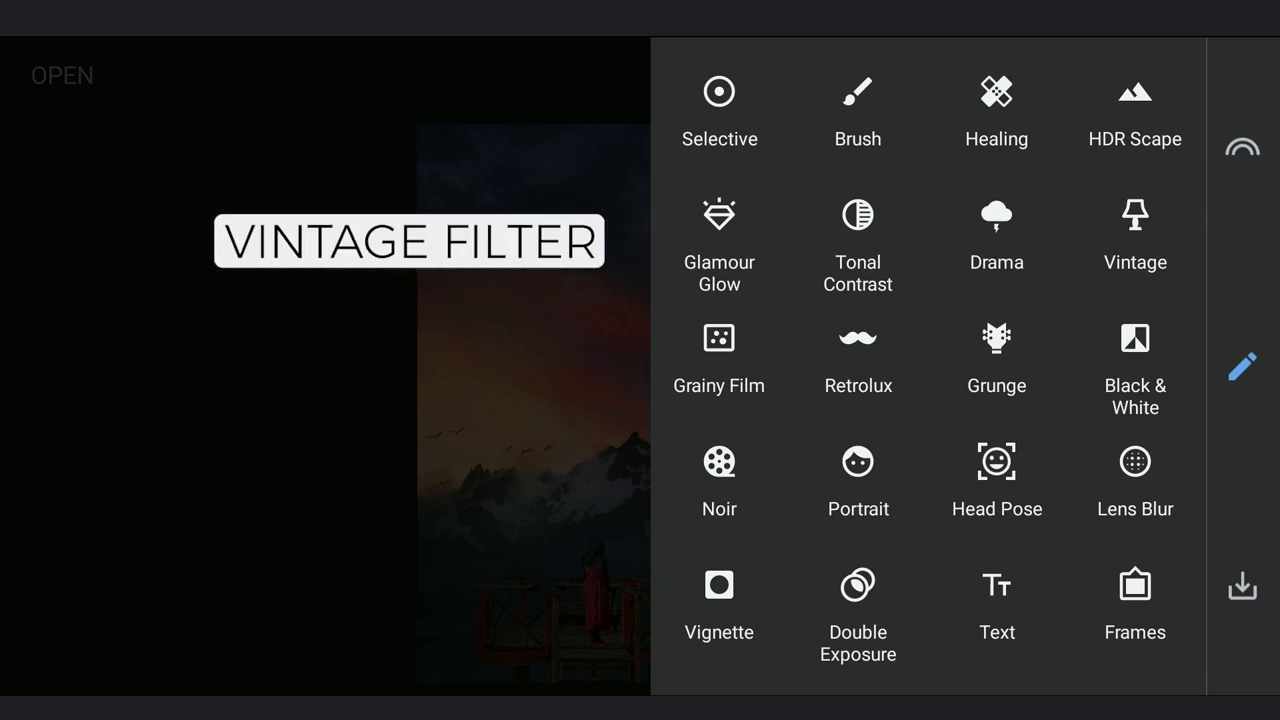
{"action": "left_click", "coordinate": [1135, 215]}
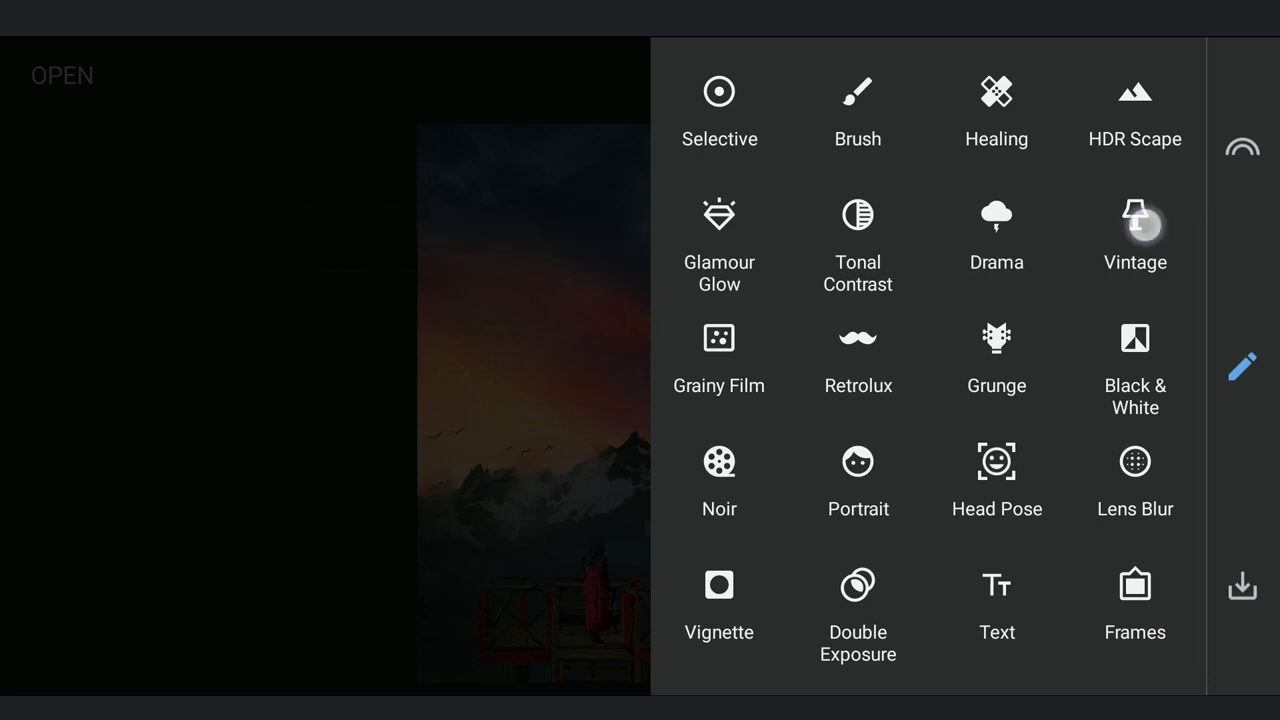
{"action": "left_click", "coordinate": [1135, 230]}
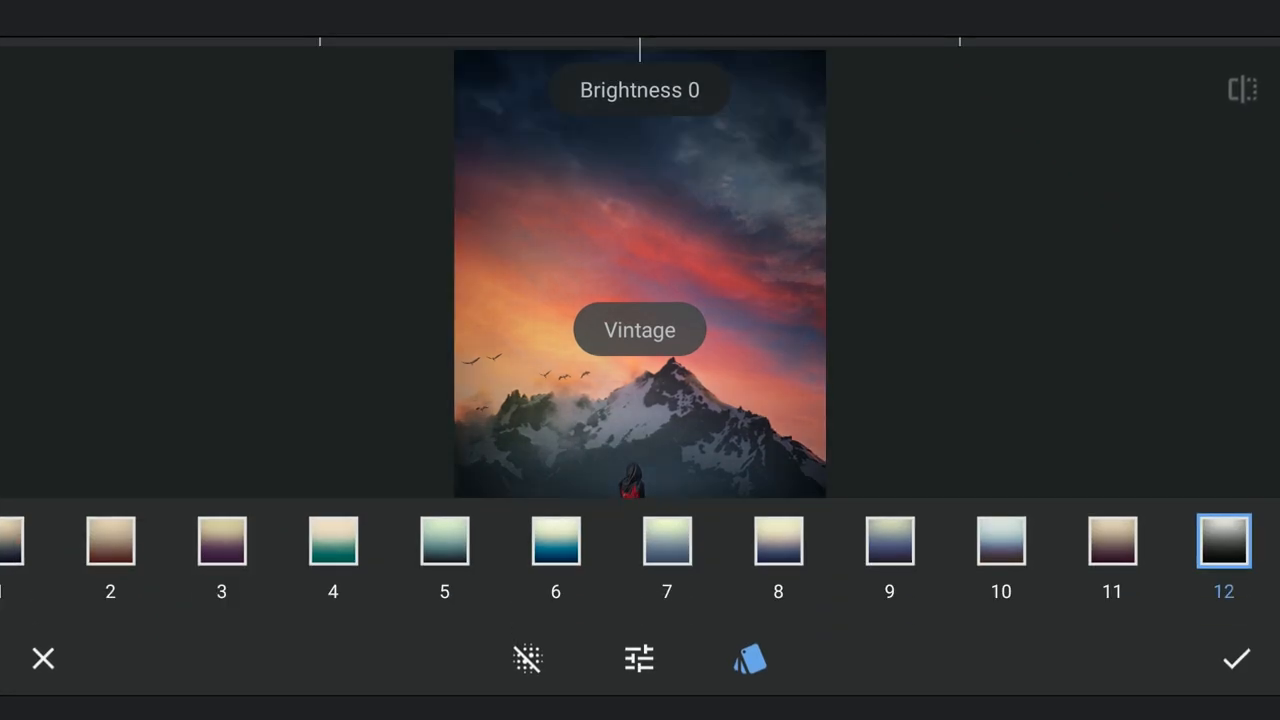
{"action": "left_click", "coordinate": [1112, 543]}
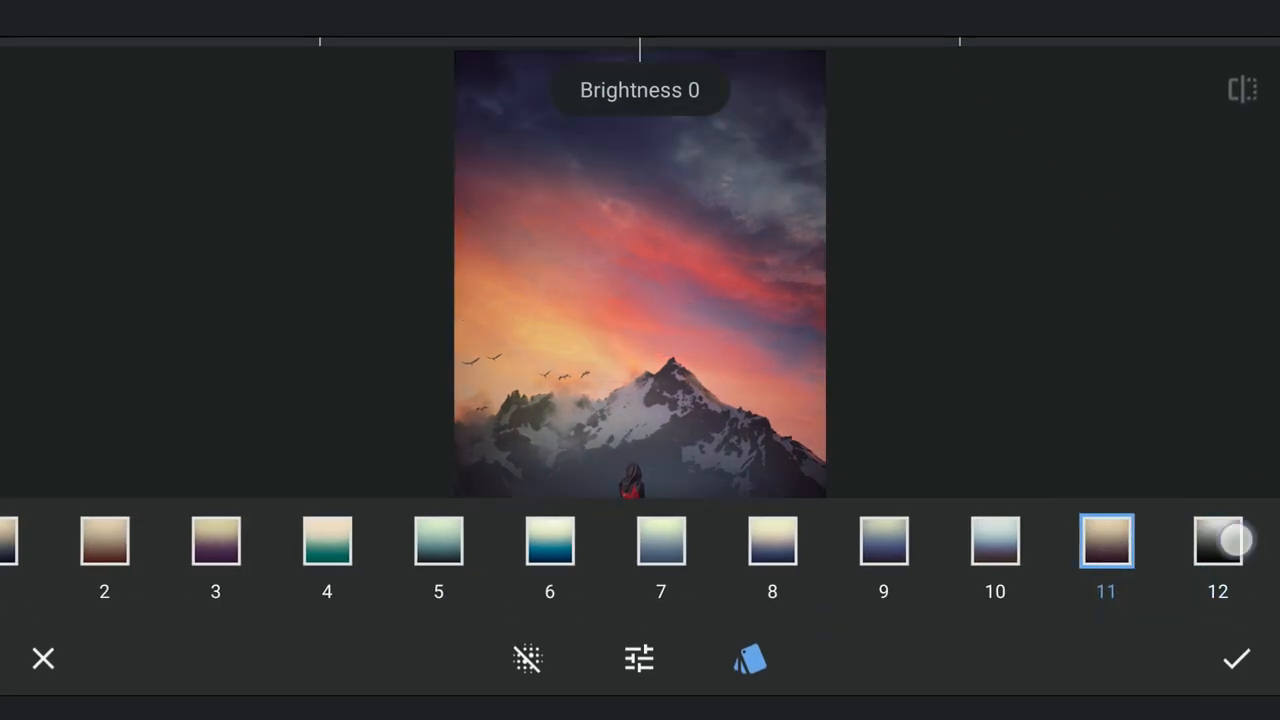
{"action": "left_click", "coordinate": [639, 658]}
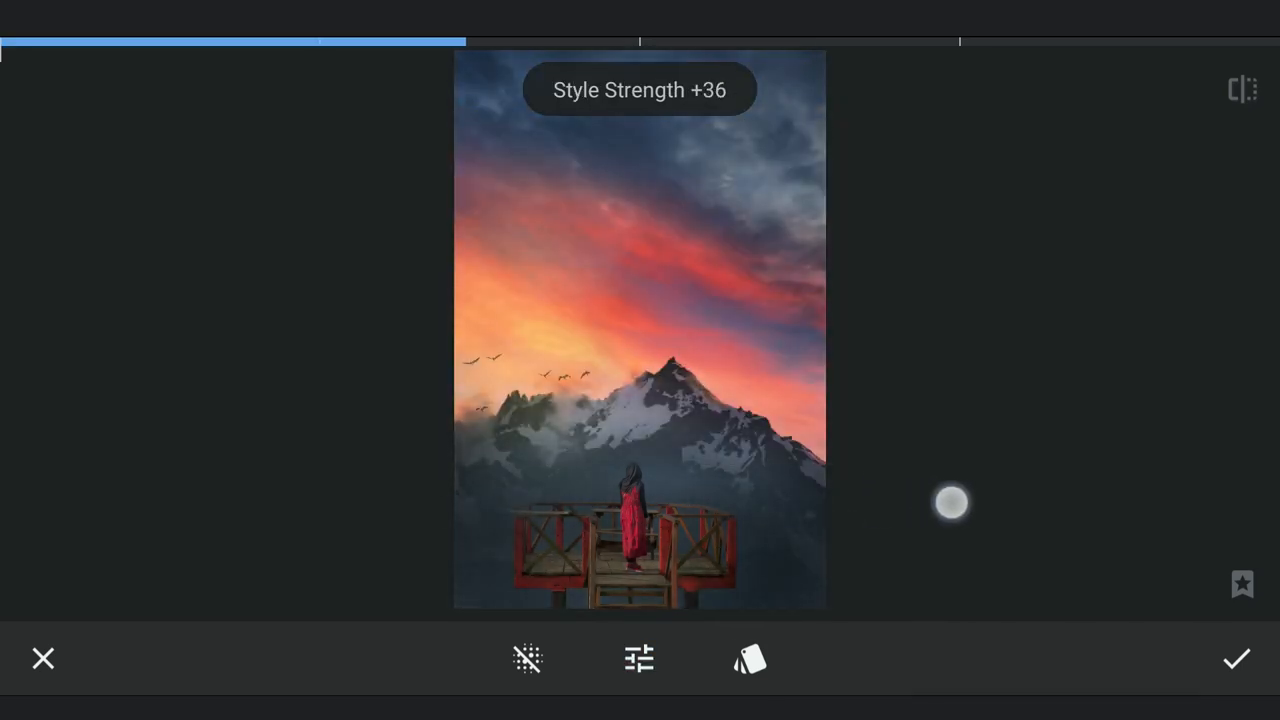
{"action": "left_click_drag", "start_coordinate": [952, 502], "coordinate": [1025, 496]}
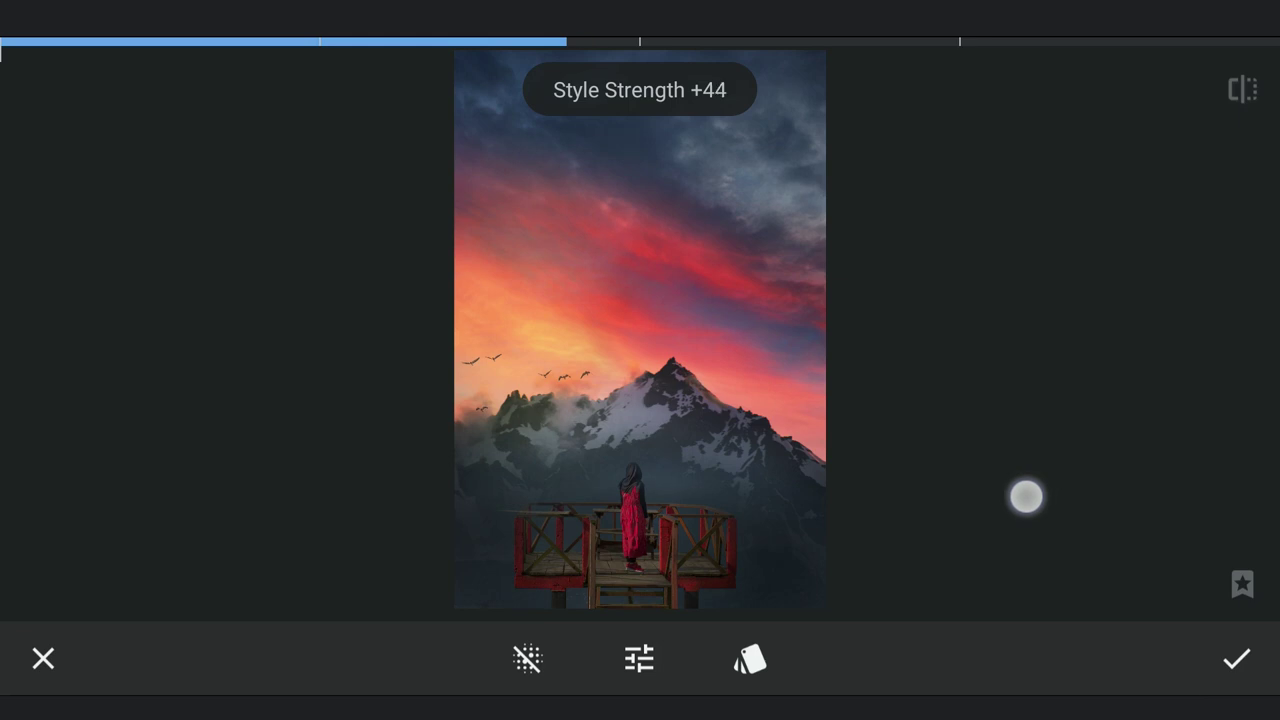
{"action": "left_click", "coordinate": [1236, 658]}
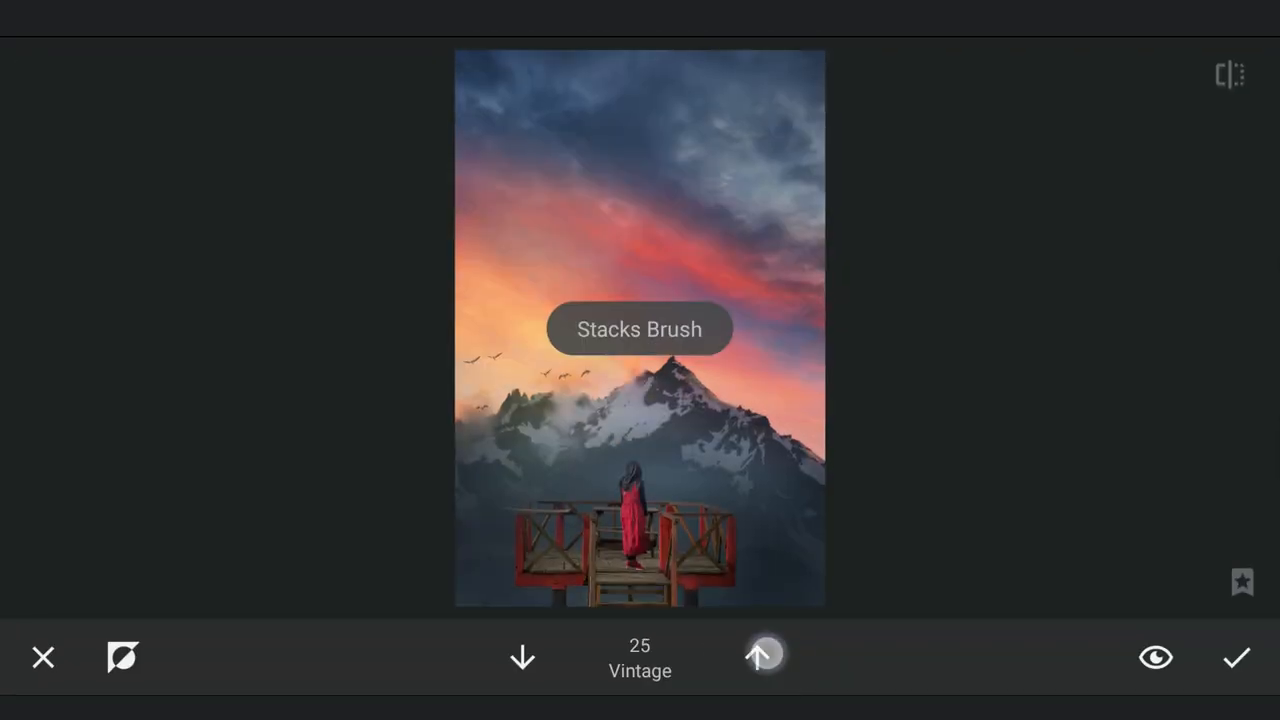
Brush the Vintage edit in through its mask at strength 100
{"action": "left_click", "coordinate": [757, 657]}
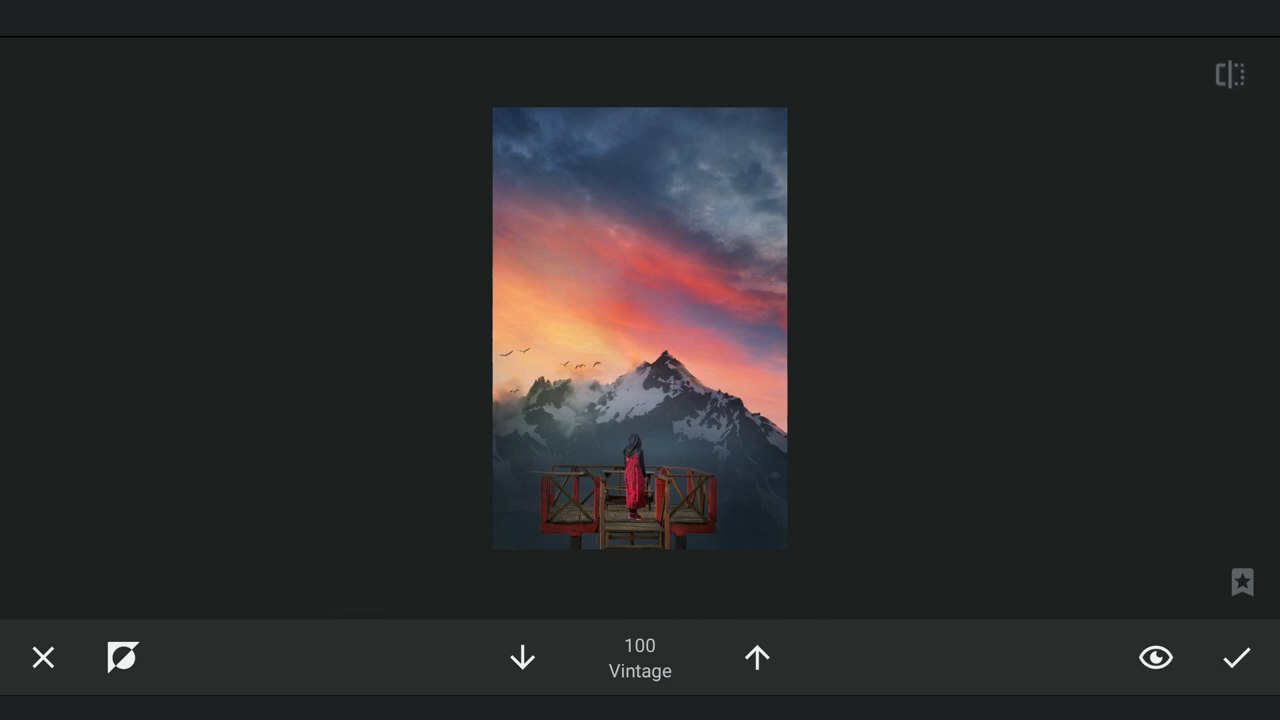
{"action": "left_click", "coordinate": [1155, 657]}
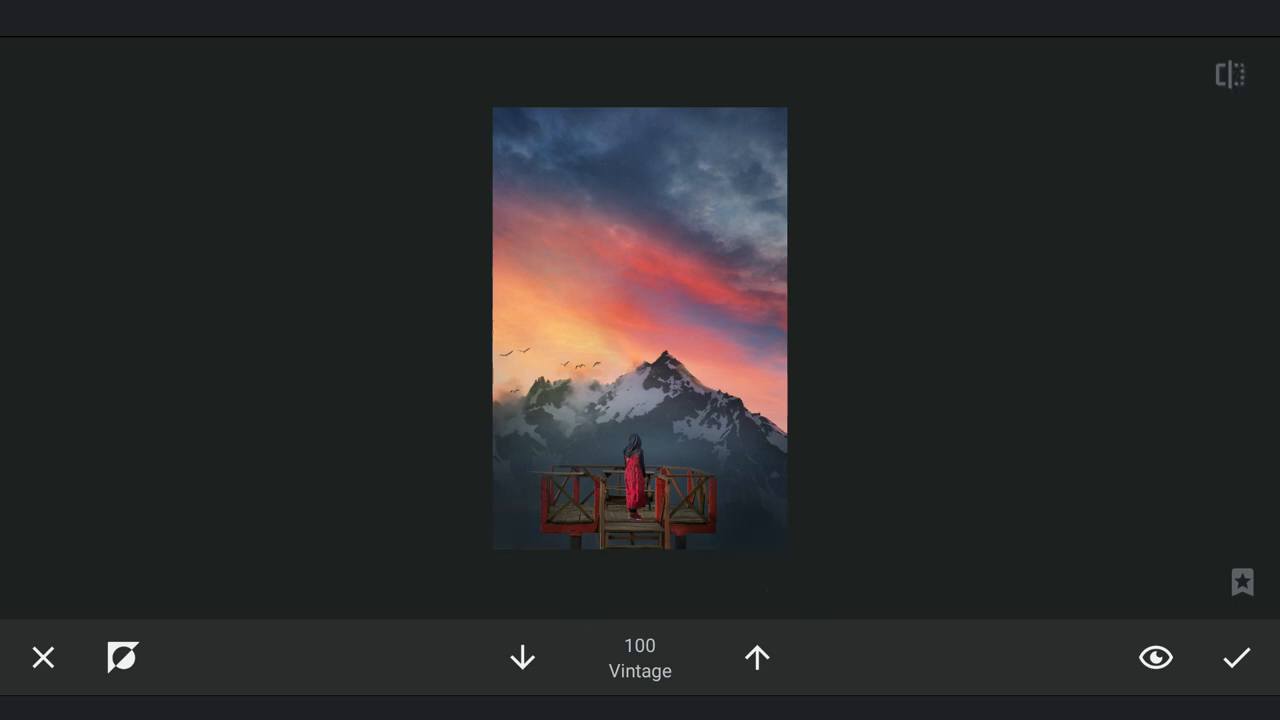
{"action": "left_click", "coordinate": [1237, 657]}
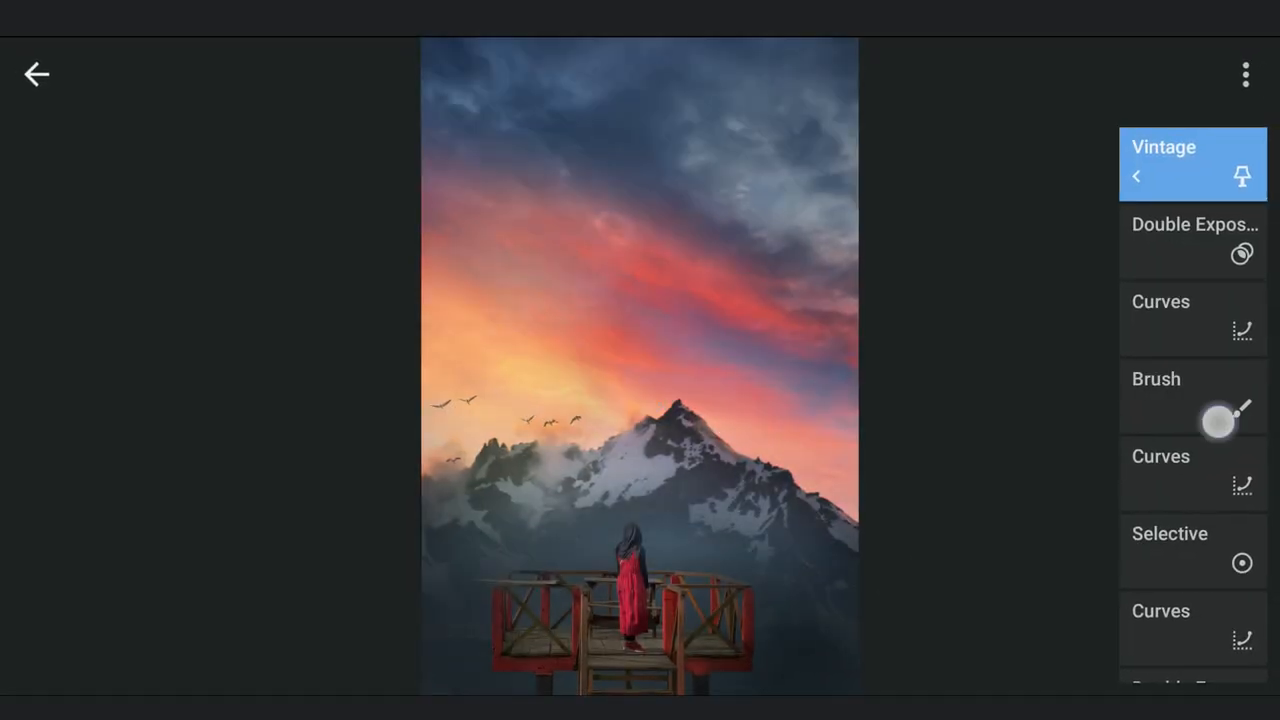
Apply White Balance with Temperature +19 and Tint +30
{"action": "scroll", "scroll_direction": "down", "scroll_amount": 3}
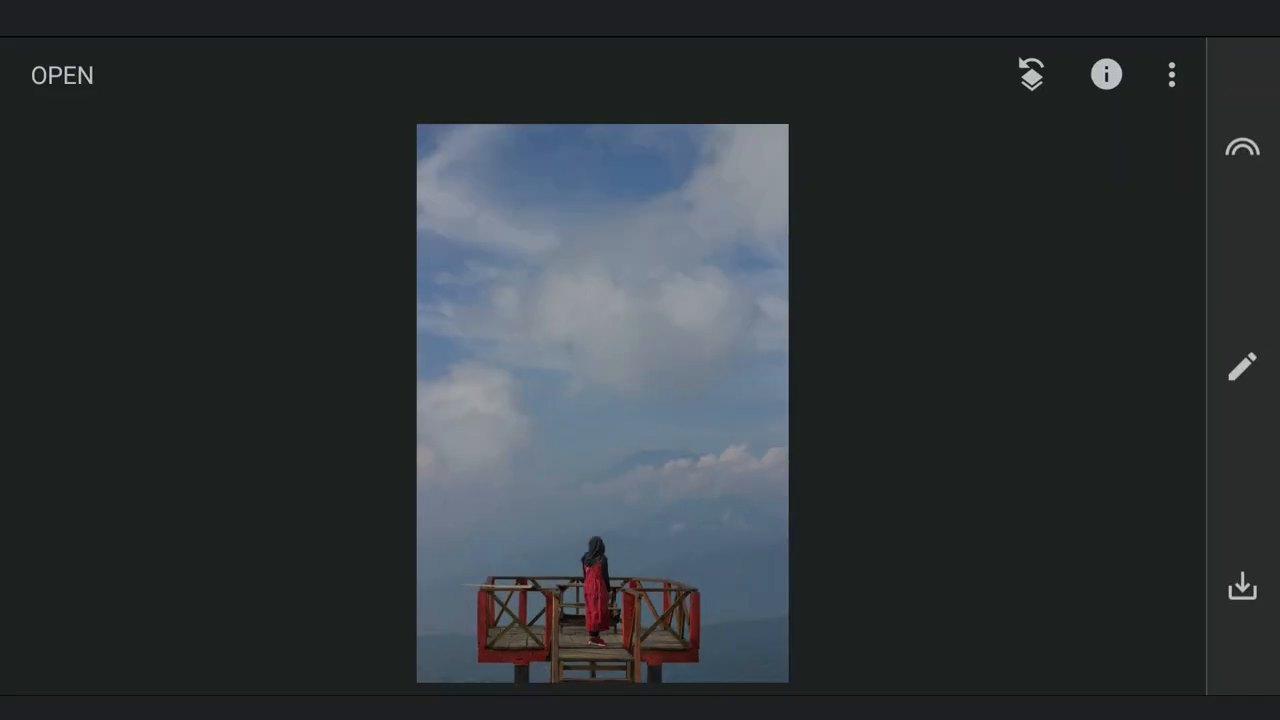
{"action": "left_click", "coordinate": [1241, 365]}
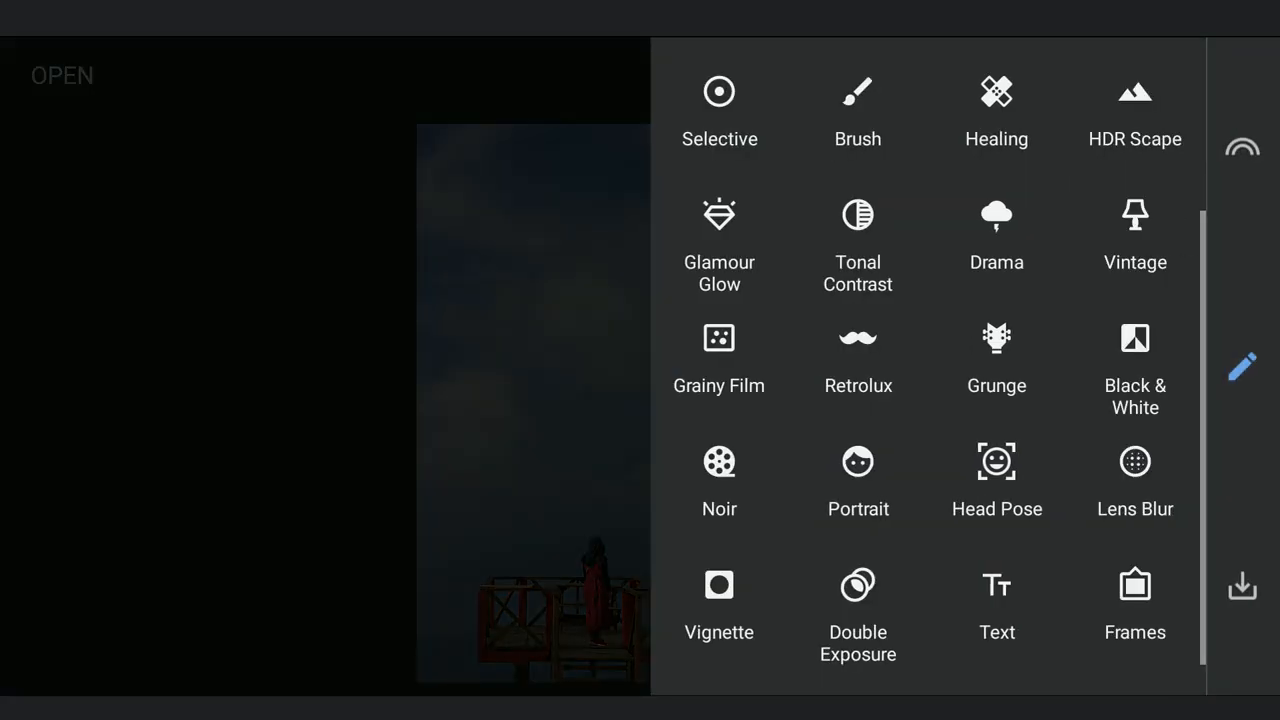
{"action": "scroll", "scroll_direction": "up", "scroll_amount": 3}
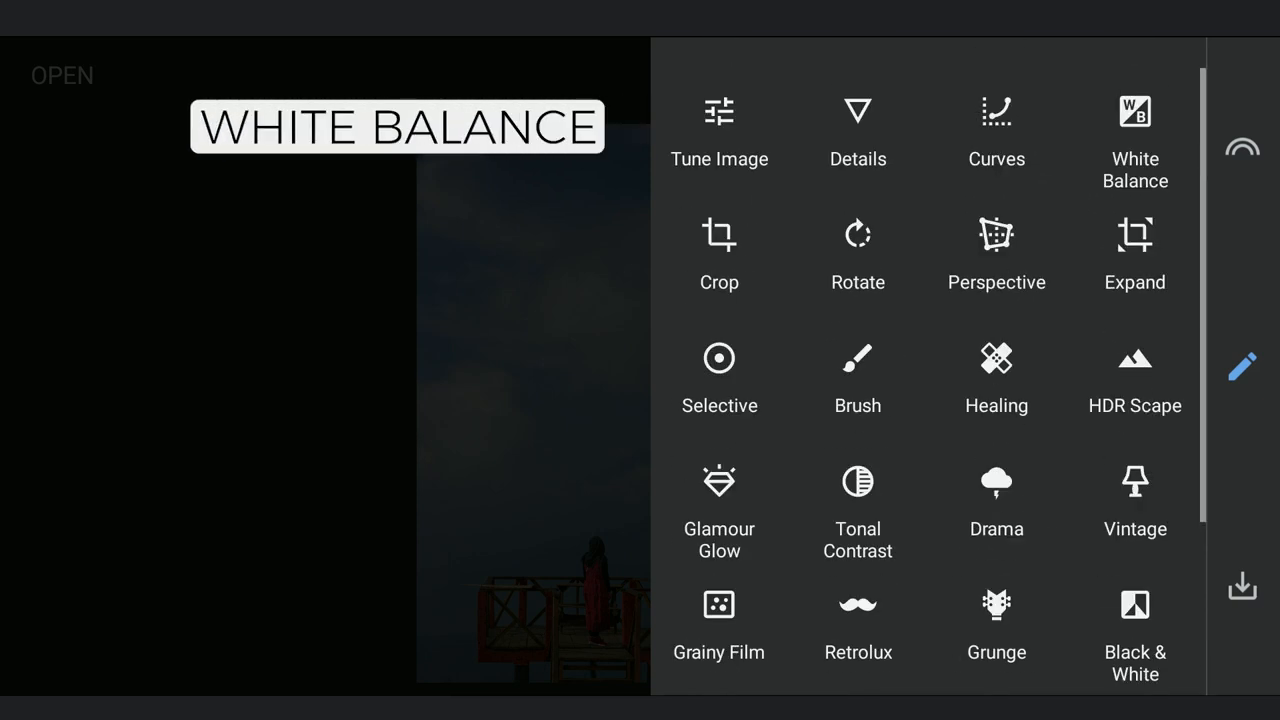
{"action": "left_click", "coordinate": [1135, 130]}
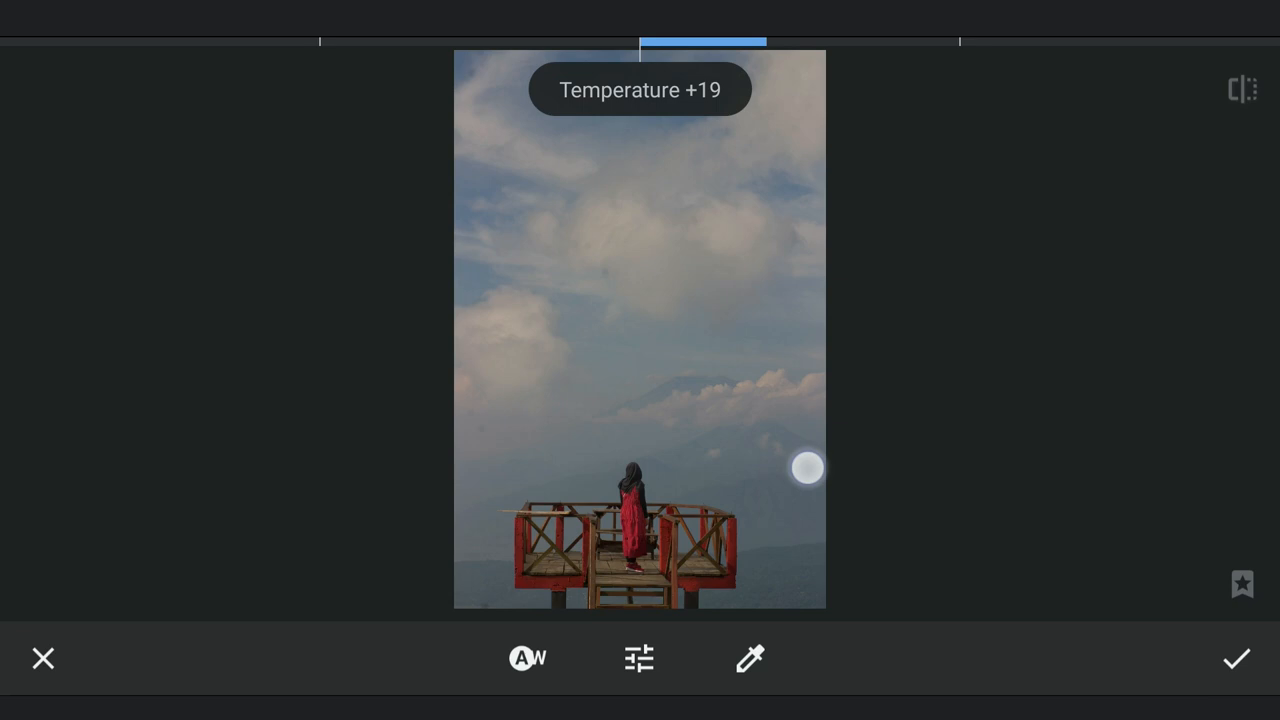
{"action": "left_click_drag", "start_coordinate": [808, 468], "coordinate": [862, 473]}
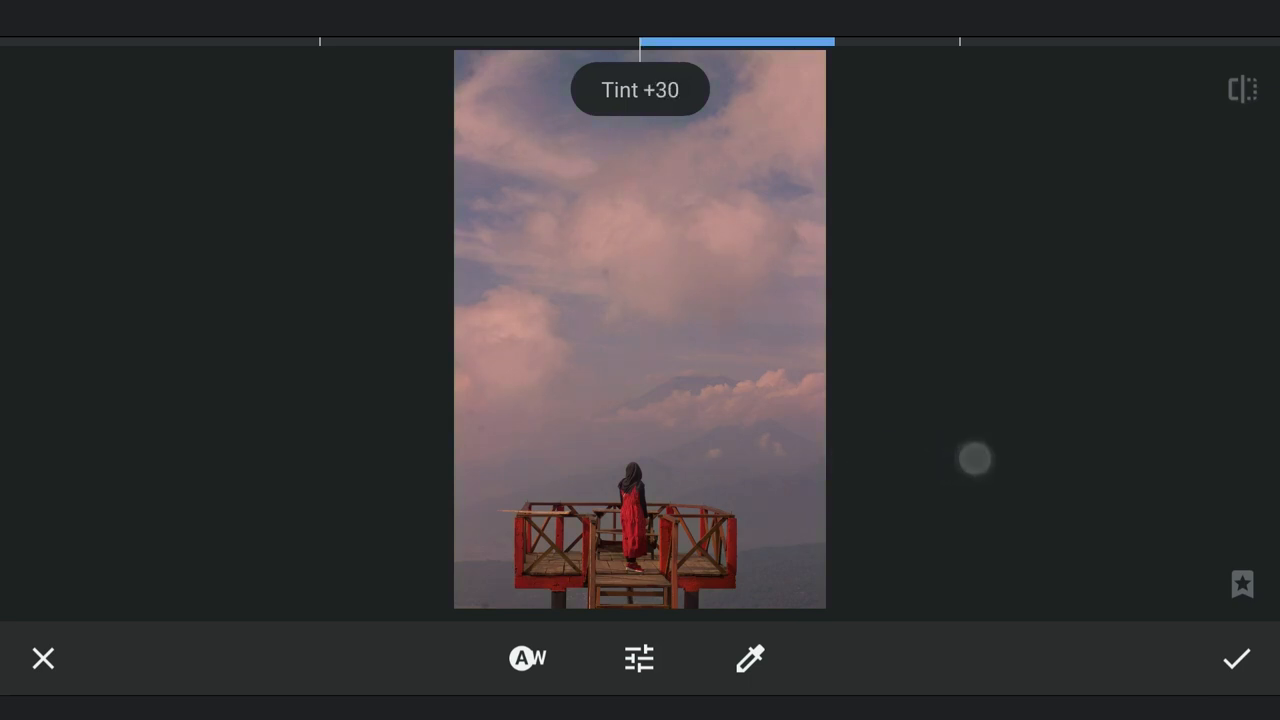
{"action": "left_click", "coordinate": [1236, 658]}
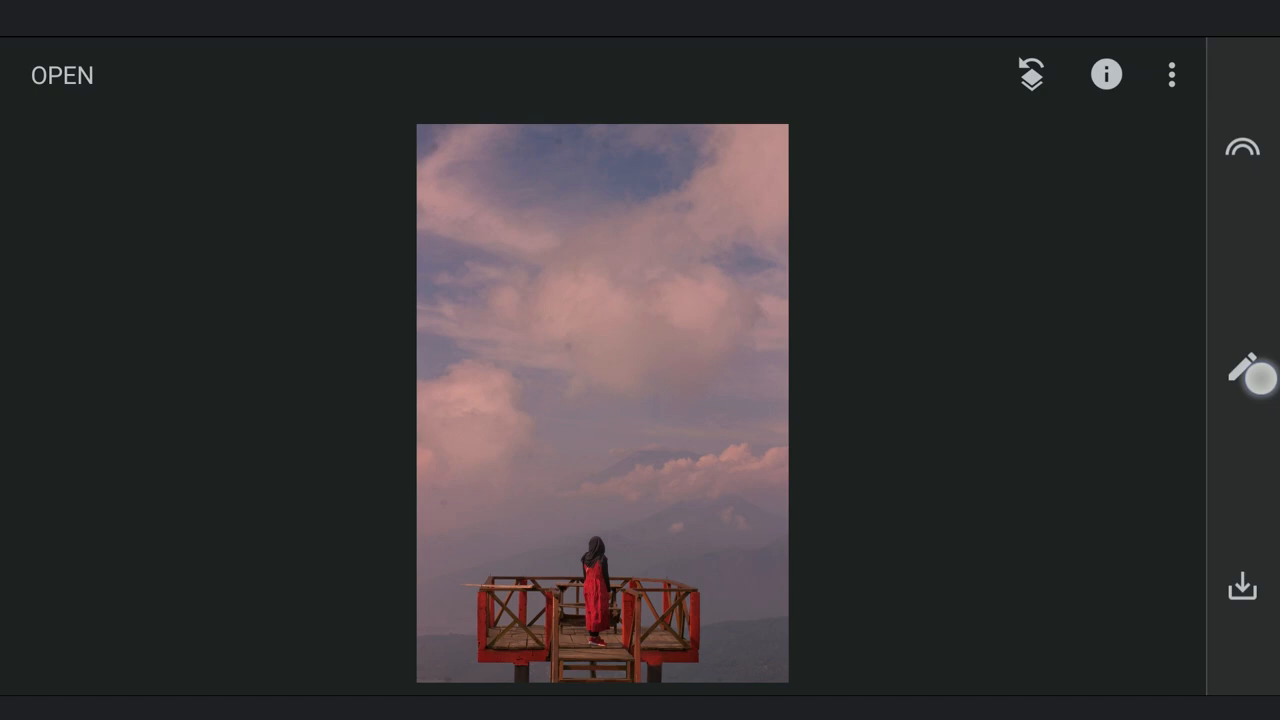
Apply a Curves adjustment that darkens the lower midtones and lifts the black point
{"action": "left_click", "coordinate": [1242, 367]}
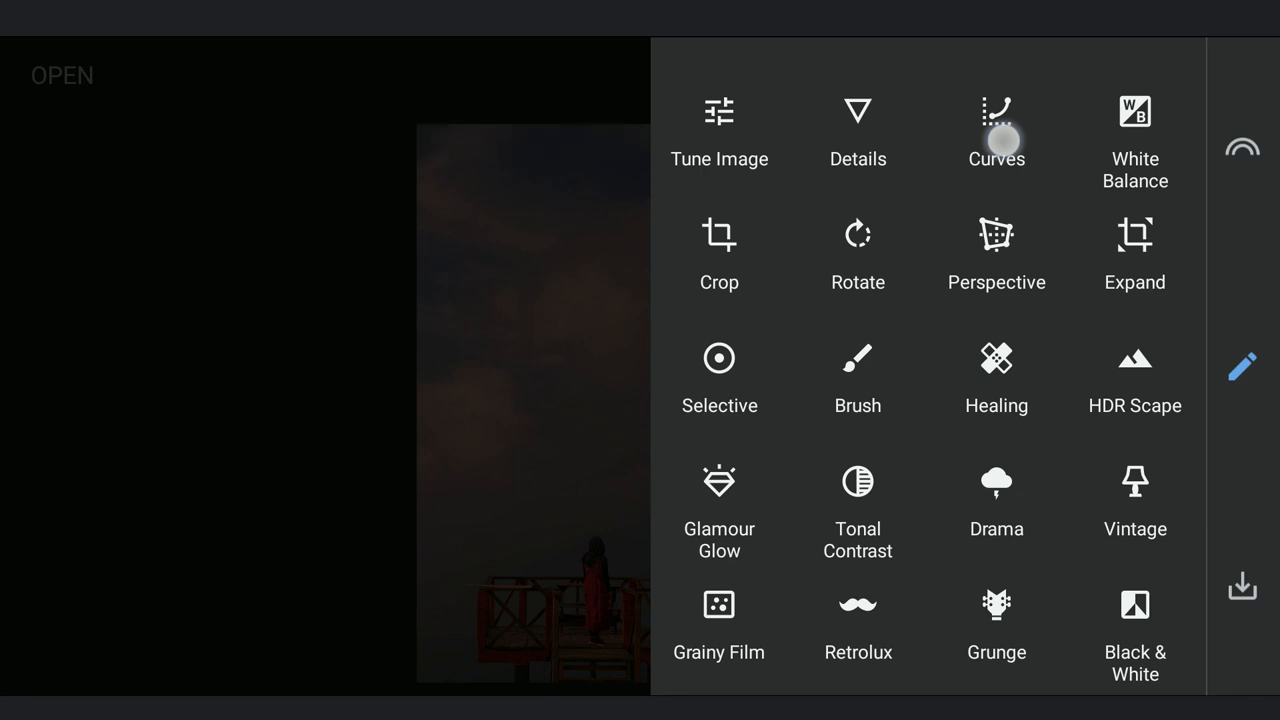
{"action": "left_click", "coordinate": [996, 130]}
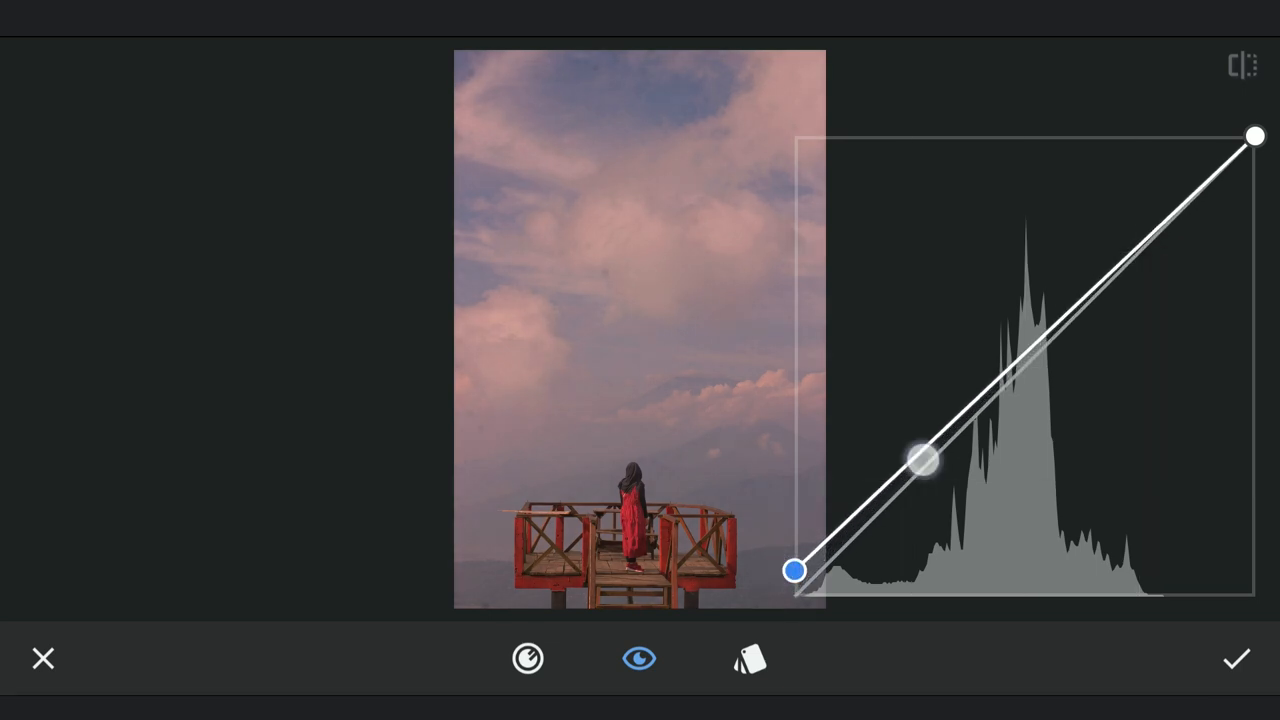
{"action": "left_click_drag", "start_coordinate": [920, 458], "coordinate": [933, 473]}
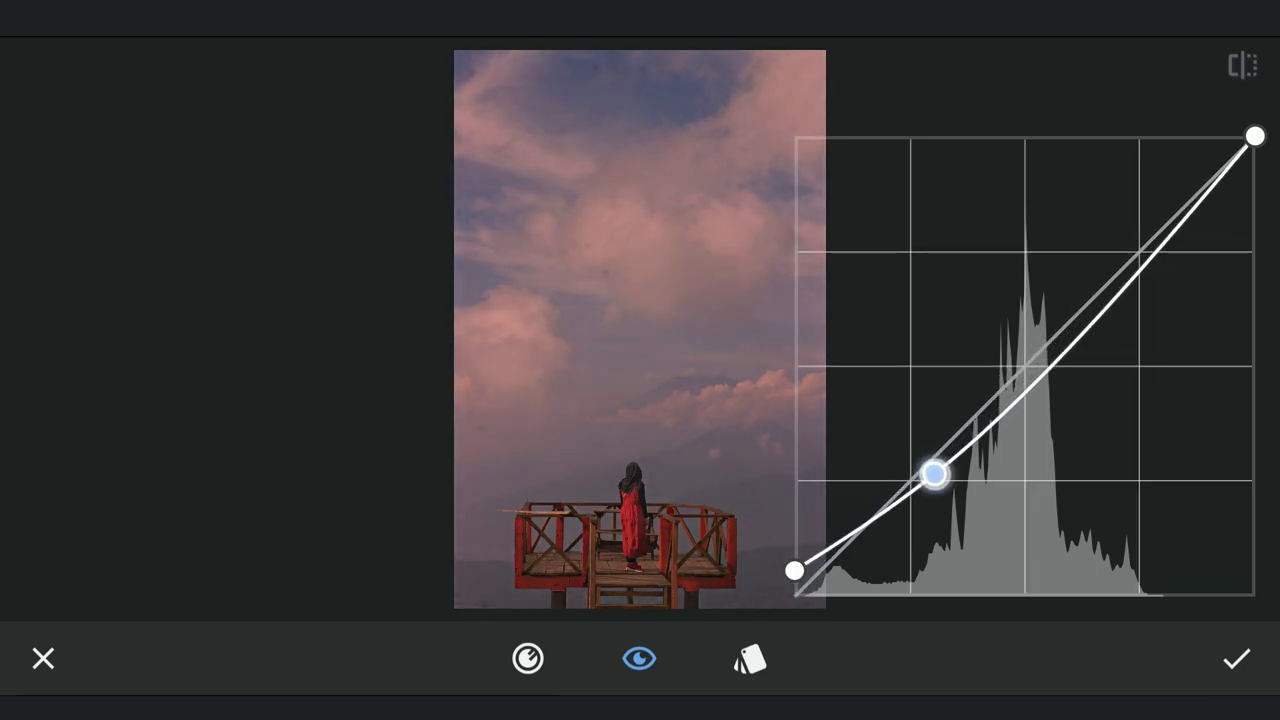
{"action": "left_click_drag", "start_coordinate": [935, 473], "coordinate": [795, 560]}
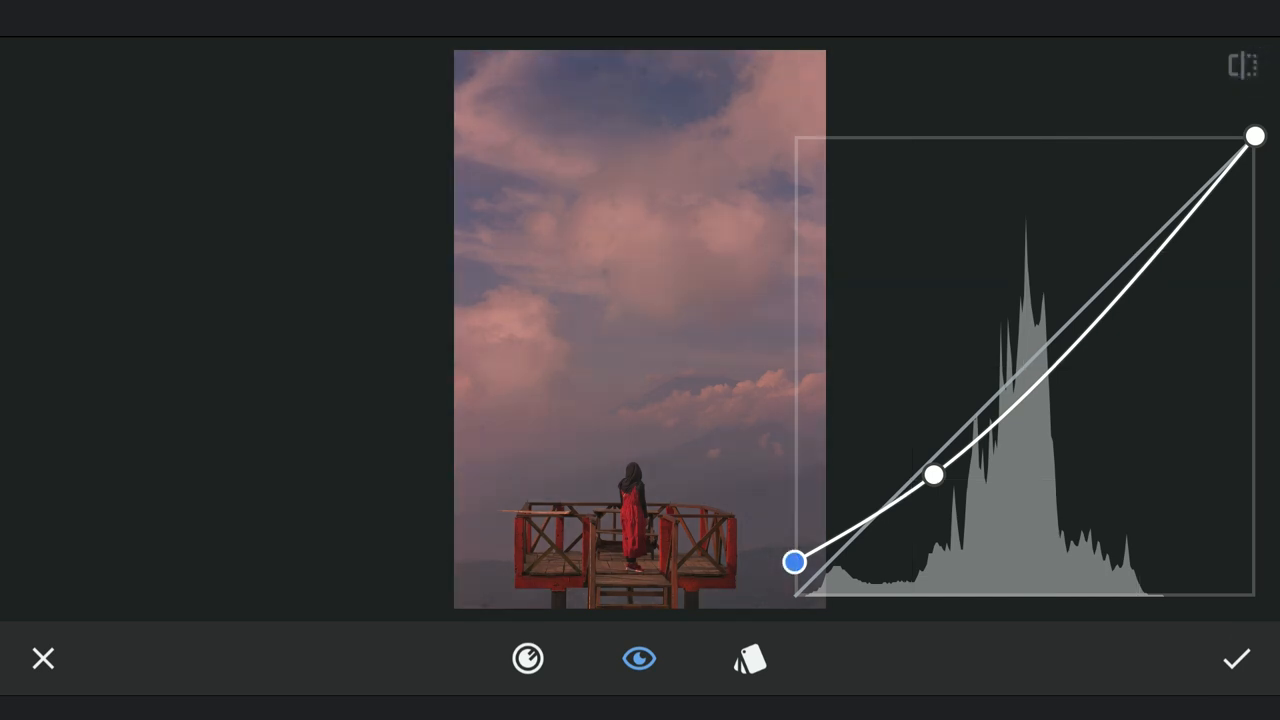
{"action": "left_click", "coordinate": [1236, 658]}
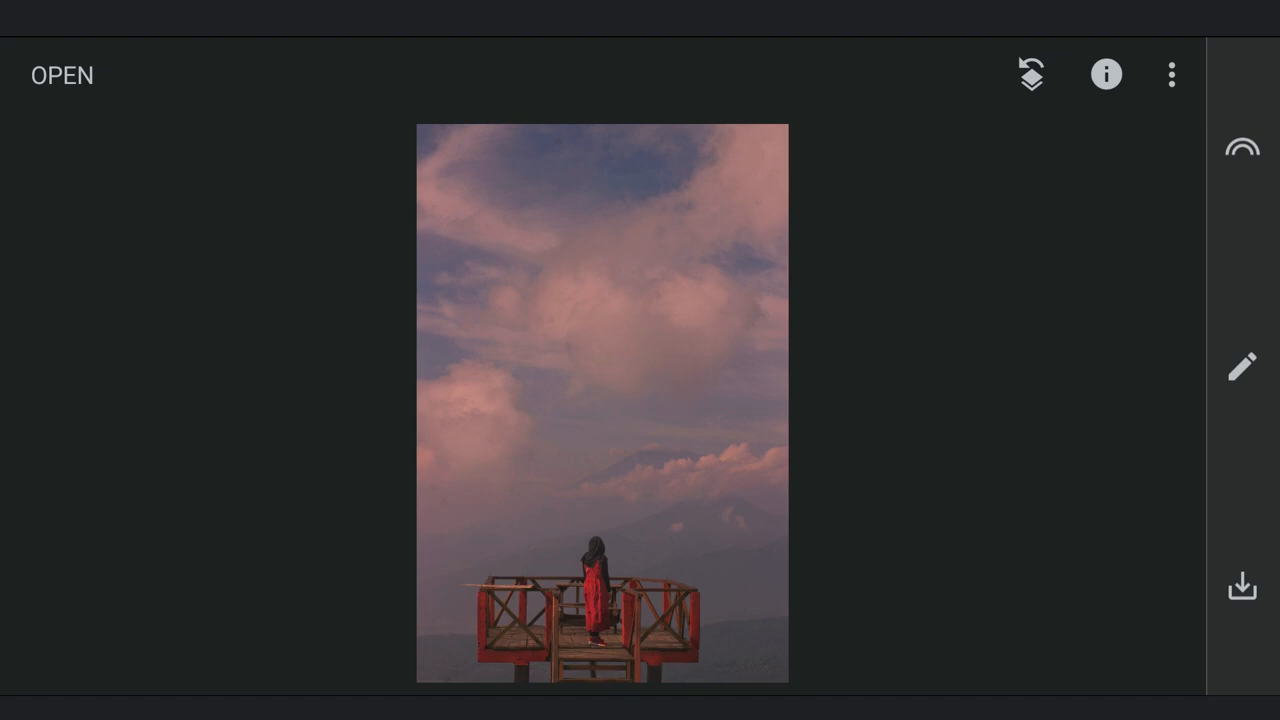
{"action": "left_click", "coordinate": [1031, 75]}
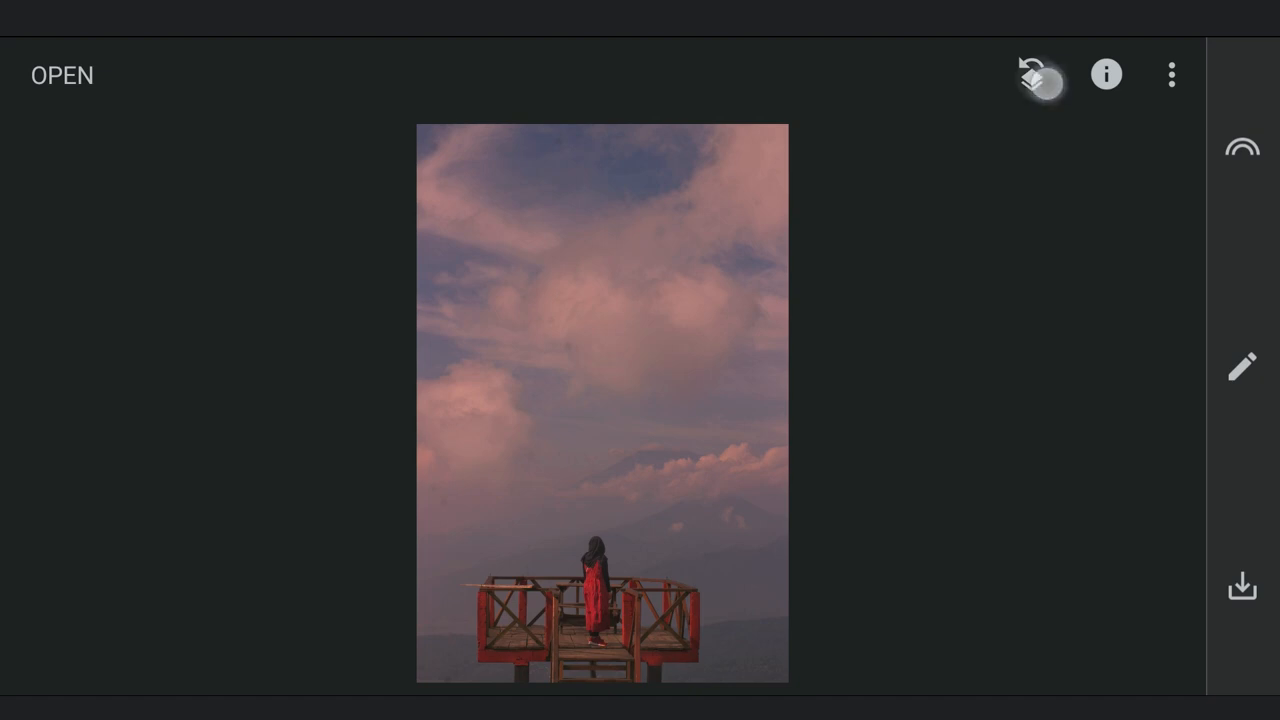
Switch to the composite in the edit stack and apply a gentle S-shaped contrast curve
{"action": "left_click", "coordinate": [1241, 366]}
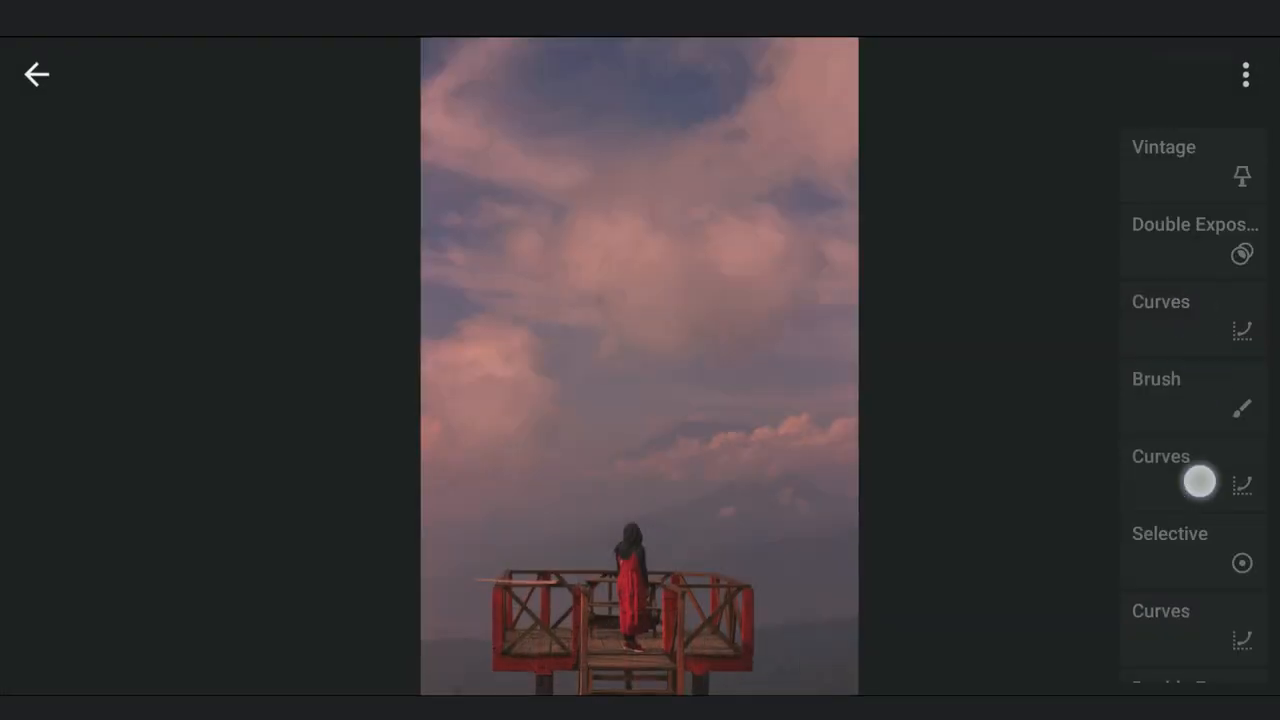
{"action": "left_click", "coordinate": [1192, 164]}
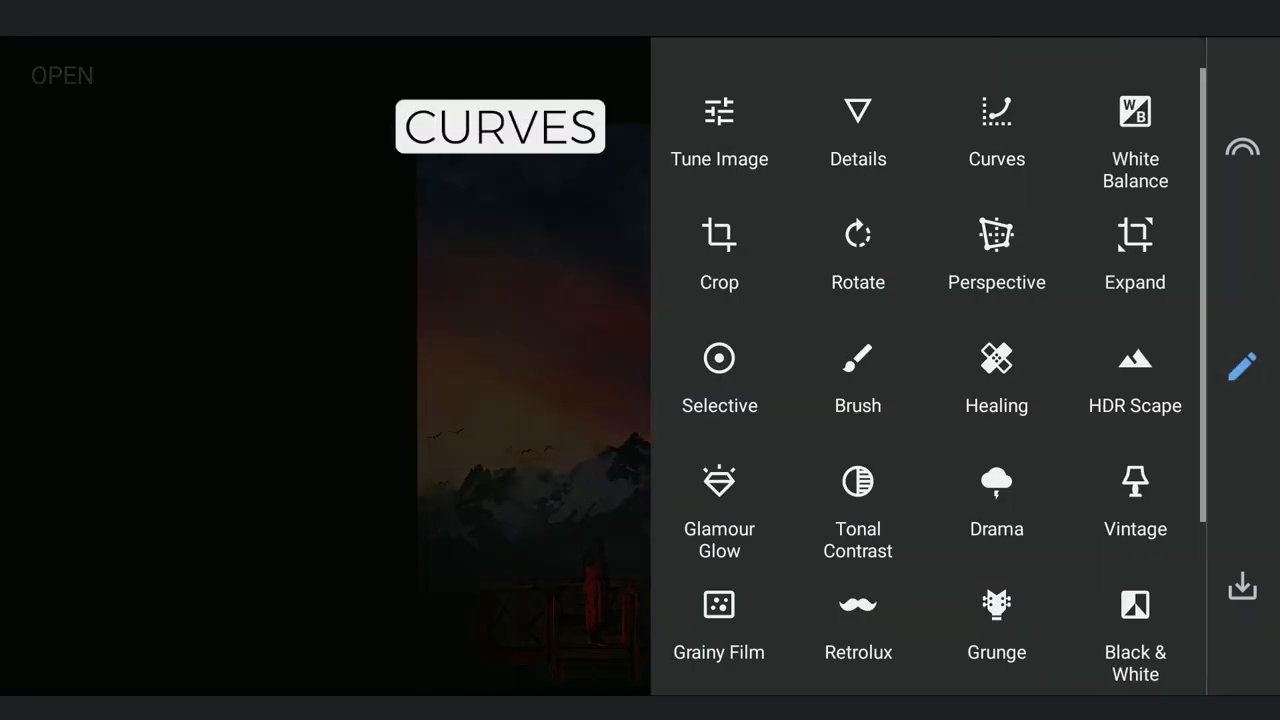
{"action": "left_click", "coordinate": [996, 130]}
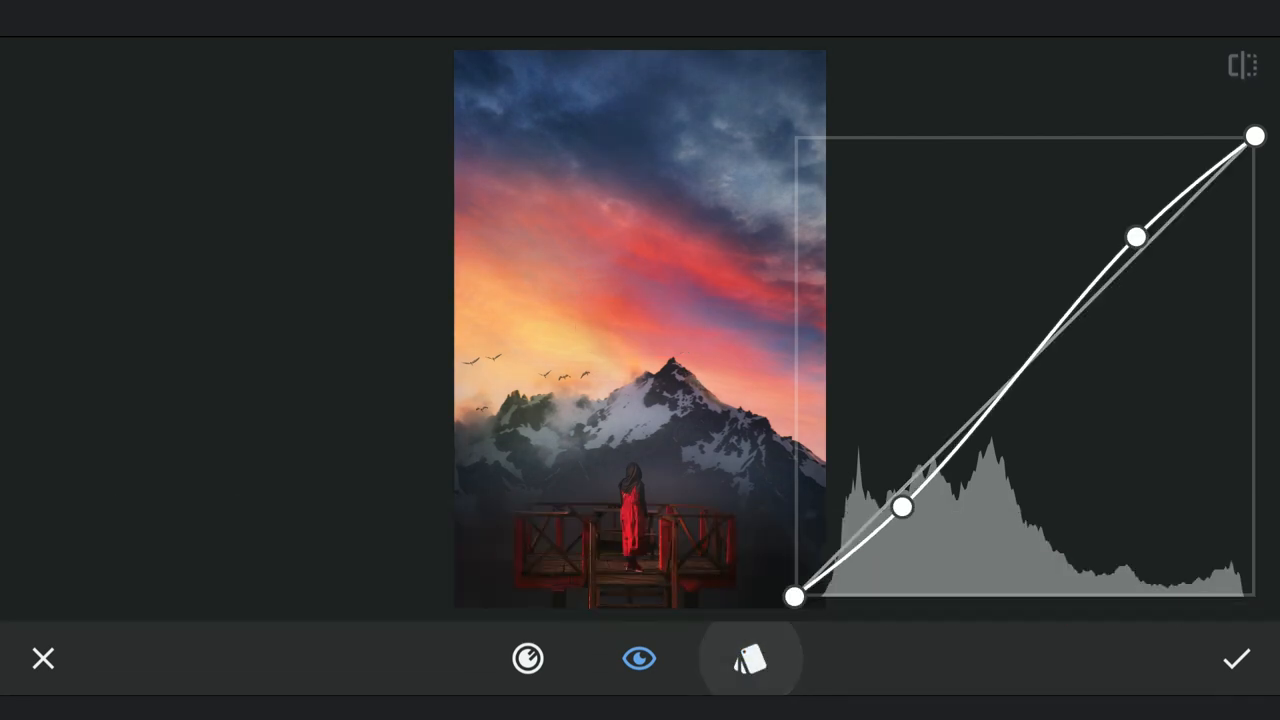
{"action": "left_click", "coordinate": [750, 658]}
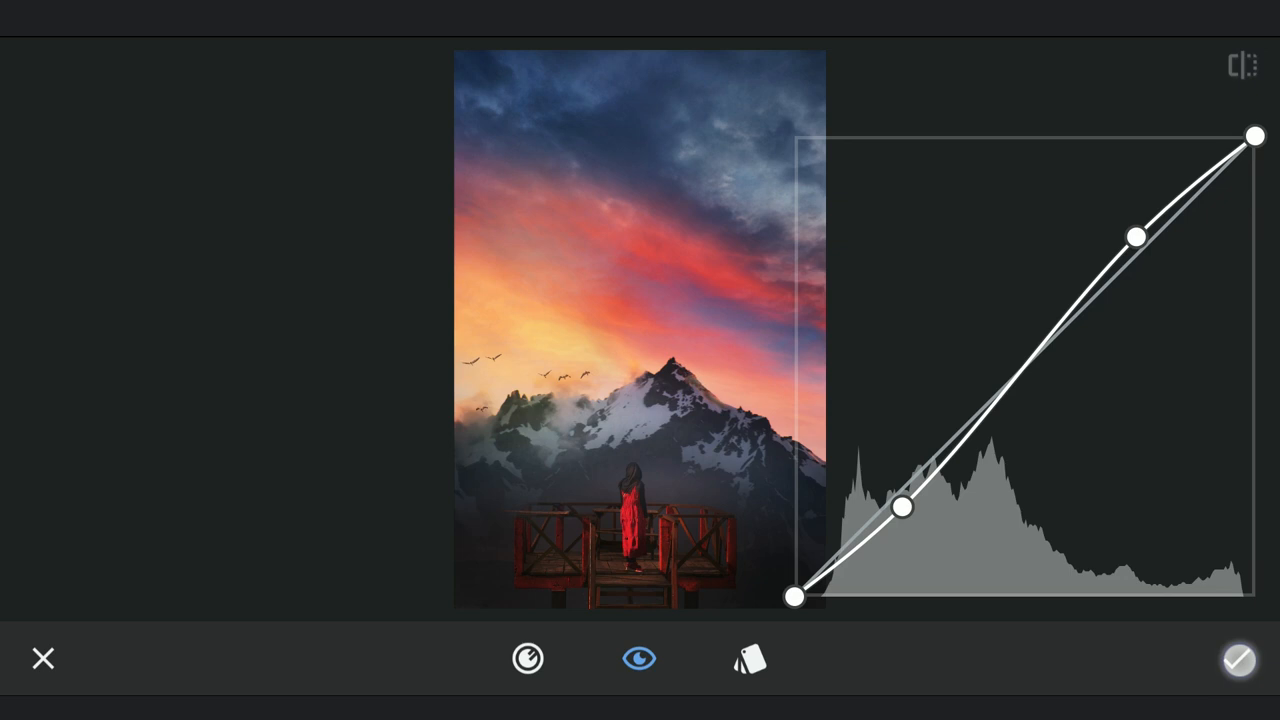
{"action": "left_click", "coordinate": [1239, 658]}
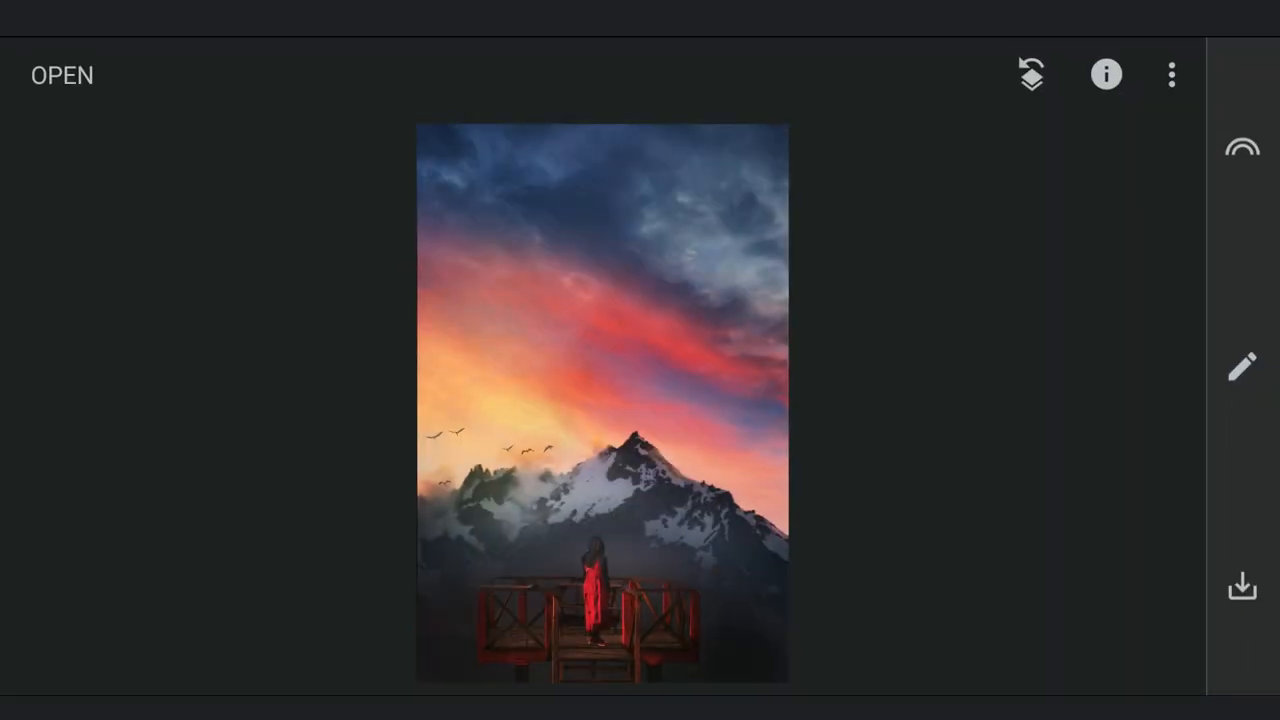
Add a Selective control point on the woman with Brightness -20
{"action": "left_click", "coordinate": [1241, 365]}
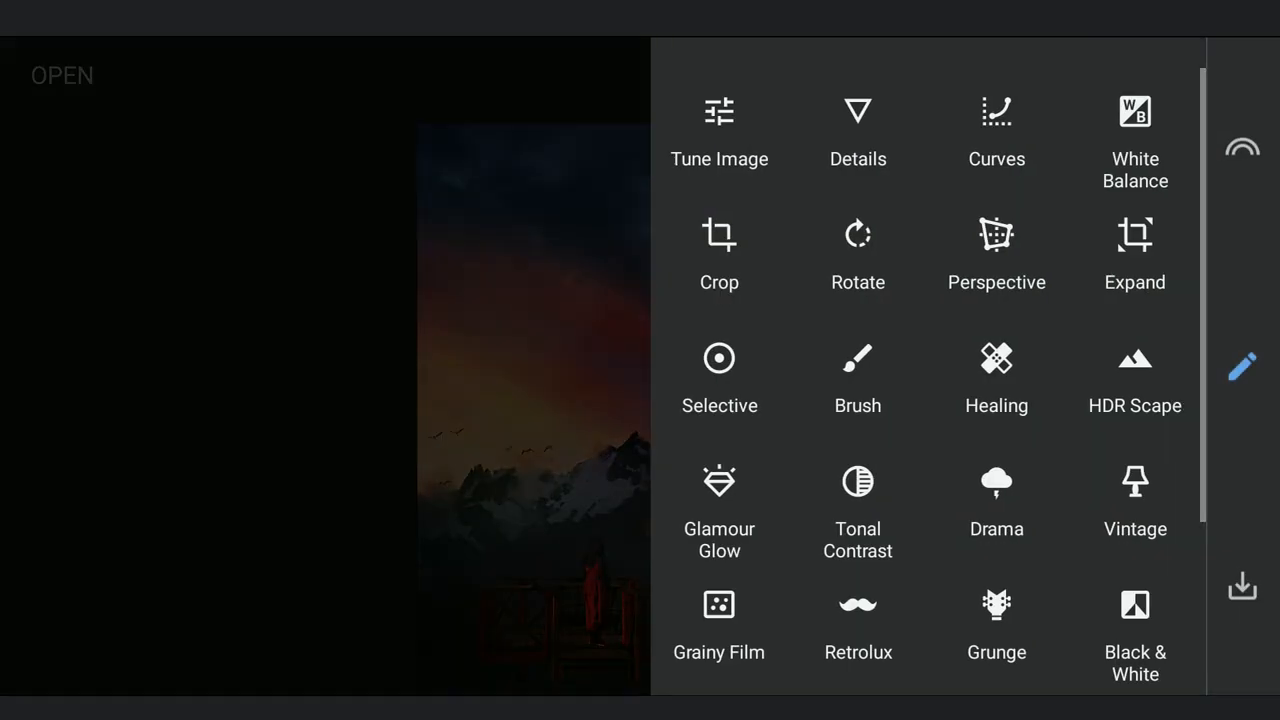
{"action": "left_click", "coordinate": [719, 358]}
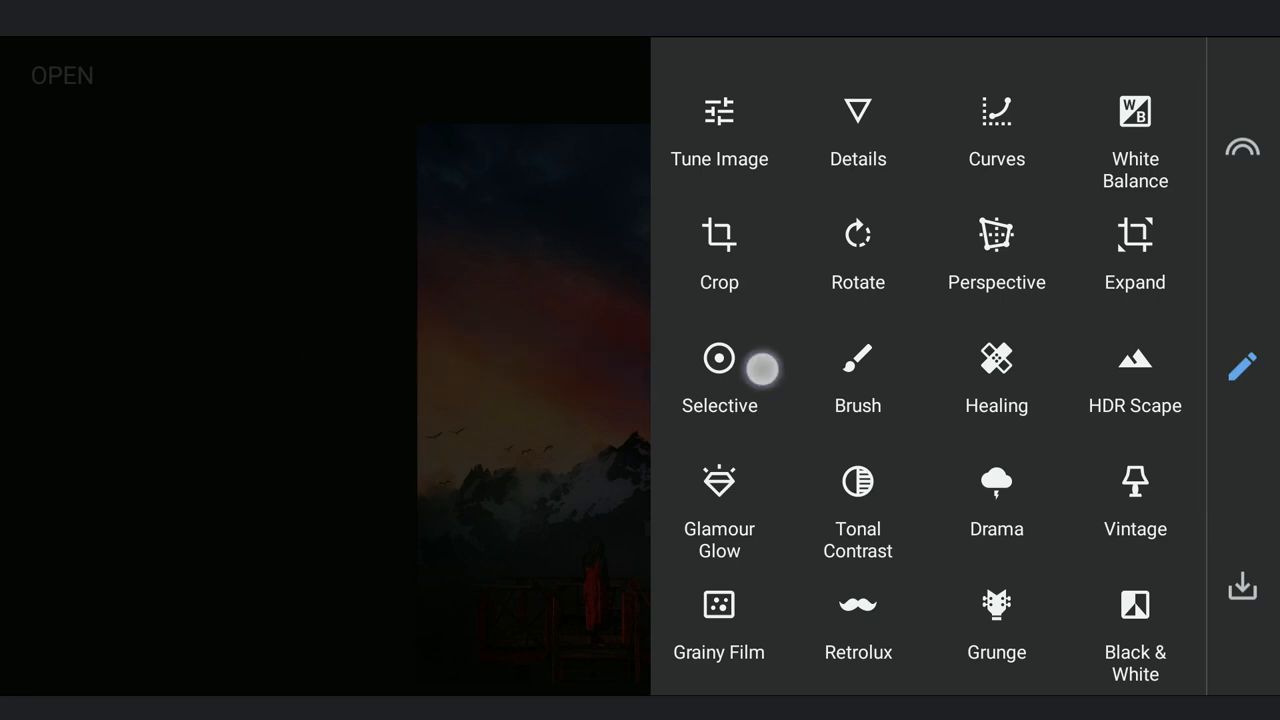
{"action": "left_click", "coordinate": [719, 358]}
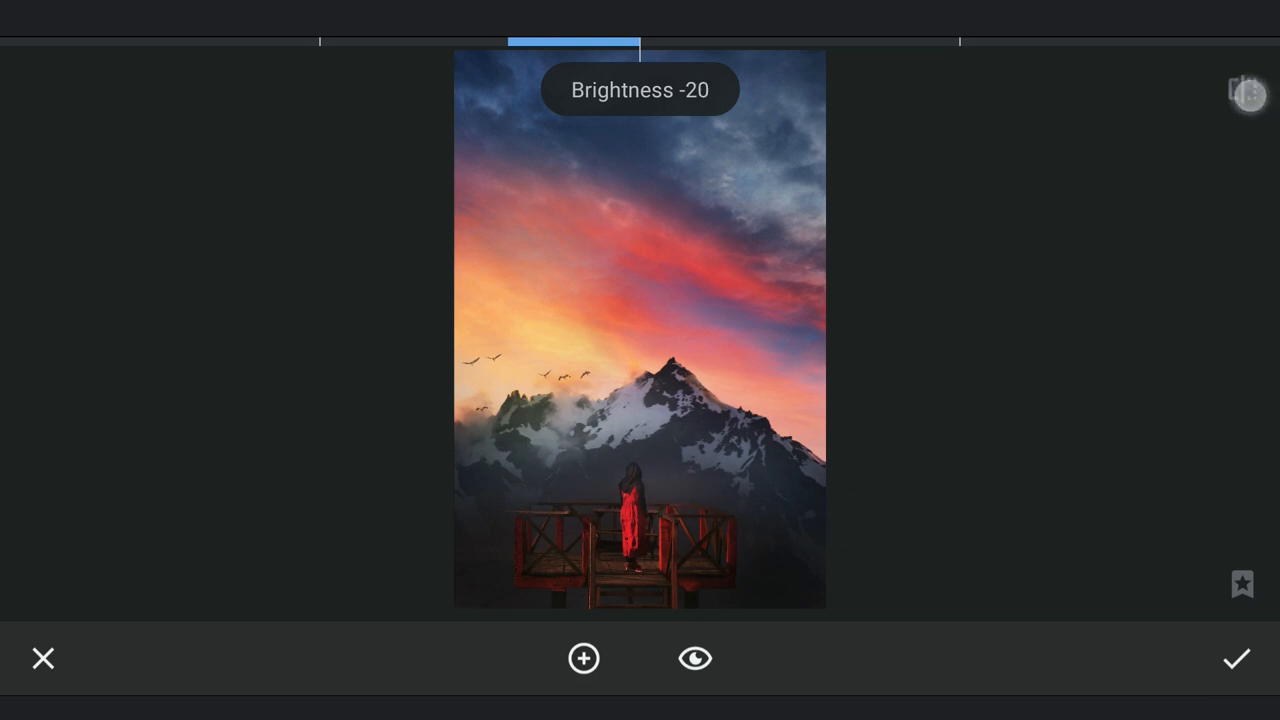
{"action": "left_click", "coordinate": [1237, 658]}
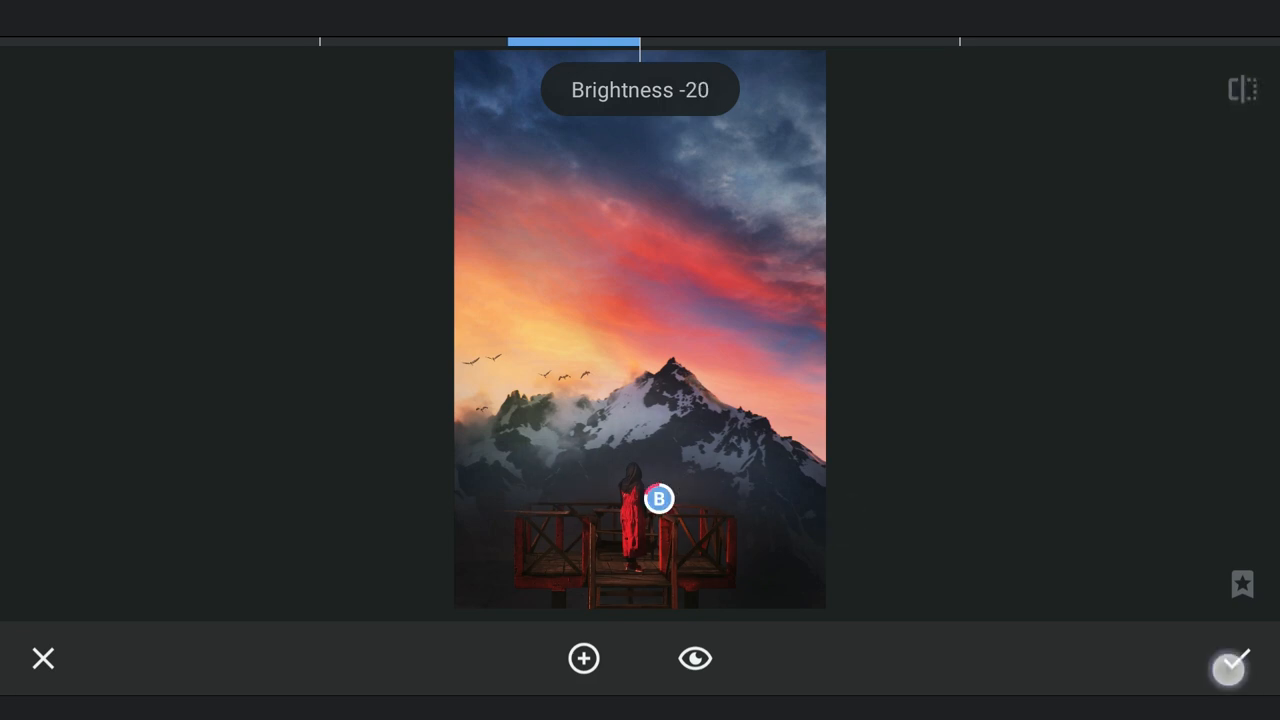
{"action": "left_click", "coordinate": [1232, 658]}
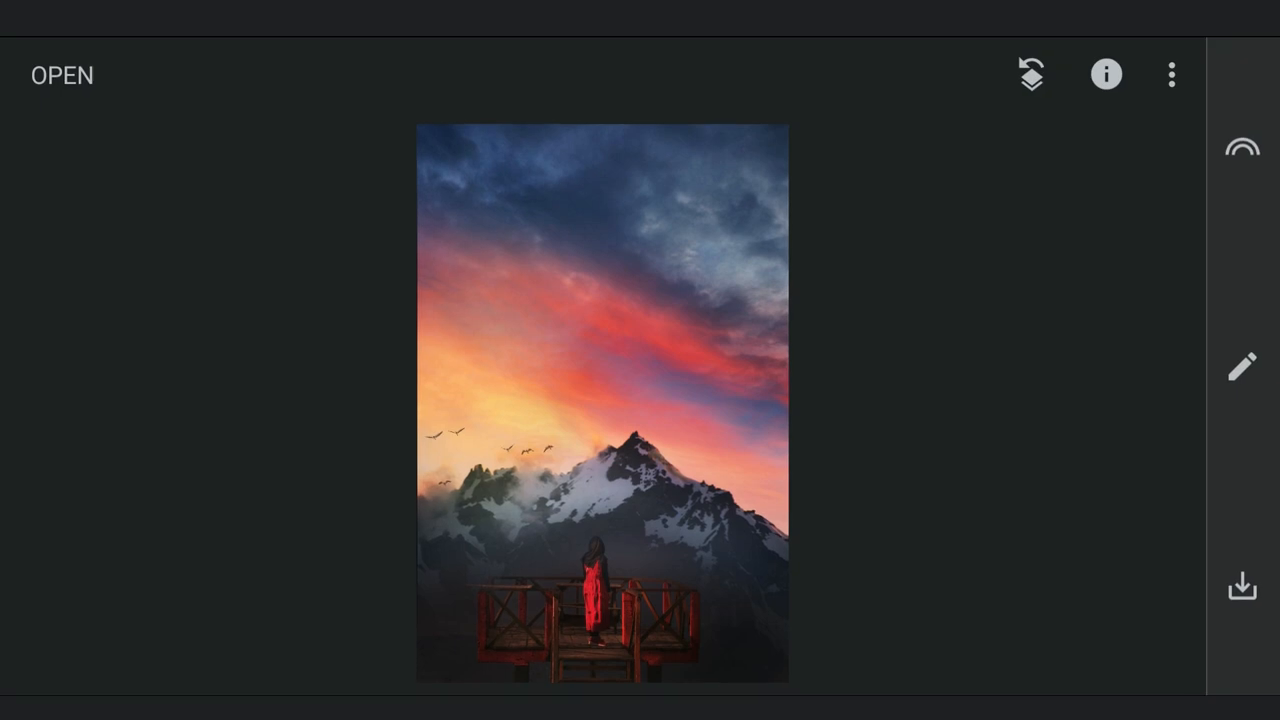